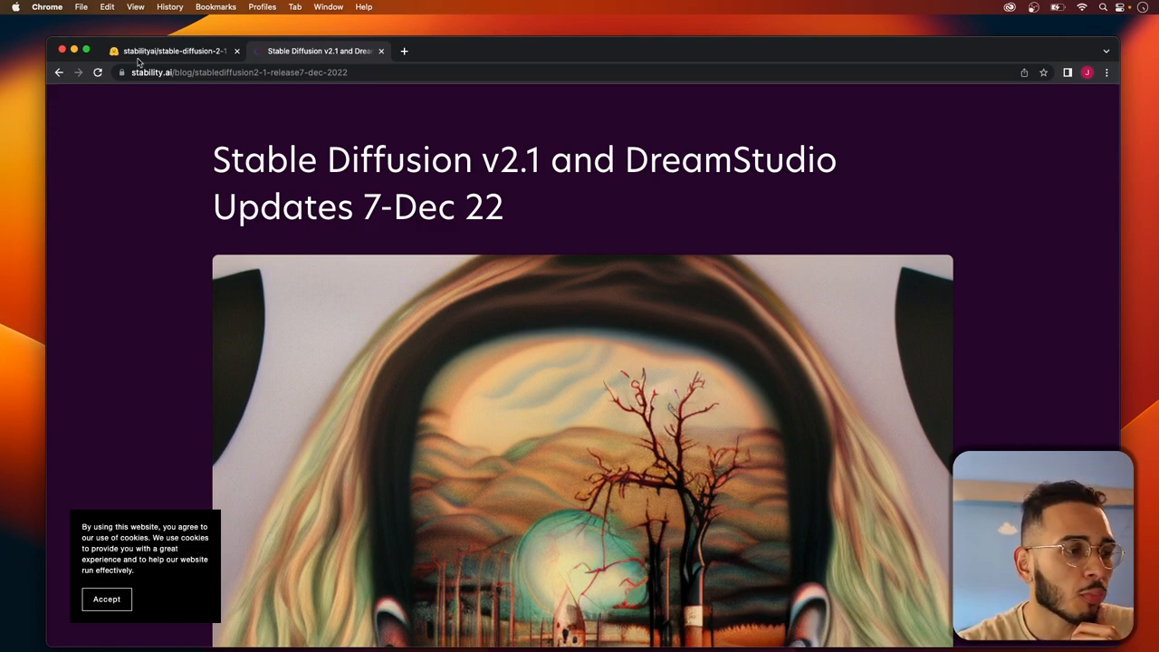
- Scroll the stable-diffusion-2-1 model card to its Diffusers example code
{"action": "left_click", "coordinate": [172, 51]}
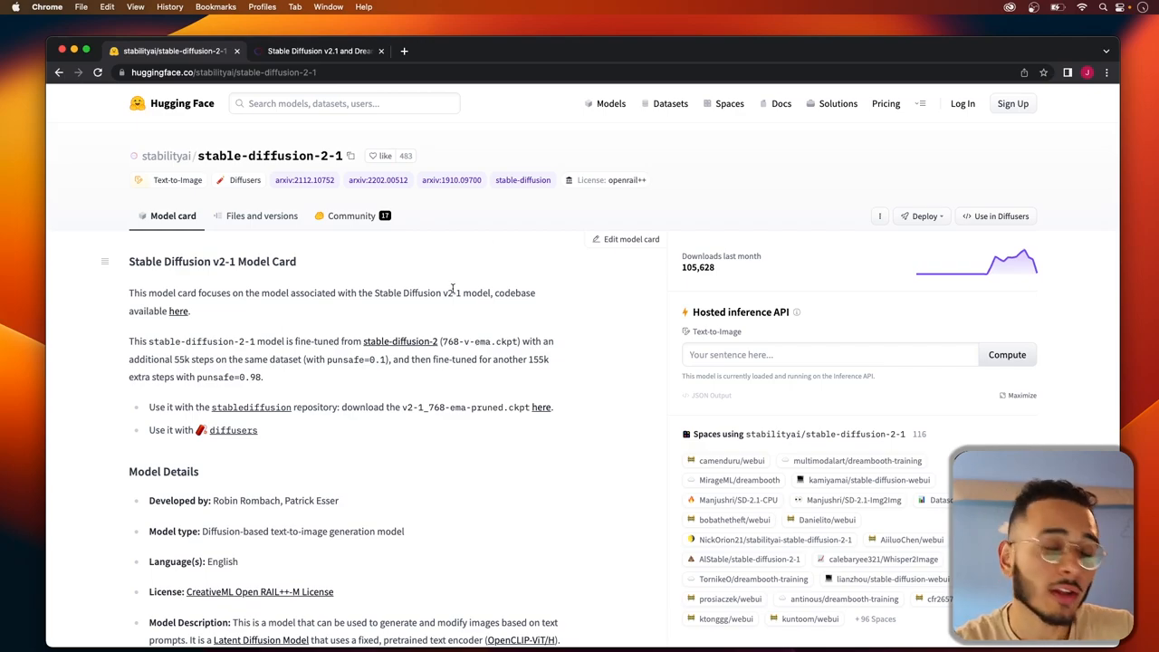
{"action": "scroll", "scroll_direction": "down", "scroll_amount": 3}
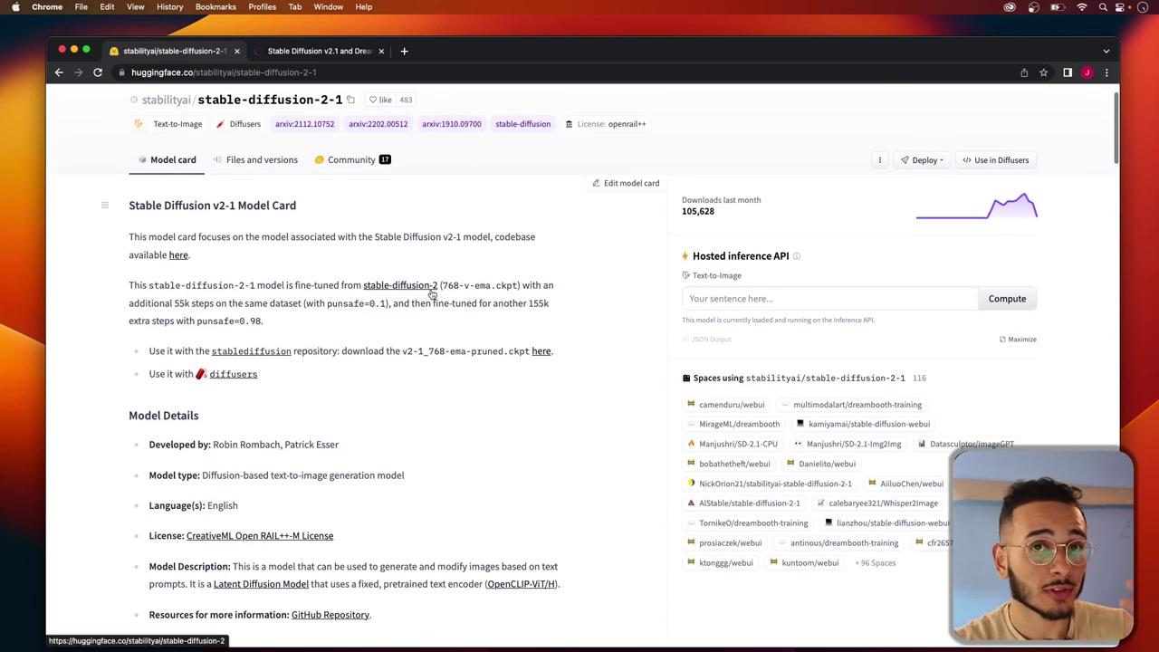
{"action": "scroll", "scroll_direction": "down", "scroll_amount": 3}
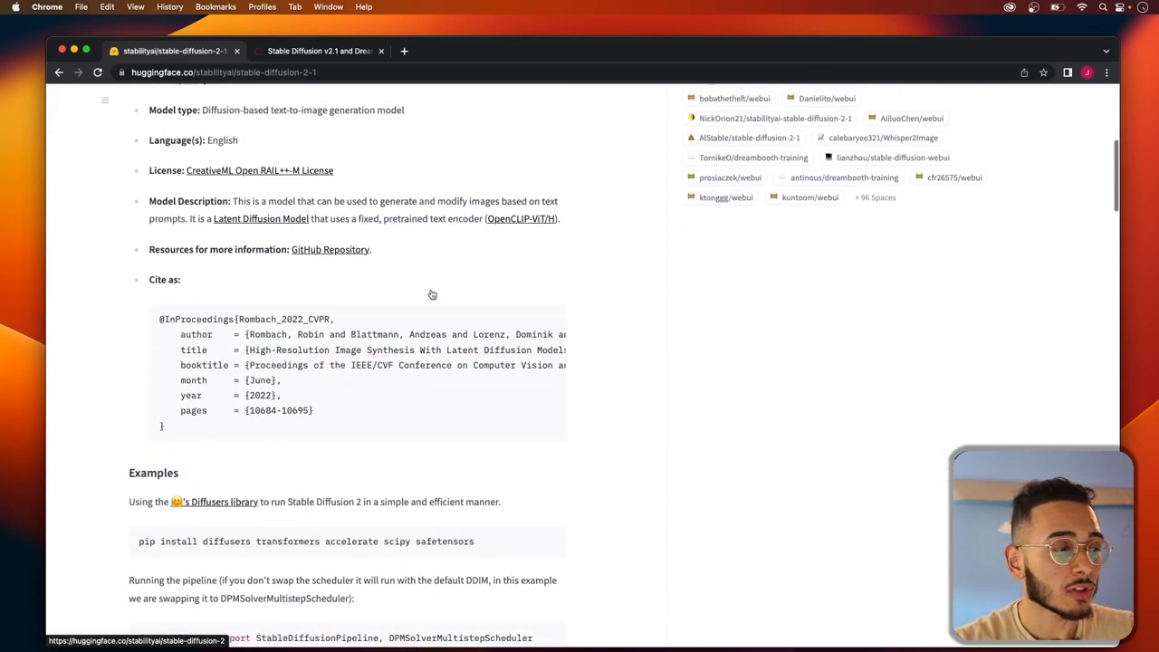
{"action": "scroll", "scroll_direction": "down", "scroll_amount": 3}
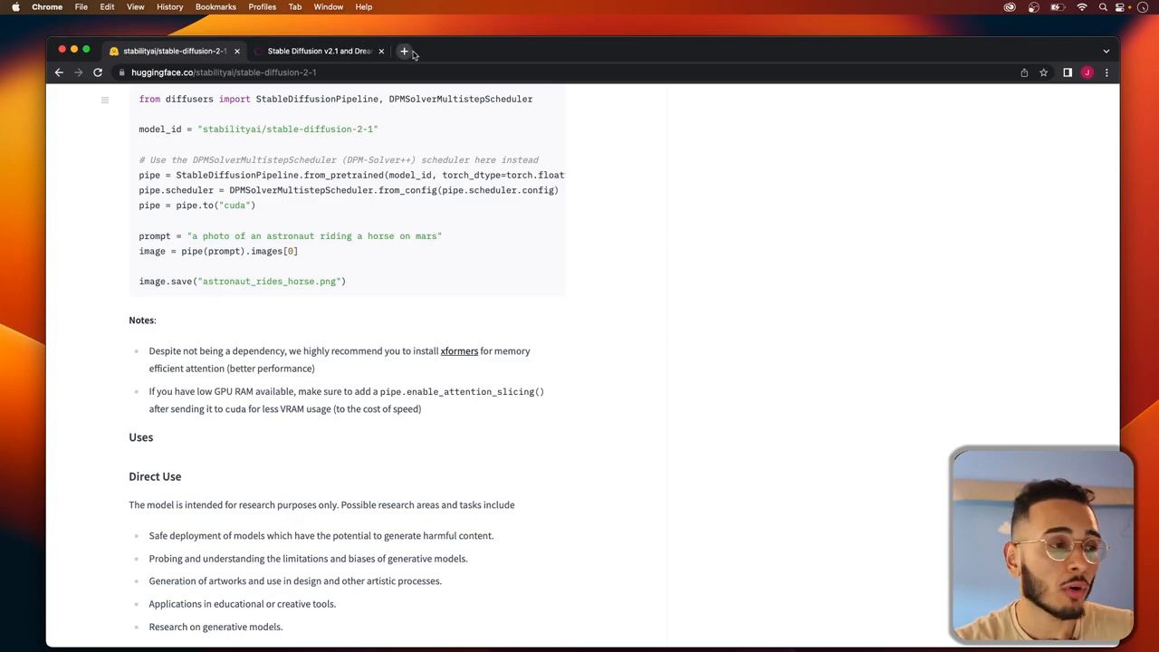
{"action": "scroll", "scroll_direction": "up", "scroll_amount": 3}
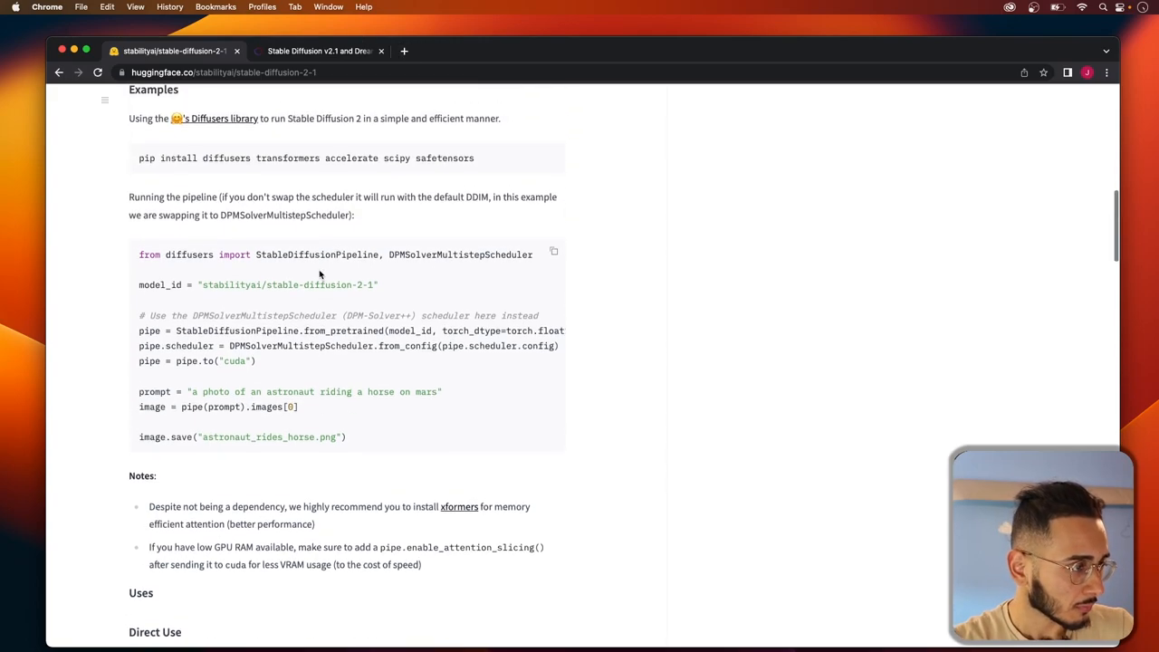
{"action": "scroll", "scroll_direction": "up", "scroll_amount": 3}
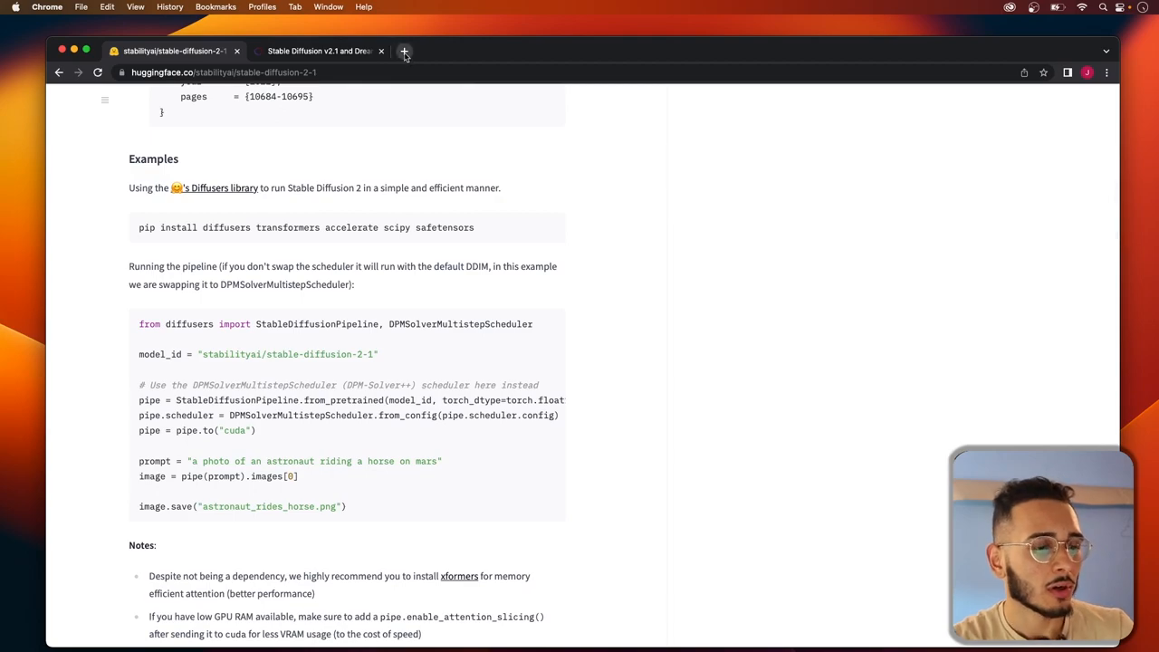
{"action": "mouse_move", "coordinate": [404, 50]}
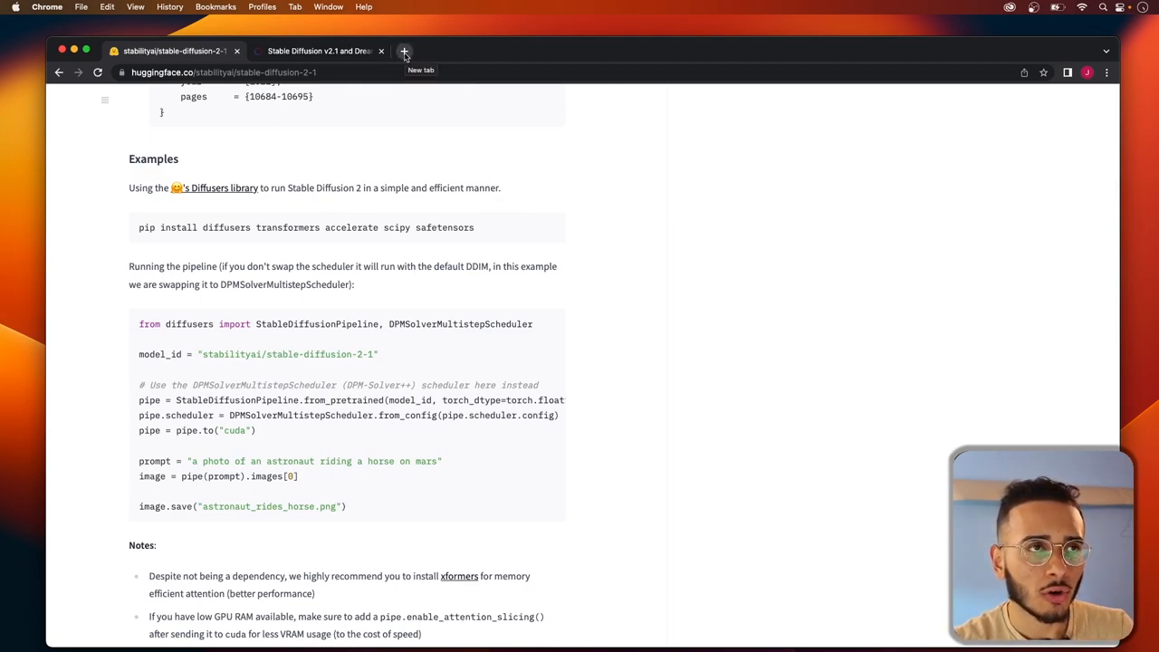
- Load colab.research.google.com in a new tab and dismiss the Open notebook picker
{"action": "left_click", "coordinate": [404, 51]}
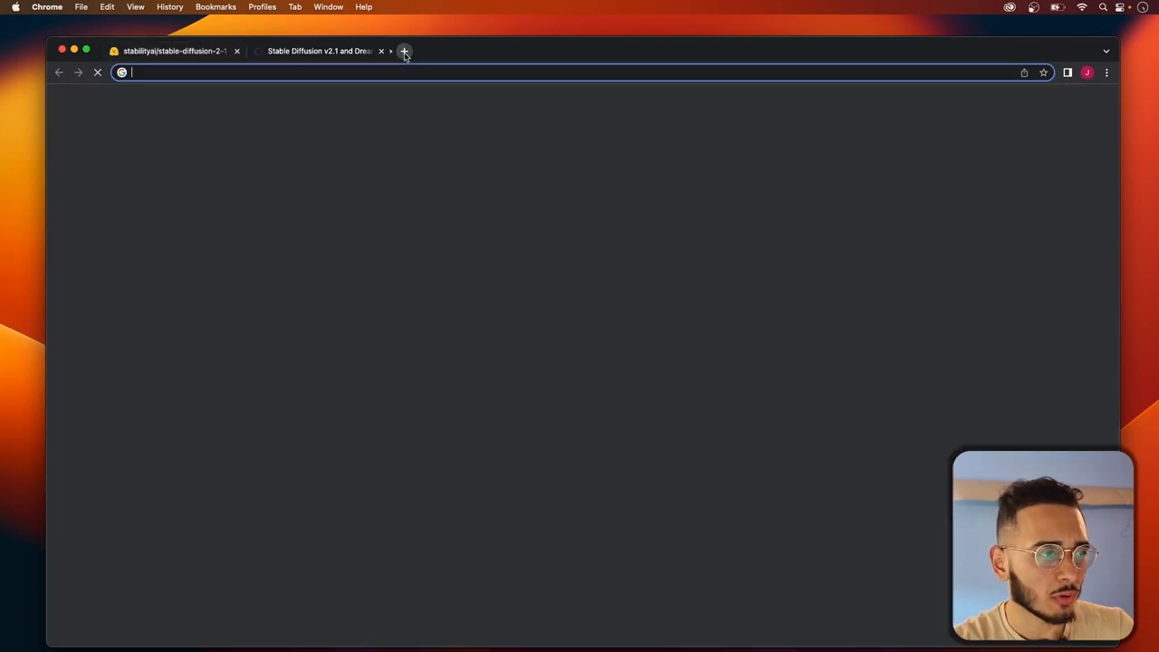
{"action": "left_click", "coordinate": [173, 51]}
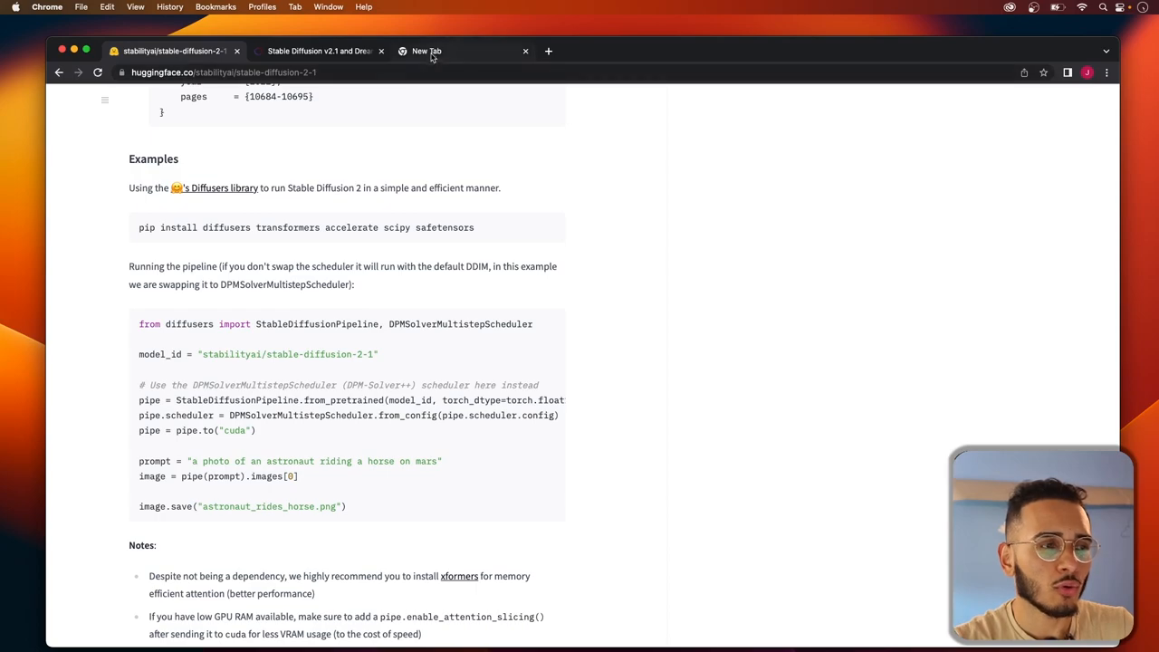
{"action": "left_click", "coordinate": [426, 51]}
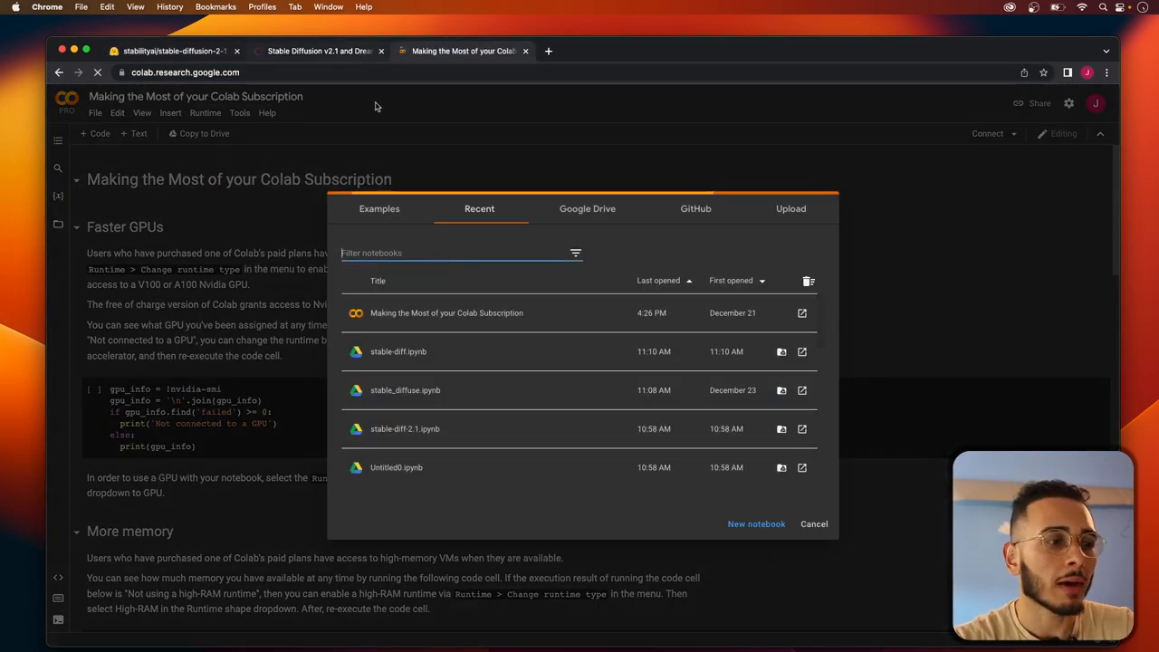
{"action": "left_click", "coordinate": [813, 524]}
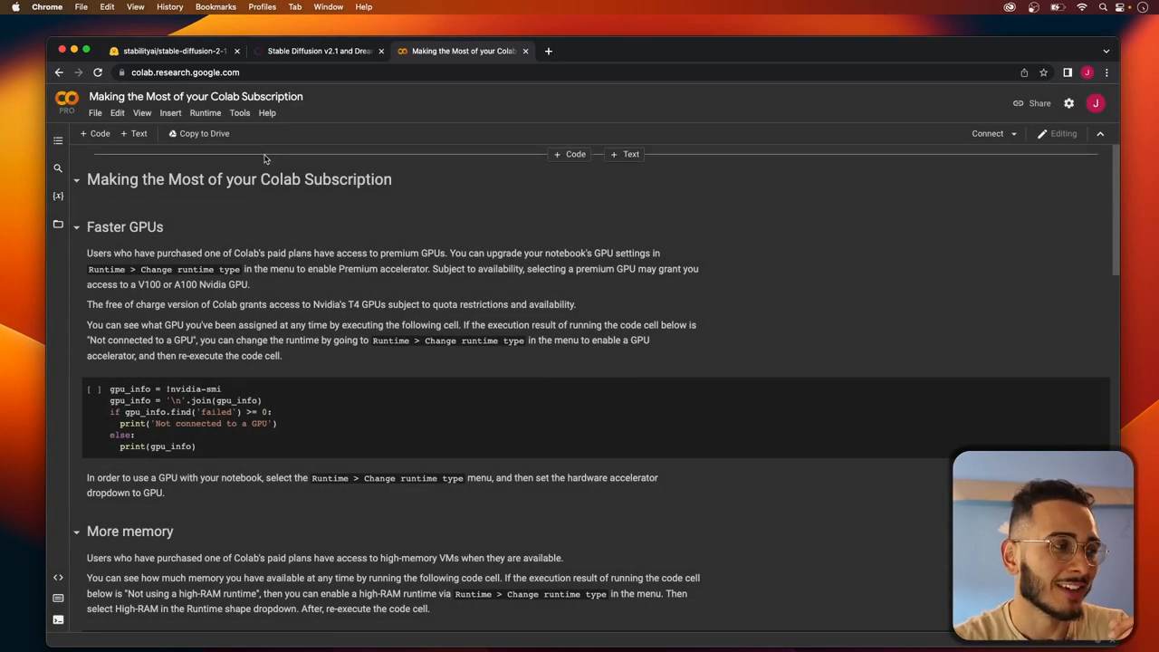
{"action": "left_click", "coordinate": [166, 51]}
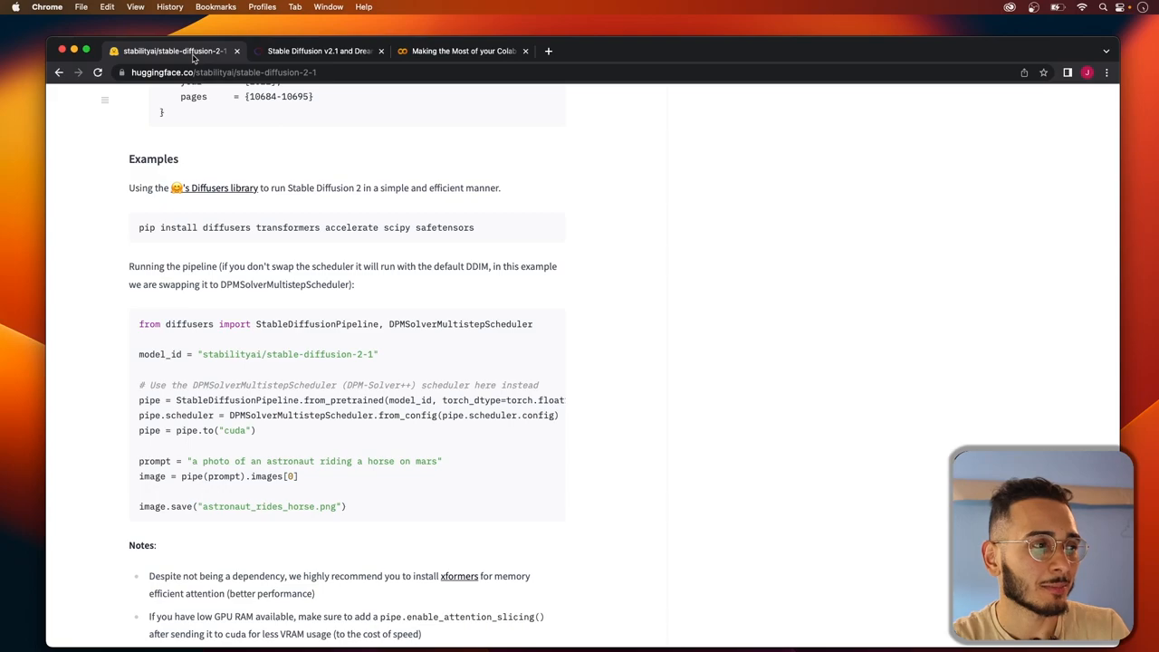
{"action": "scroll", "scroll_direction": "down", "scroll_amount": 3}
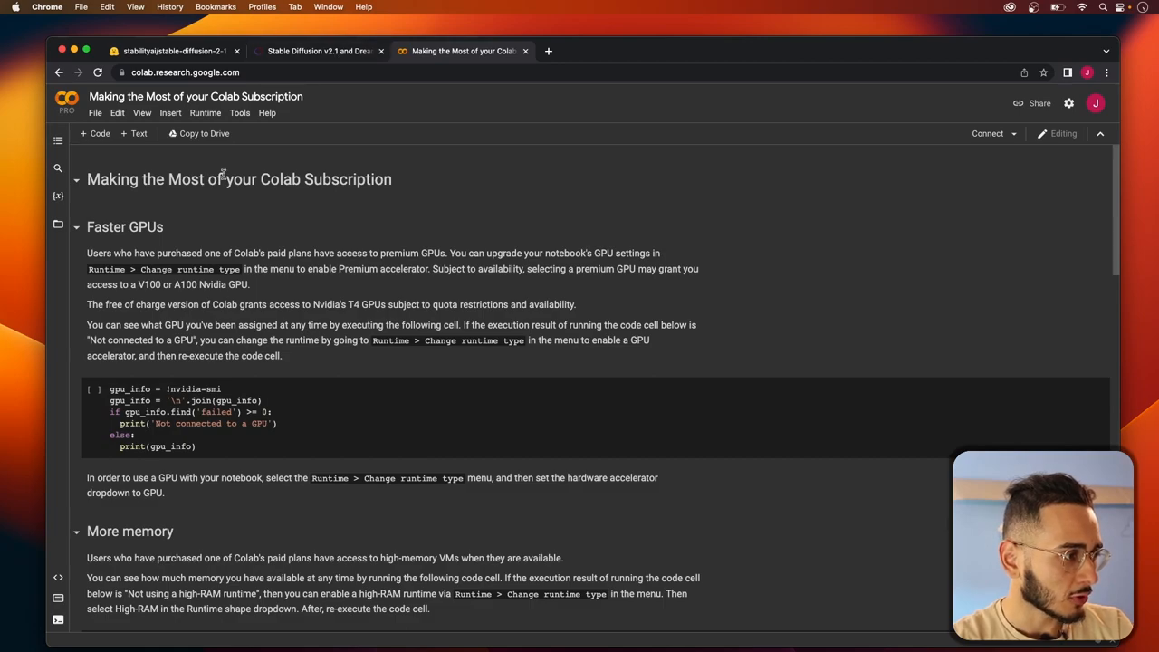
{"action": "mouse_move", "coordinate": [144, 170]}
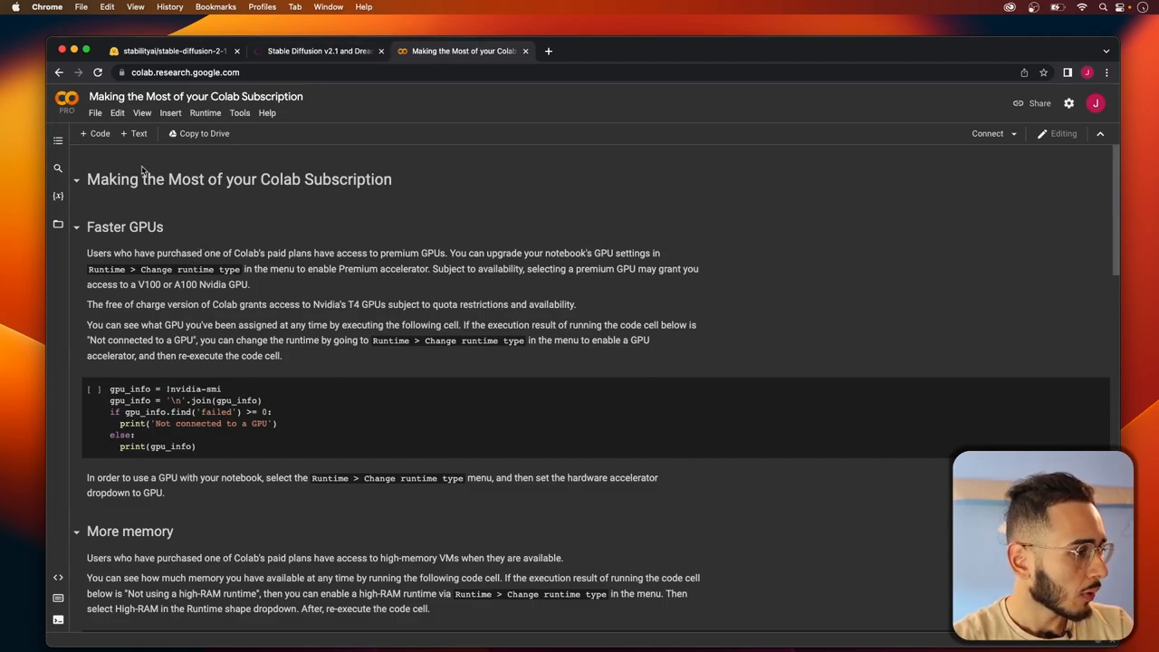
- Create a new blank notebook from File > New notebook and switch to it
{"action": "left_click", "coordinate": [94, 112]}
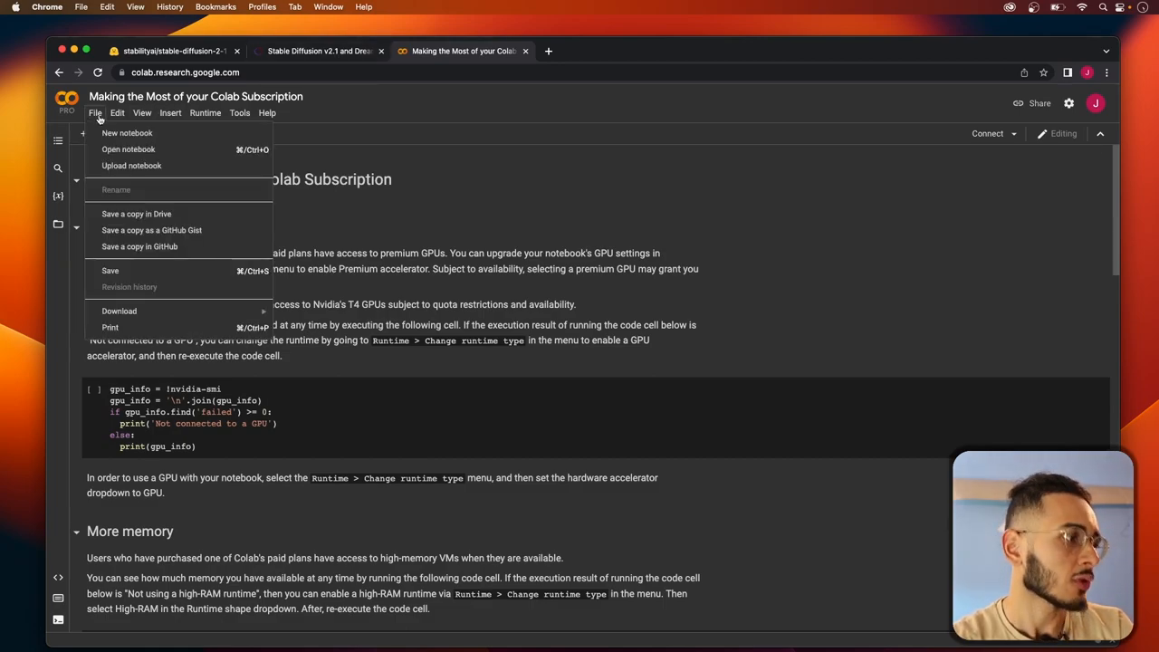
{"action": "left_click", "coordinate": [127, 134]}
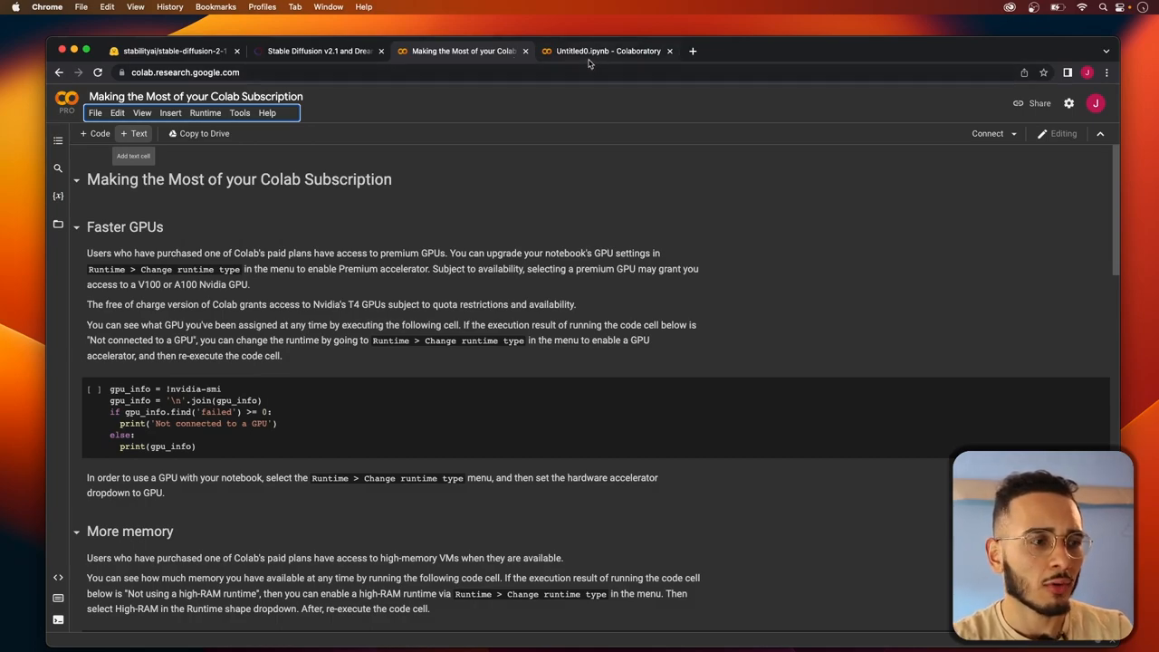
{"action": "left_click", "coordinate": [606, 51]}
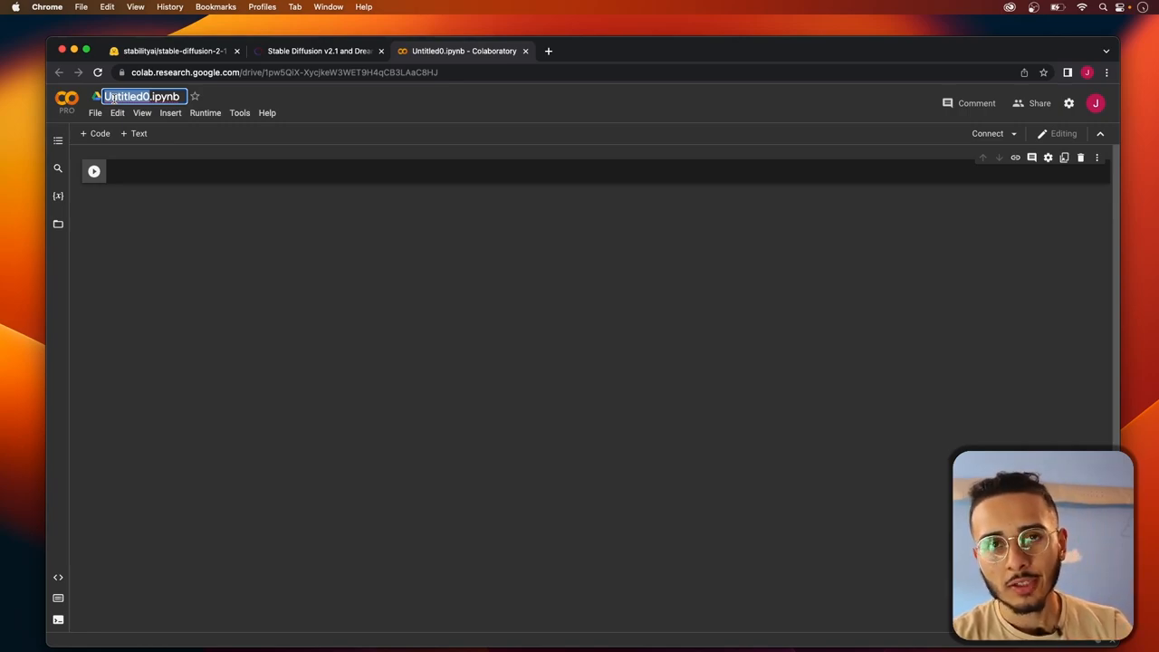
{"action": "mouse_move", "coordinate": [134, 134]}
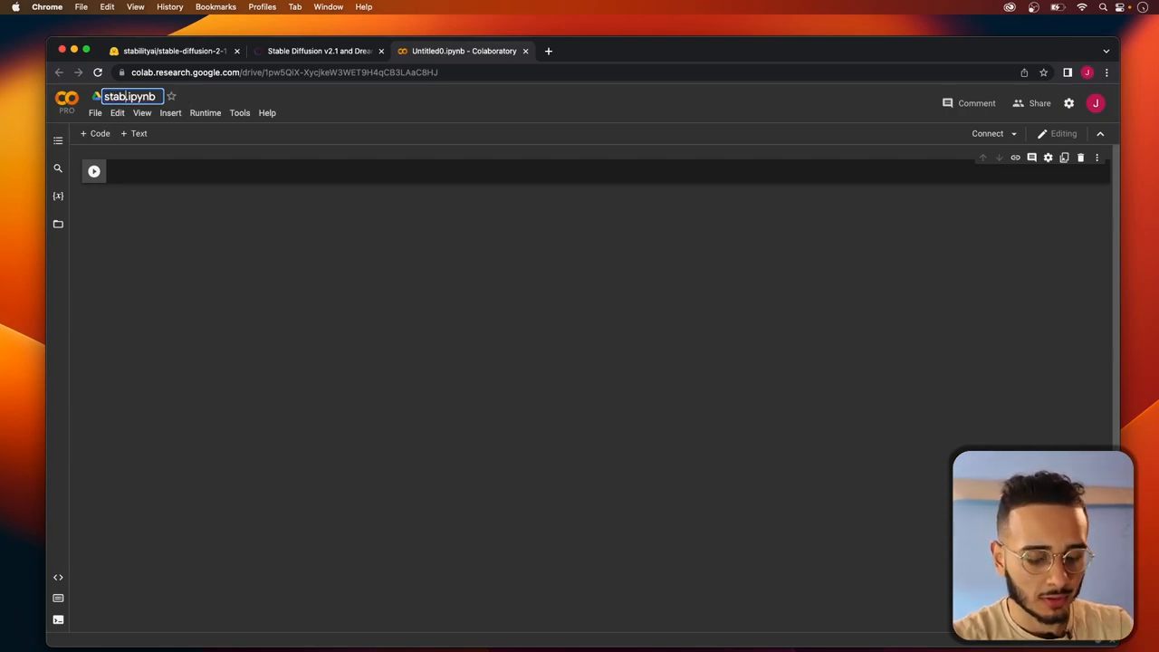
- Rename the notebook title to stable-diffusion-2.1.ipynb
{"action": "type", "text": "stable-dl"}
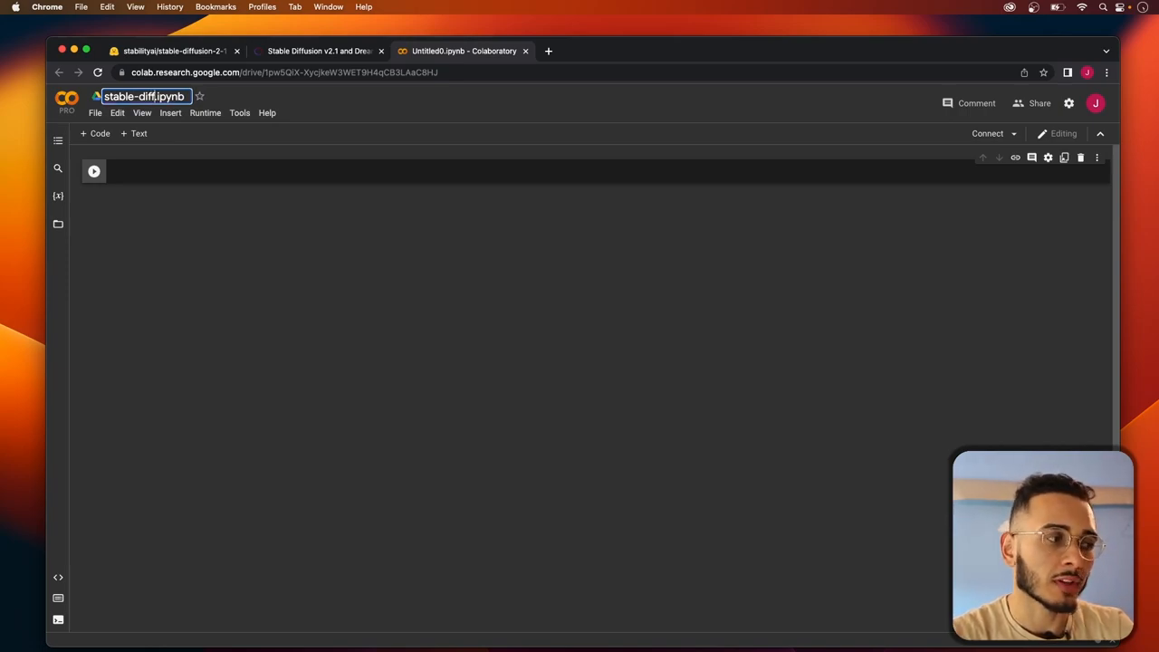
{"action": "type", "text": "-"}
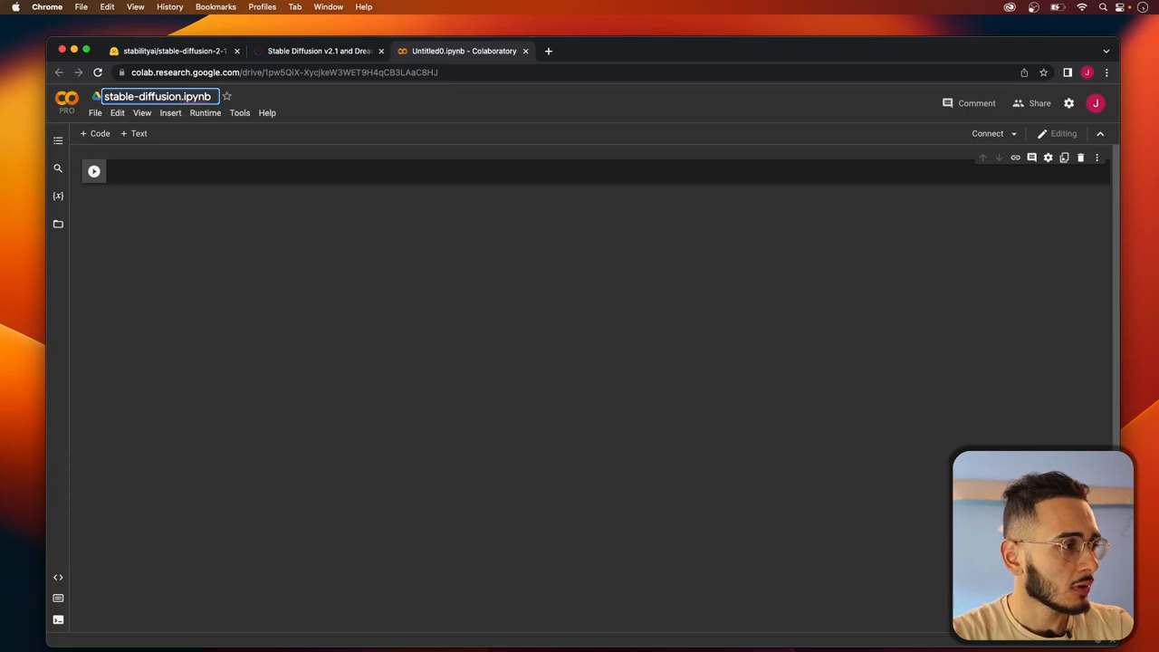
{"action": "type", "text": "-2.1"}
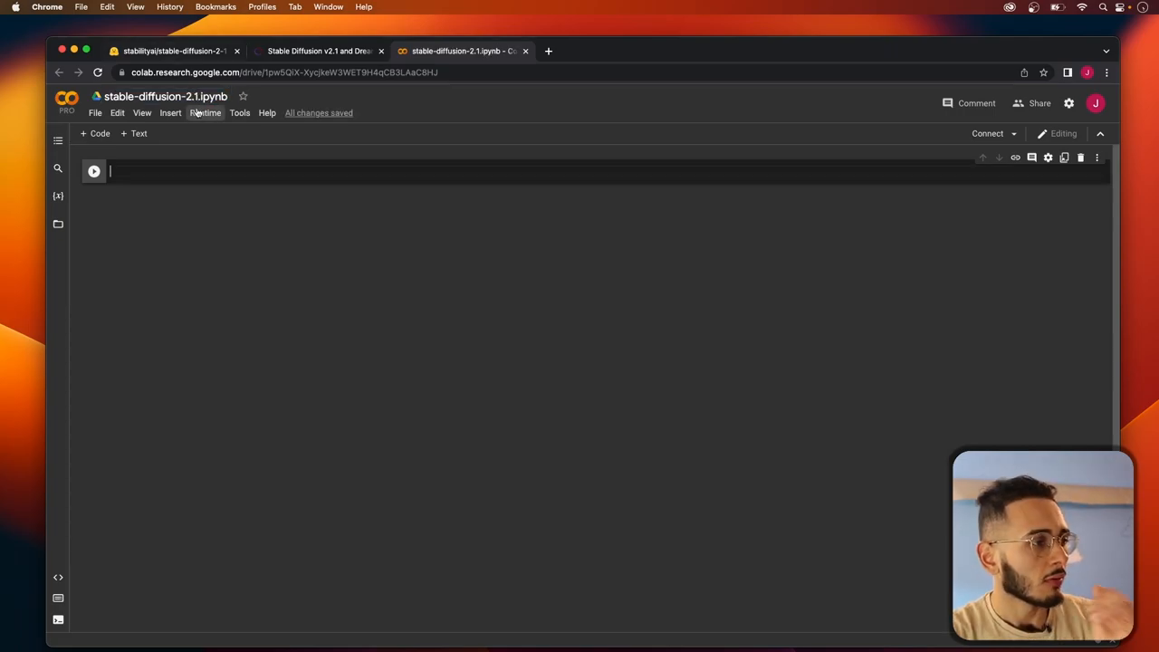
- Set the notebook's runtime hardware accelerator to GPU and save
{"action": "left_click", "coordinate": [205, 112]}
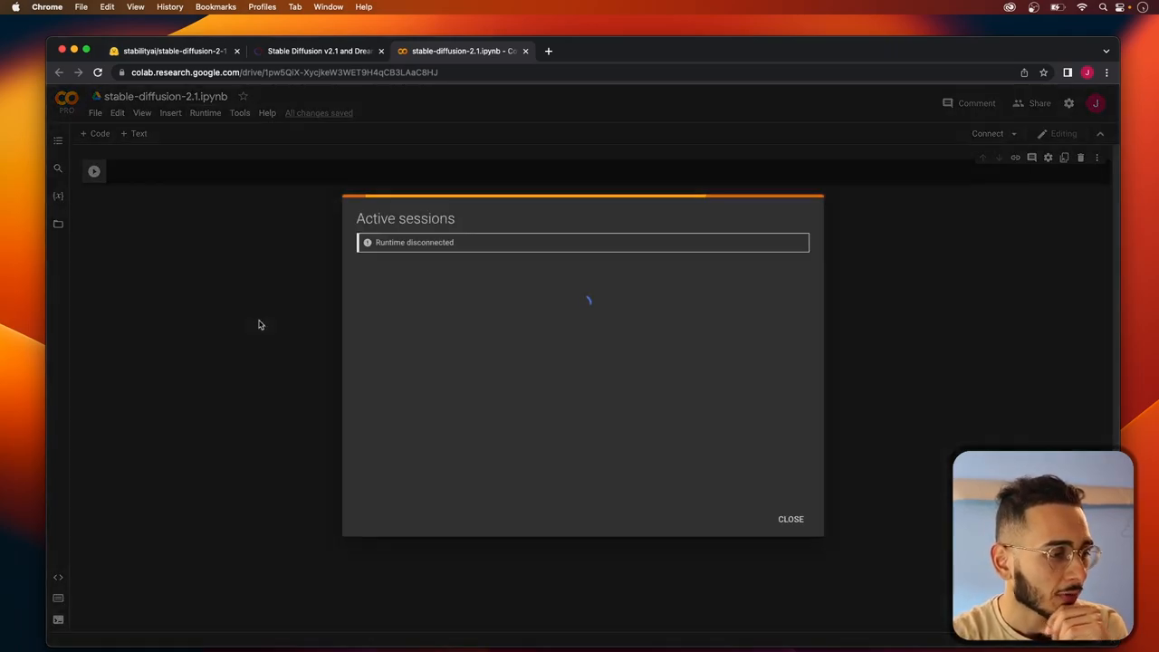
{"action": "left_click", "coordinate": [205, 113]}
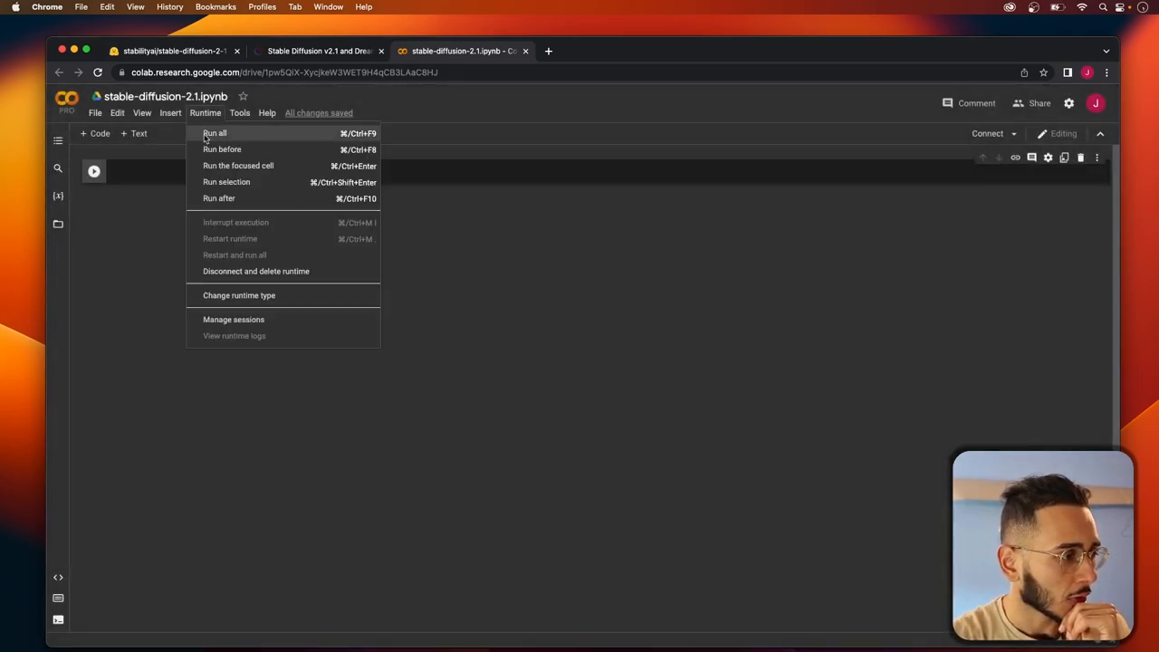
{"action": "left_click", "coordinate": [239, 295]}
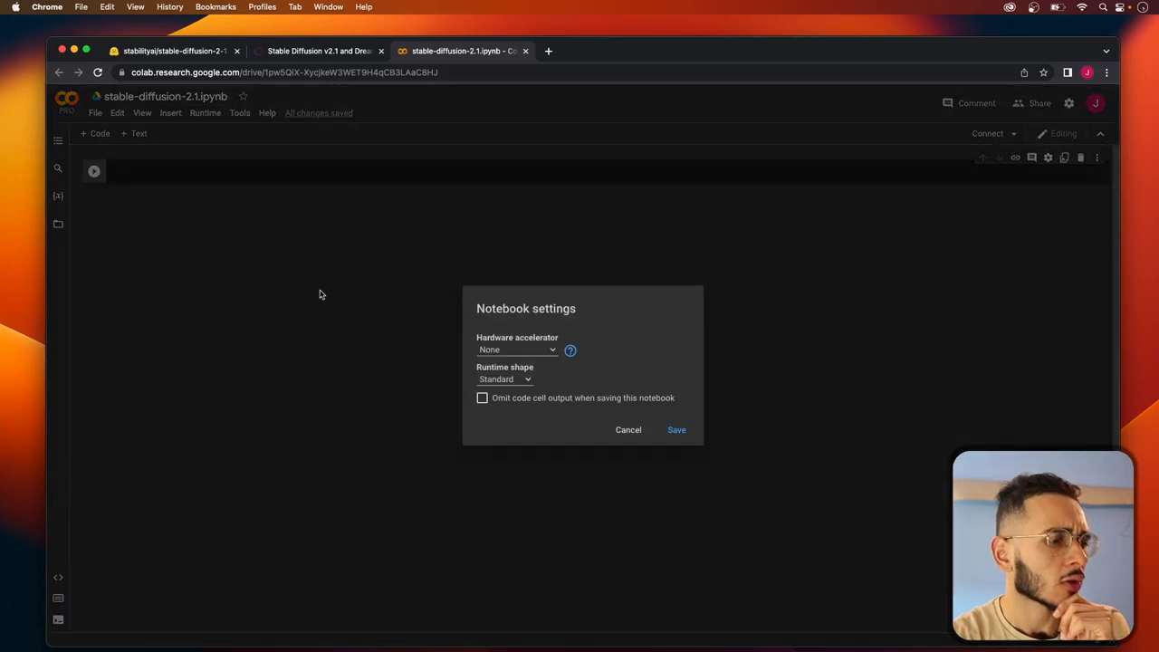
{"action": "left_click", "coordinate": [517, 349]}
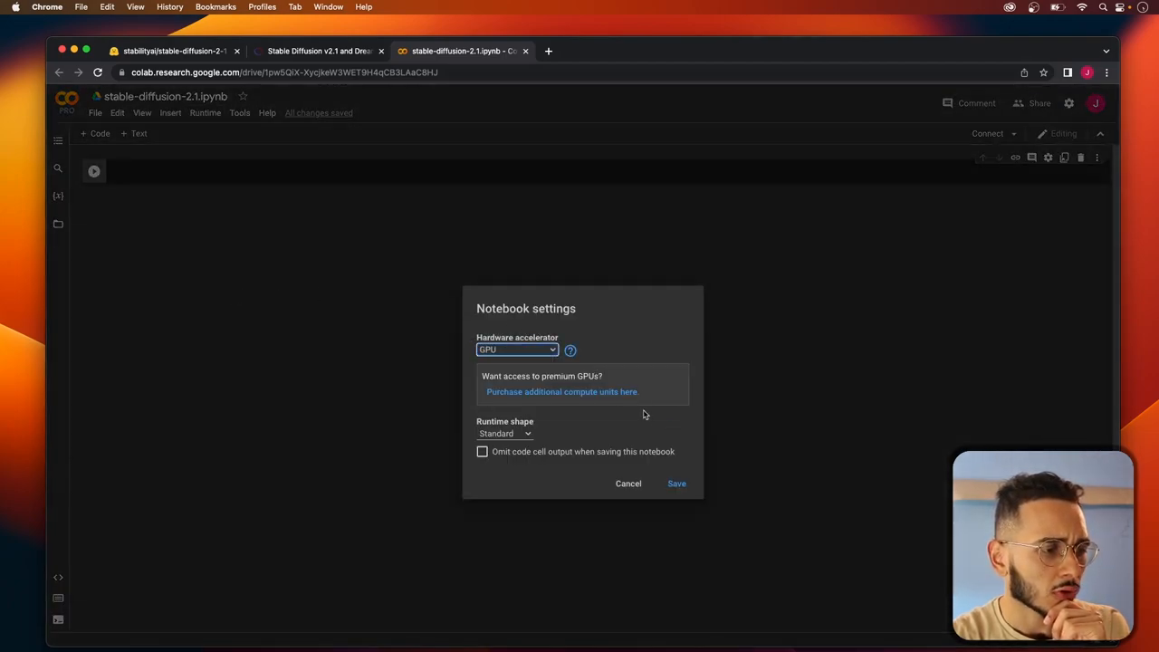
{"action": "left_click", "coordinate": [678, 482]}
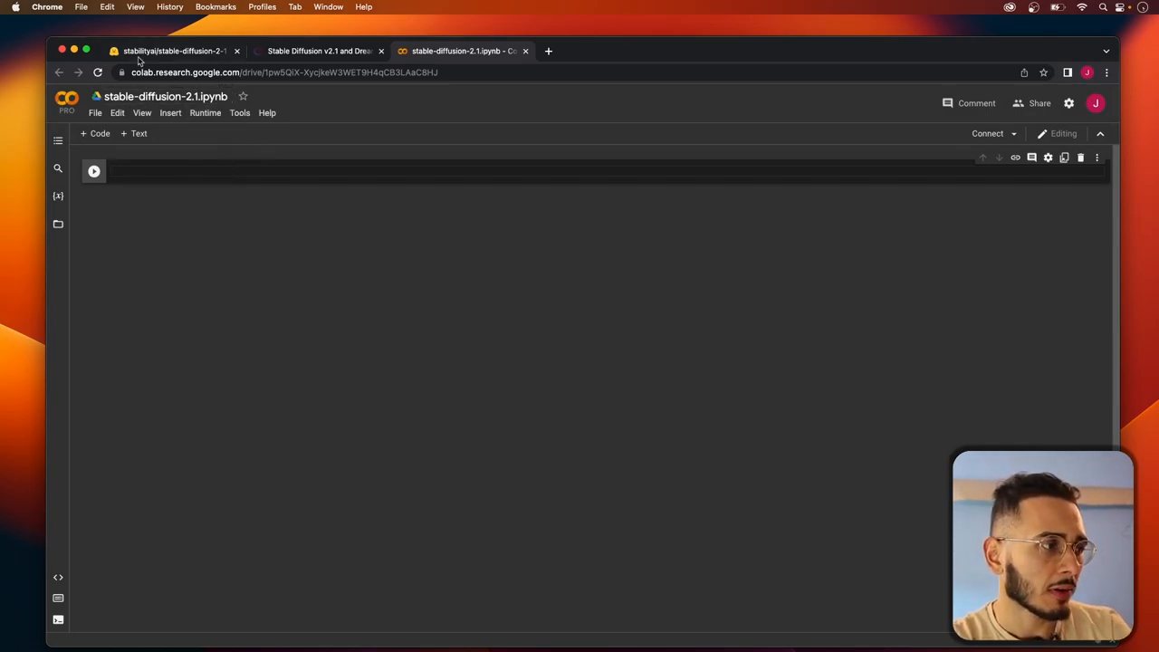
- Run pip install diffusers transformers accelerate scipy safetensors in the first cell
{"action": "left_click", "coordinate": [172, 51]}
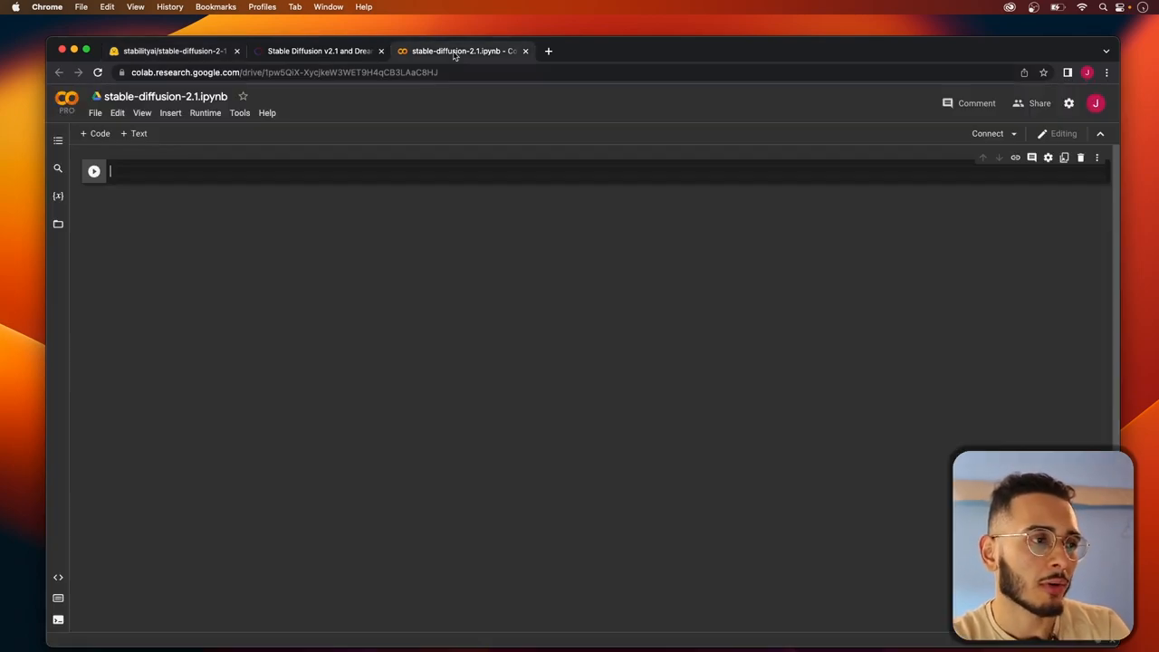
{"action": "type", "text": "pip install diffusers transformers accelerate scipy safetensors"}
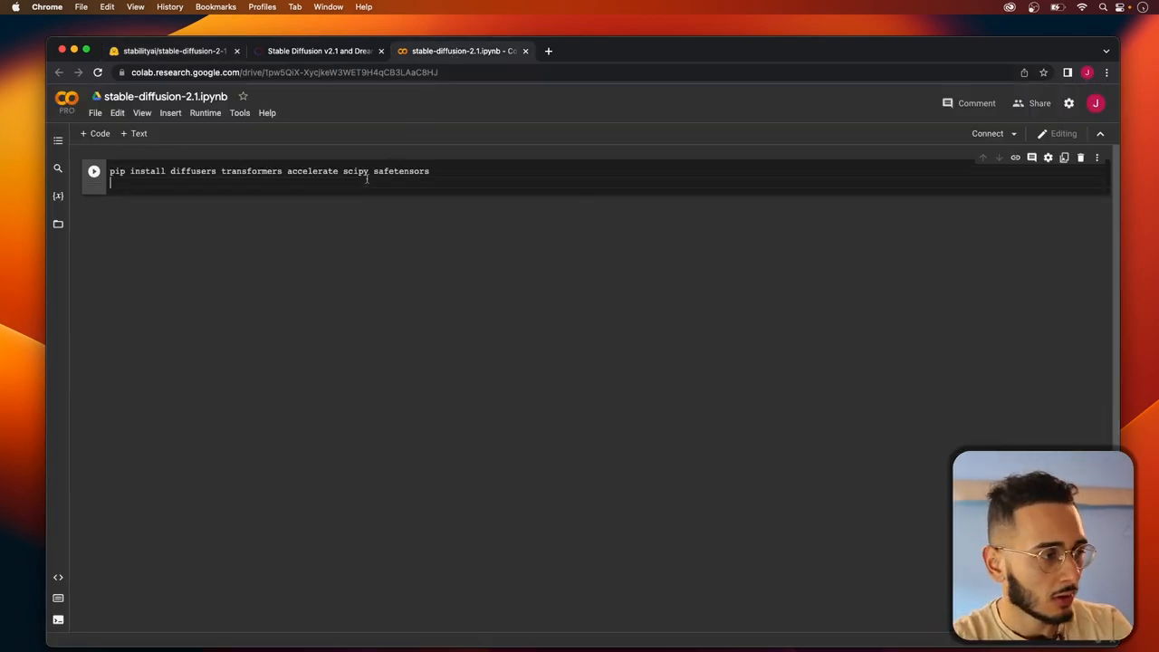
{"action": "left_click", "coordinate": [94, 170]}
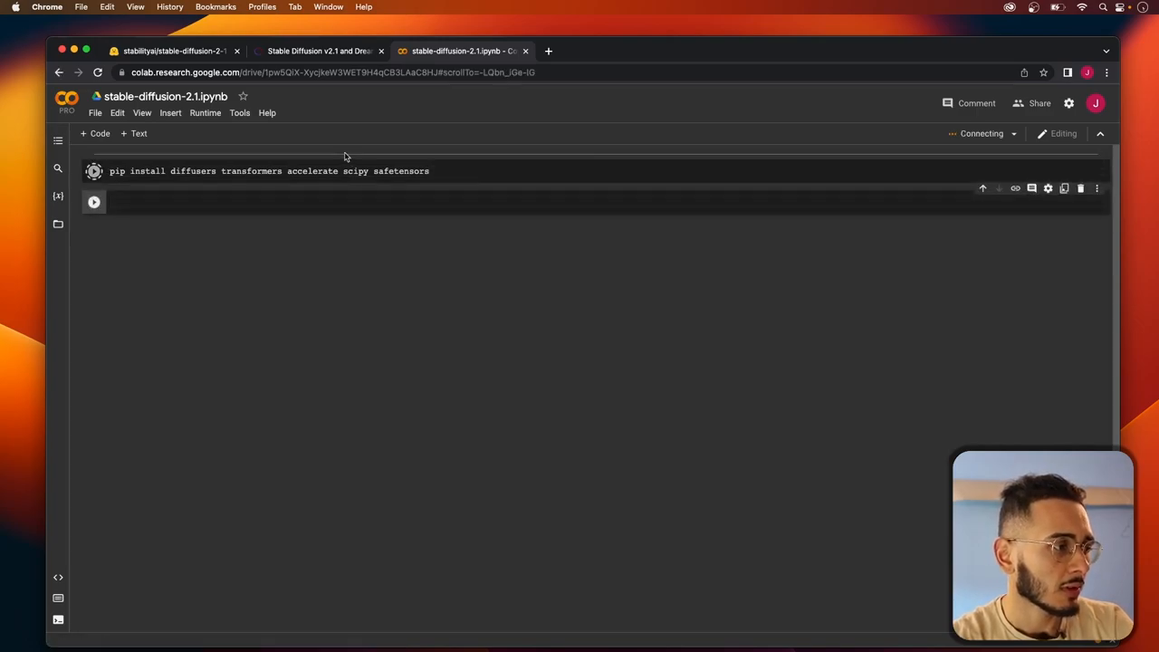
{"action": "left_click", "coordinate": [371, 170]}
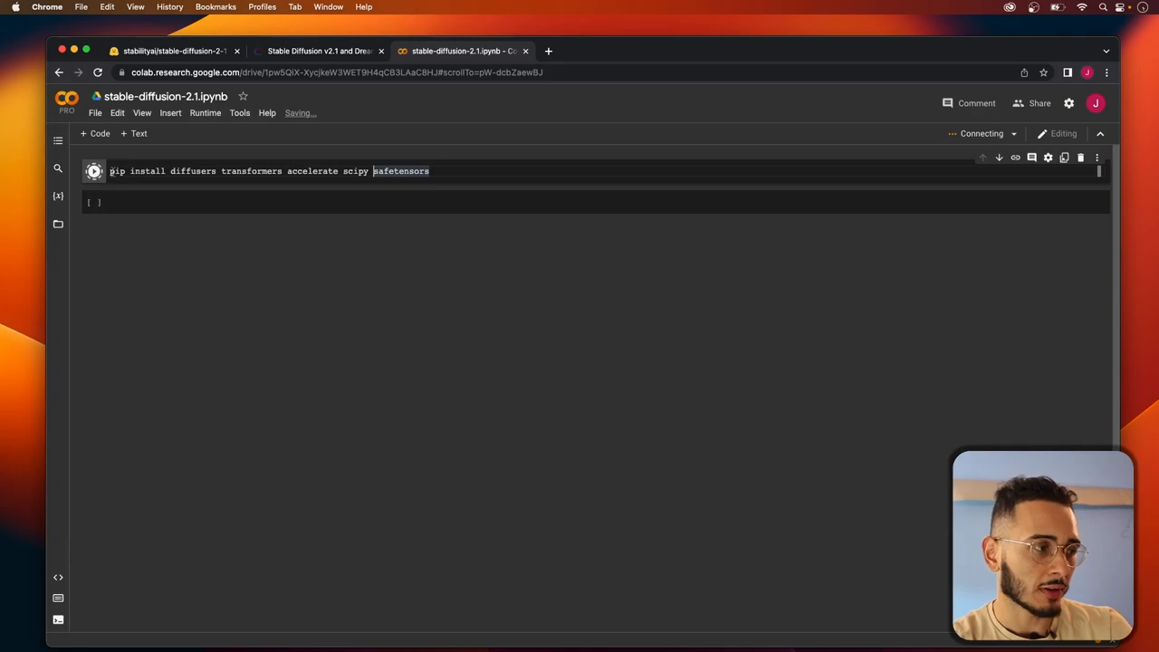
- Paste the model card's Stable Diffusion 2.1 pipeline example into a new code cell
{"action": "left_click", "coordinate": [172, 50]}
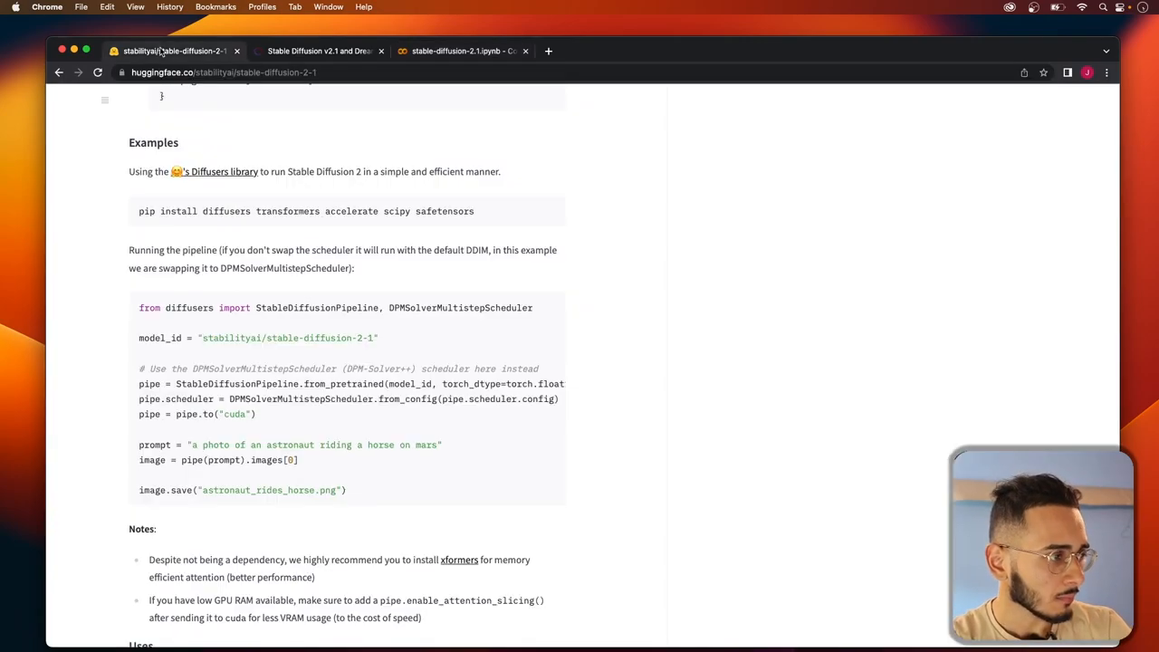
{"action": "mouse_move", "coordinate": [554, 308]}
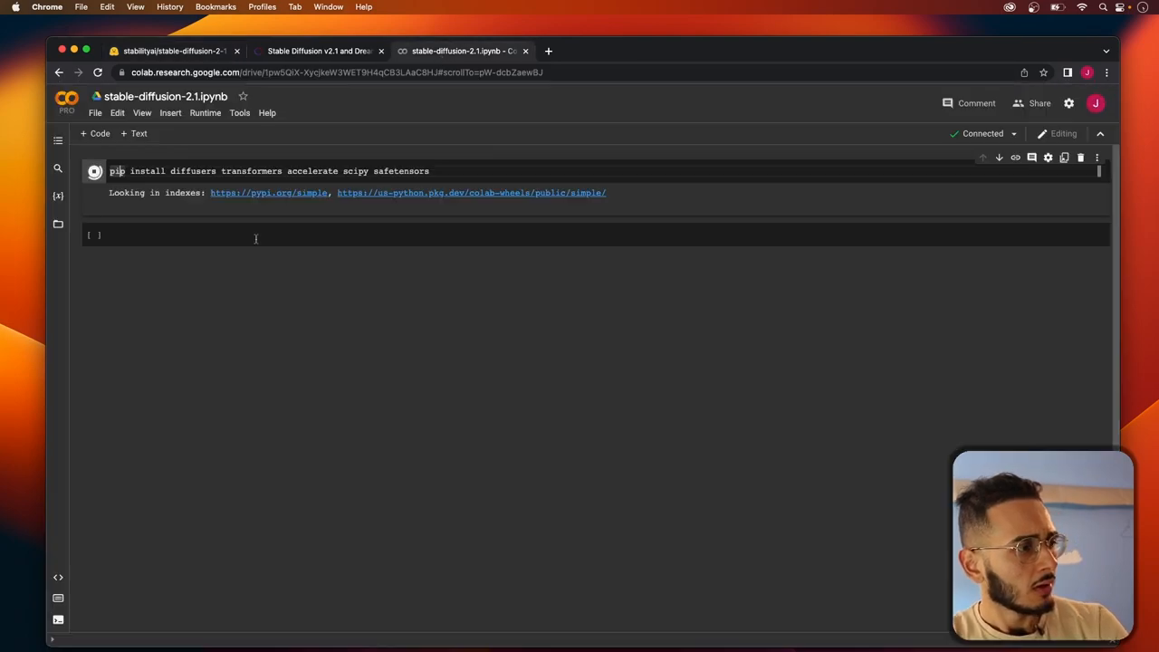
{"action": "left_click", "coordinate": [95, 170]}
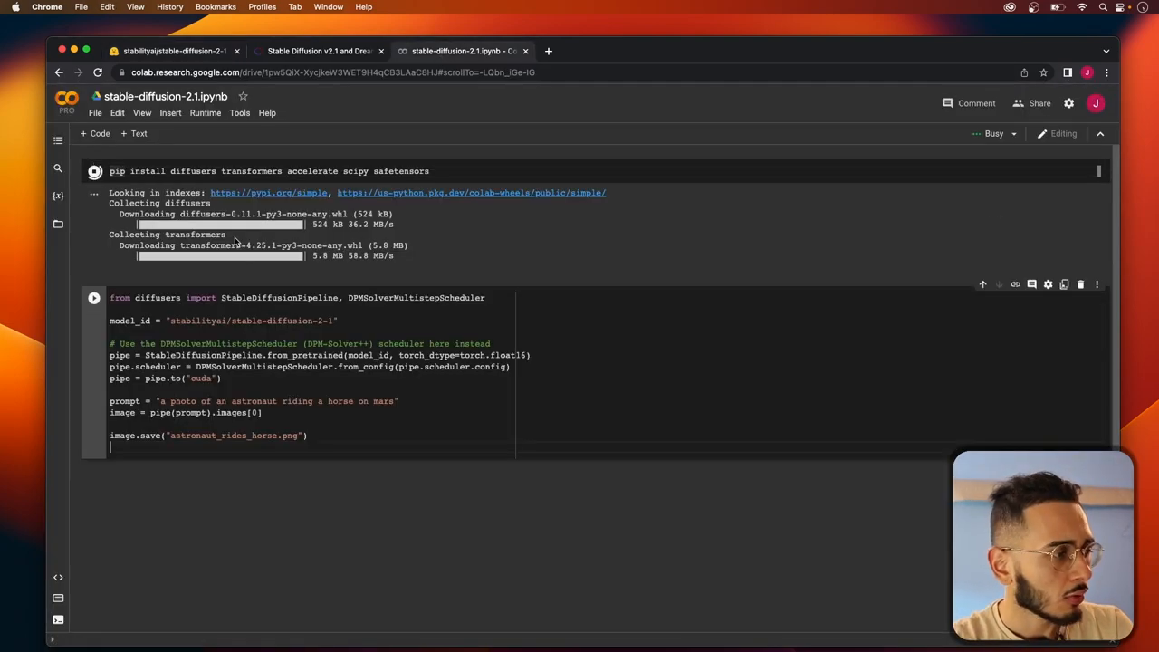
{"action": "scroll", "scroll_direction": "down", "scroll_amount": 3}
{"action": "type", "text": "import torch"}
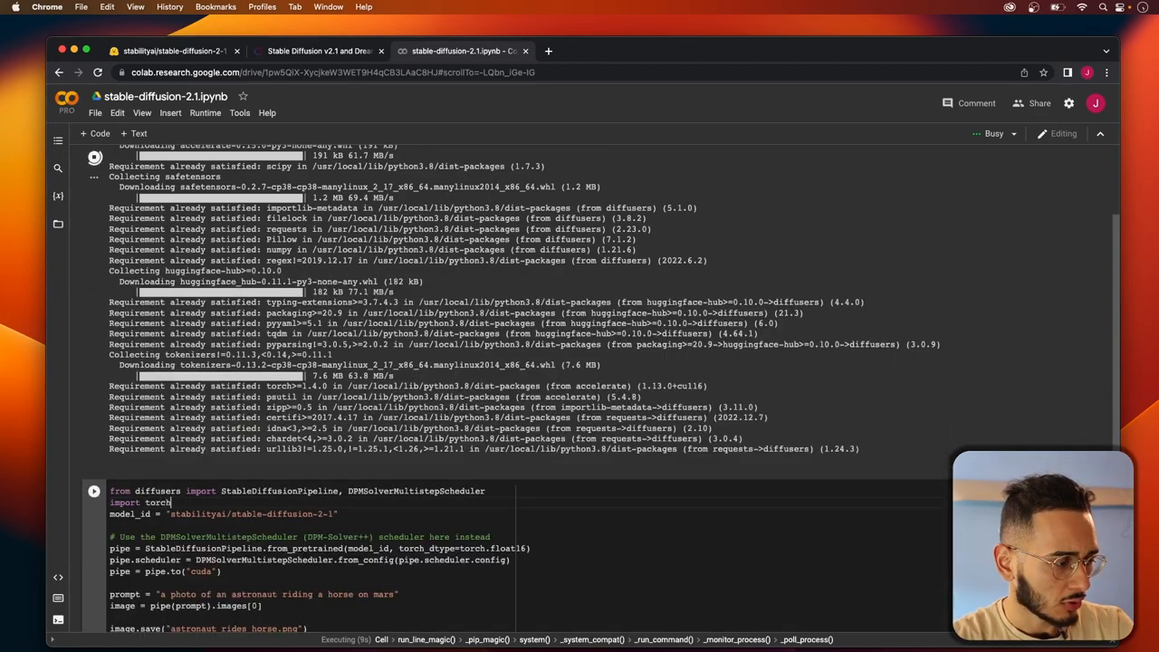
{"action": "scroll", "scroll_direction": "down", "scroll_amount": 3}
{"action": "type", "text": "pip"}
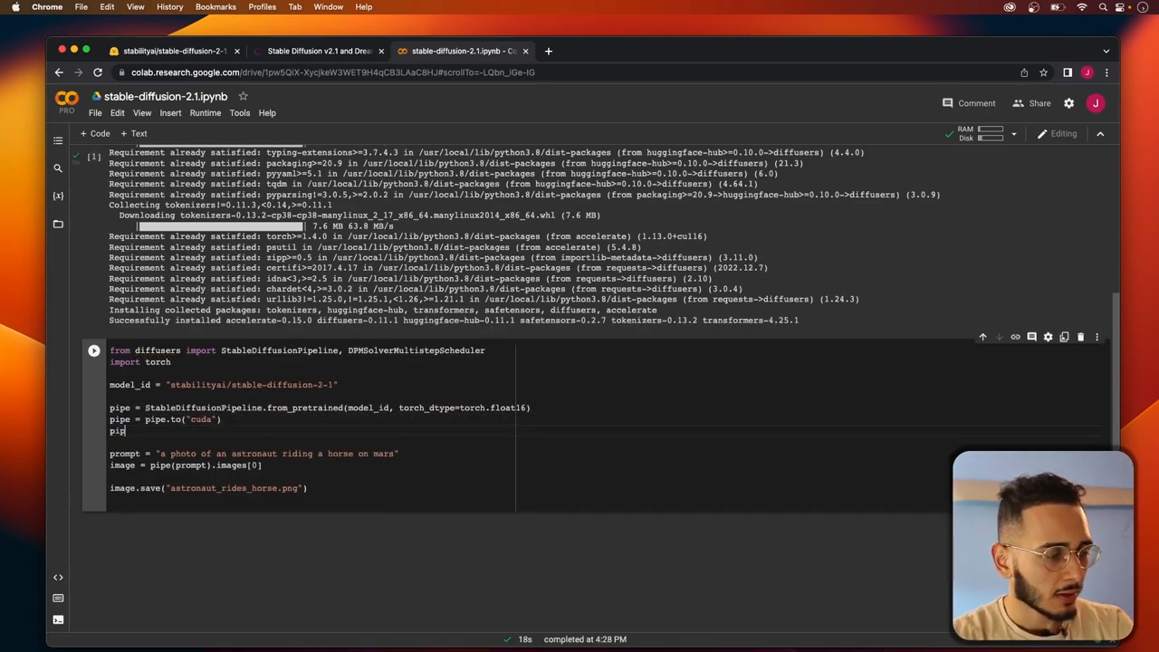
- Replace the scheduler lines with pipe.enable_attention_slicing() and end the cell with image
{"action": "type", "text": "e."}
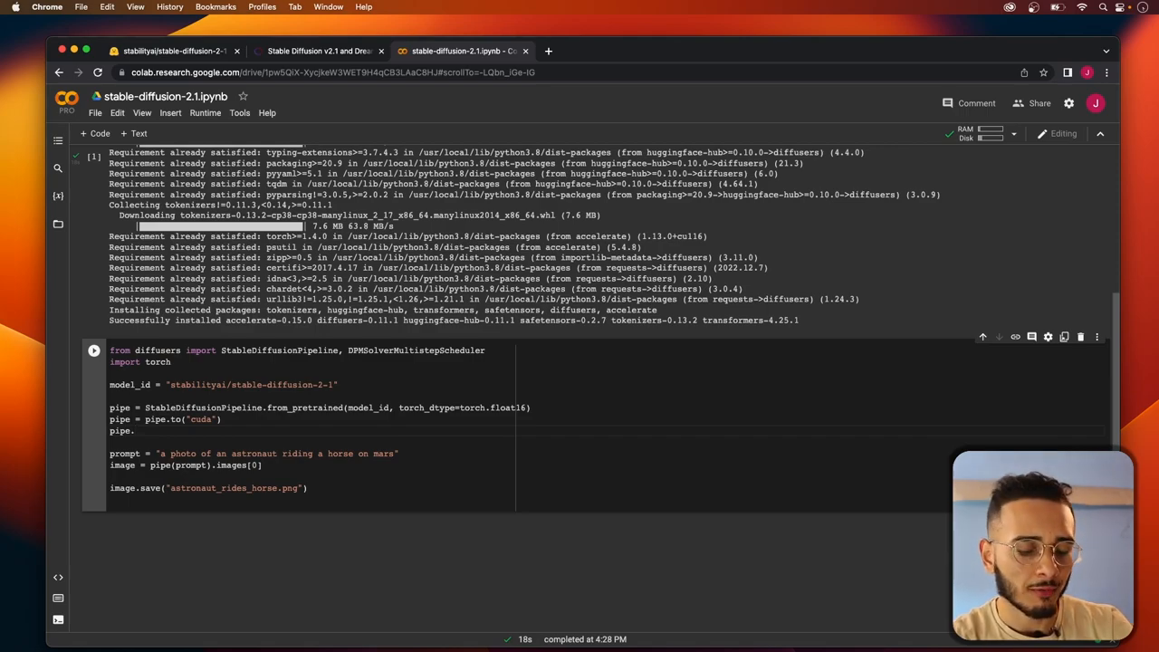
{"action": "type", "text": "enc"}
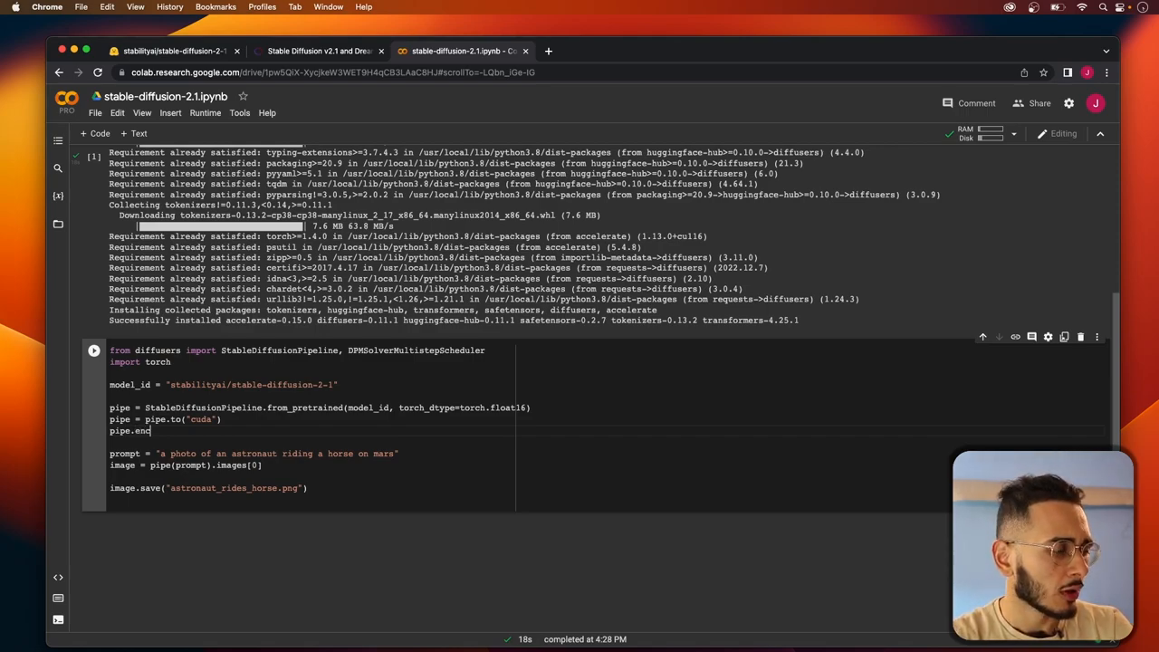
{"action": "type", "text": "able_attention_slicing("}
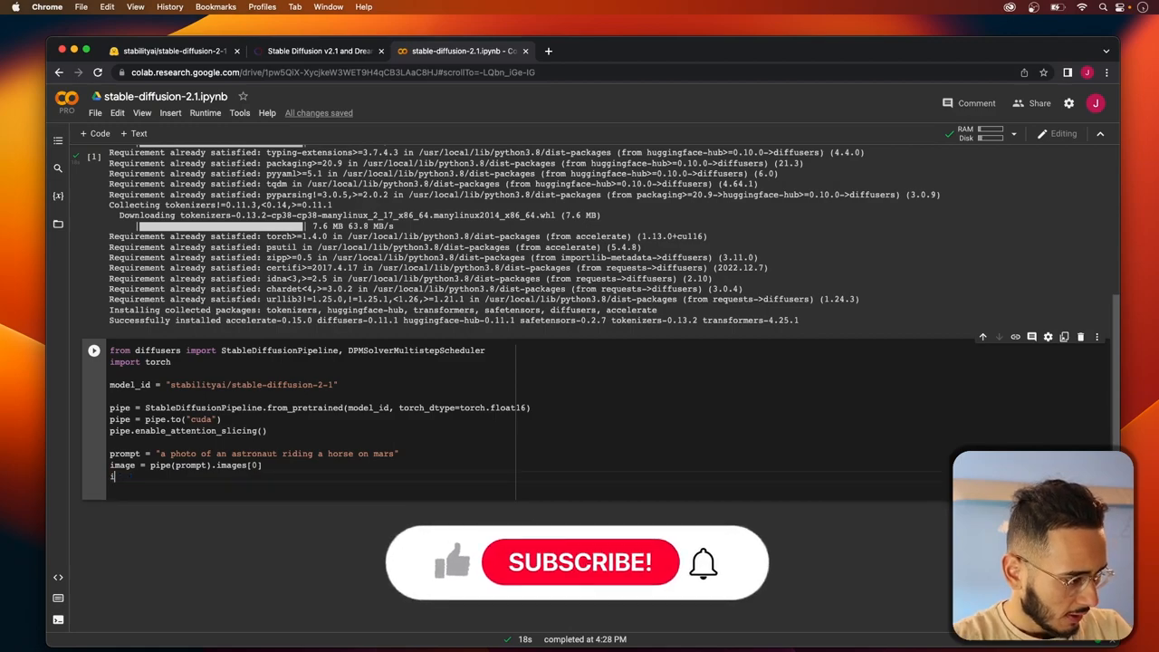
{"action": "type", "text": "image"}
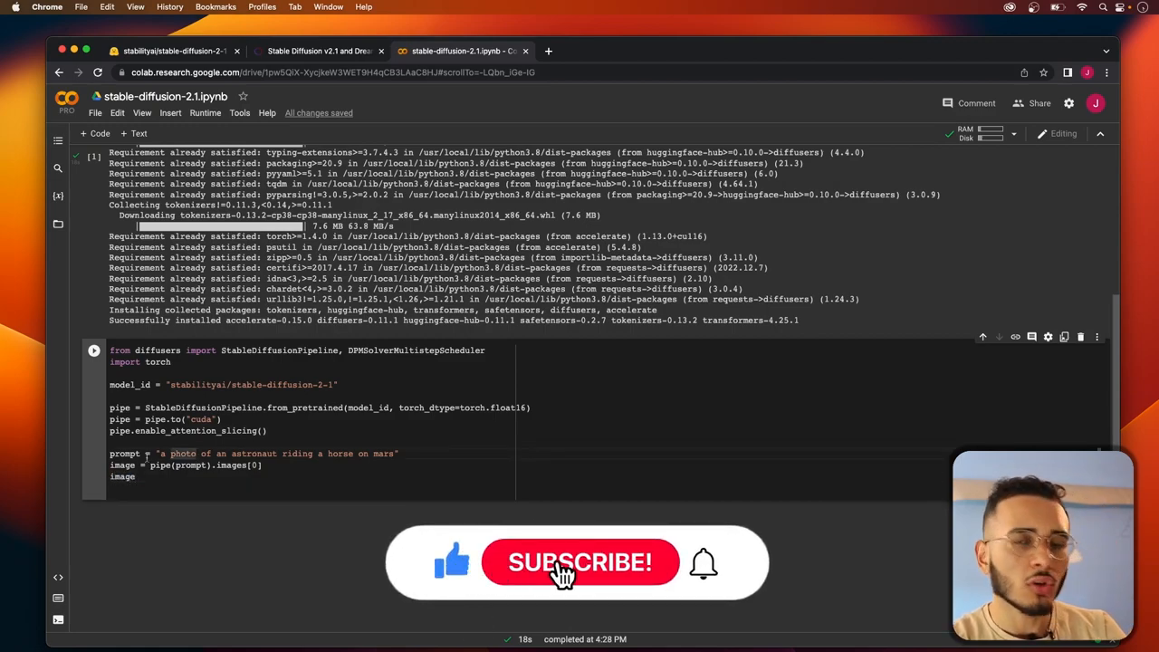
{"action": "left_click", "coordinate": [580, 562]}
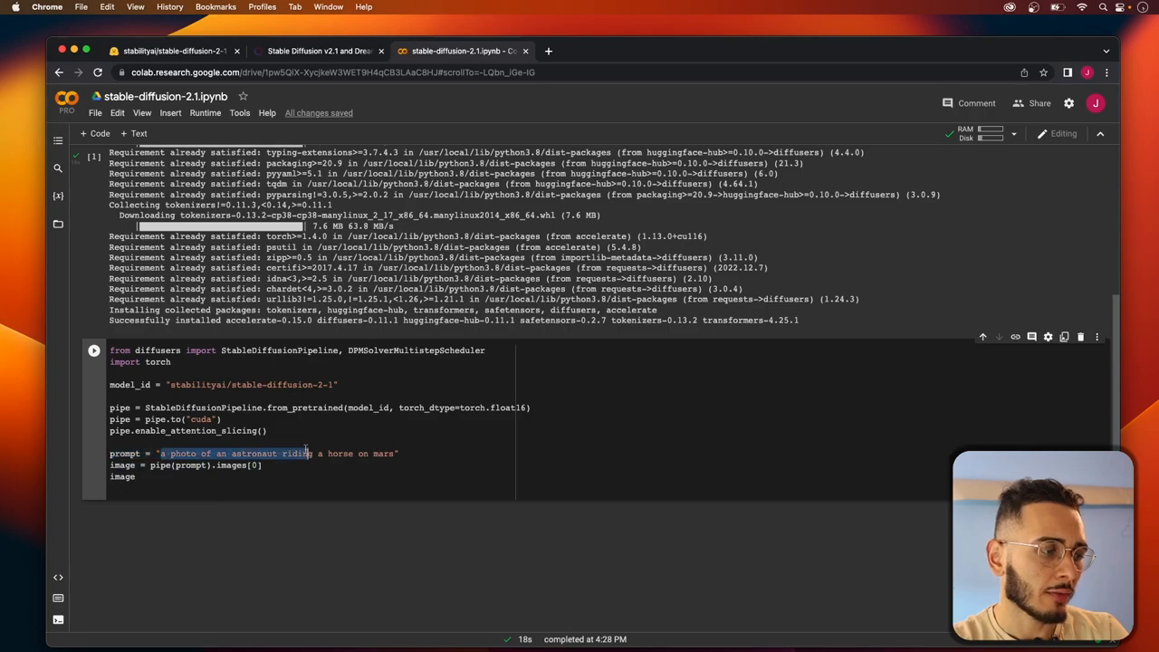
- Run the pipeline cell so the Stable Diffusion 2.1 model files begin downloading
{"action": "left_click", "coordinate": [377, 453]}
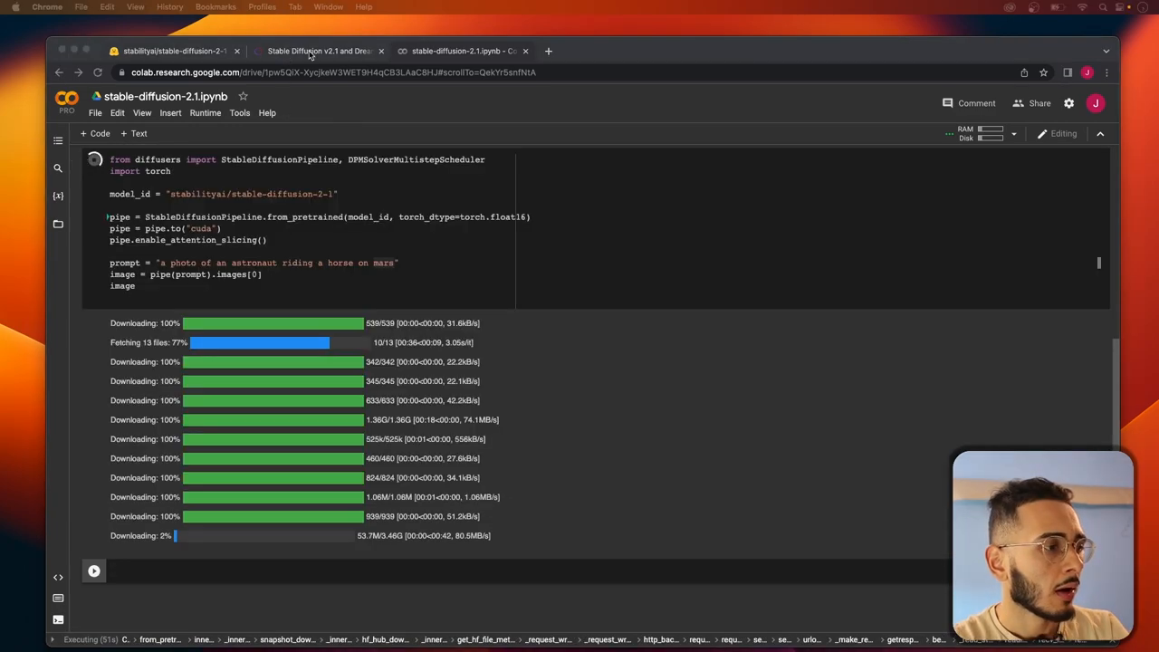
- Scroll through the Stable Diffusion v2.1 release article on the Stability AI blog
{"action": "left_click", "coordinate": [319, 51]}
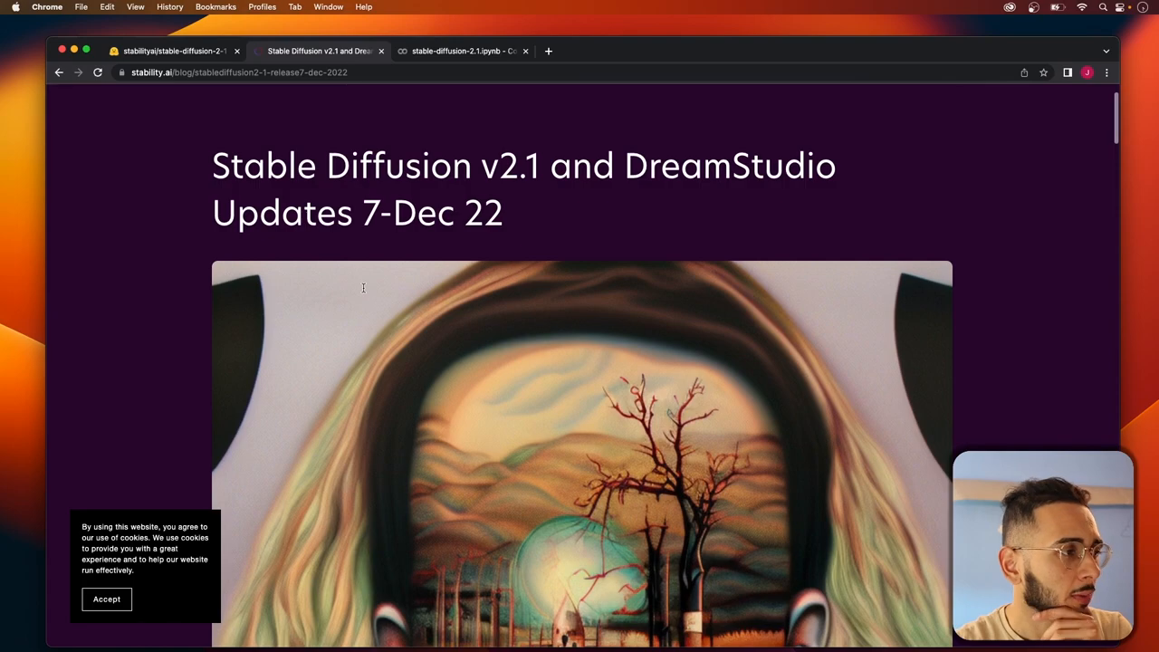
{"action": "scroll", "scroll_direction": "up", "scroll_amount": 3}
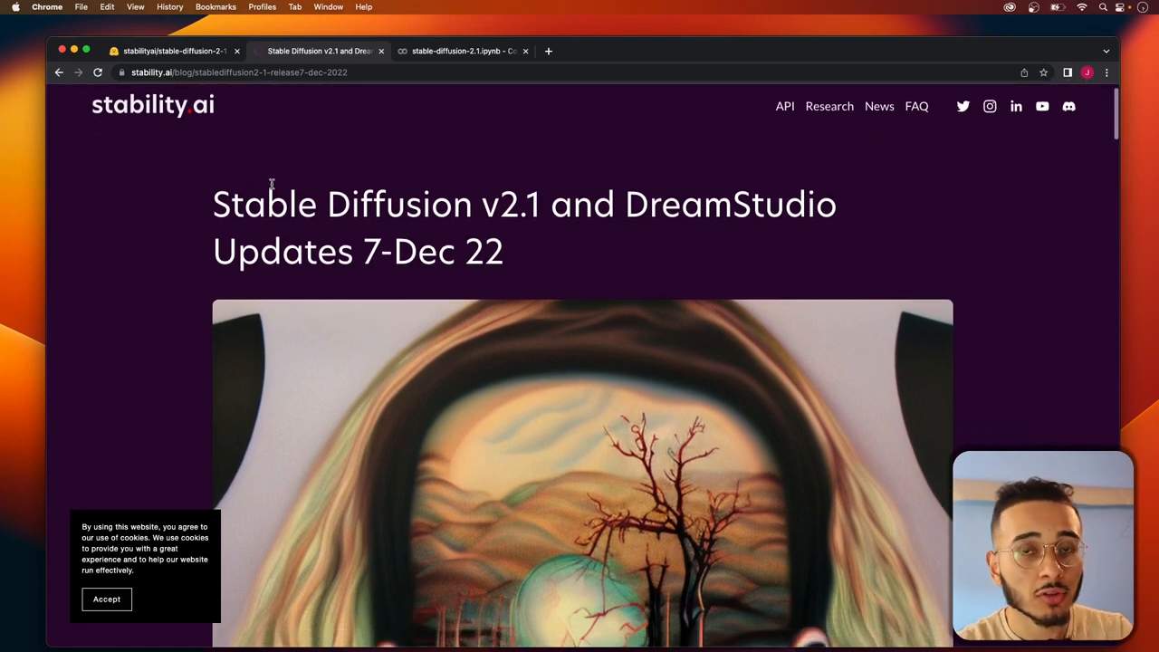
{"action": "scroll", "scroll_direction": "down", "scroll_amount": 3}
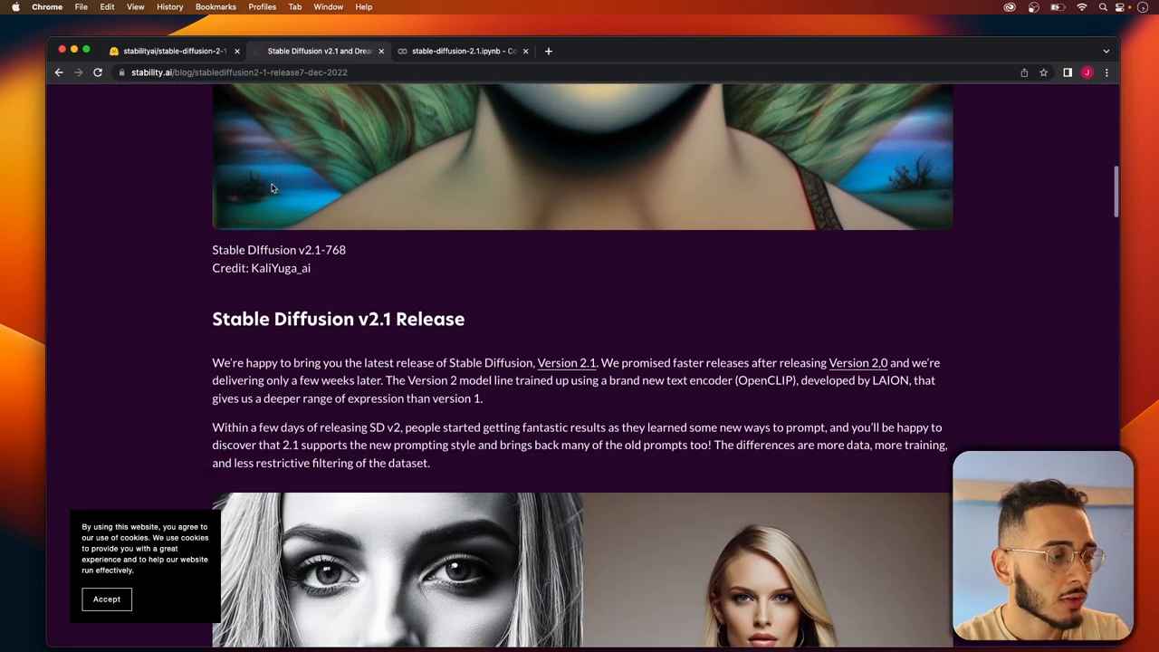
{"action": "scroll", "scroll_direction": "down", "scroll_amount": 3}
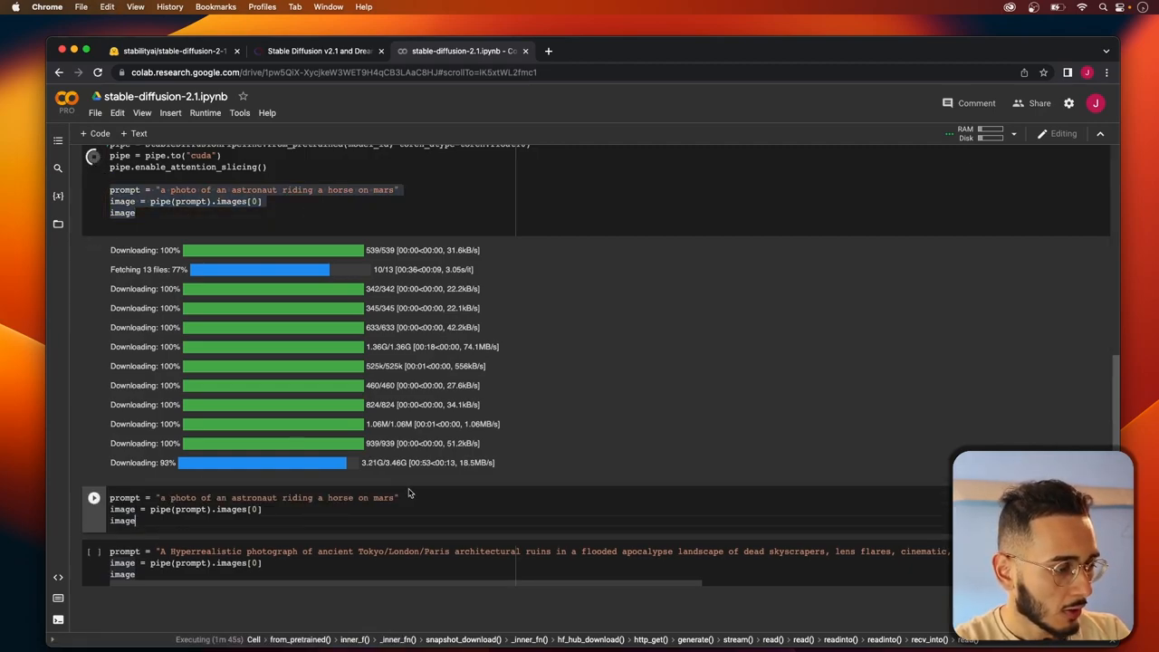
- Start a neg_ negative-prompt variable while the 50-step astronaut generation finishes
{"action": "type", "text": "neg_"}
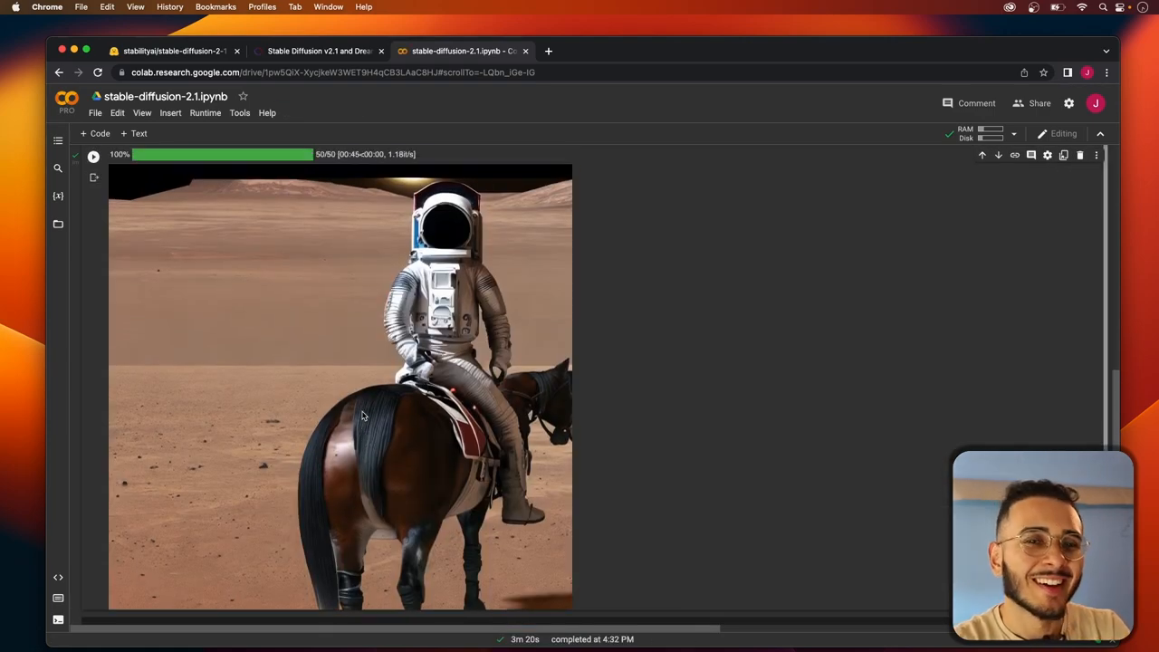
- Run the negative_prompt cell and scroll to its wide astronaut-on-horse Mars image
{"action": "scroll", "scroll_direction": "up", "scroll_amount": 3}
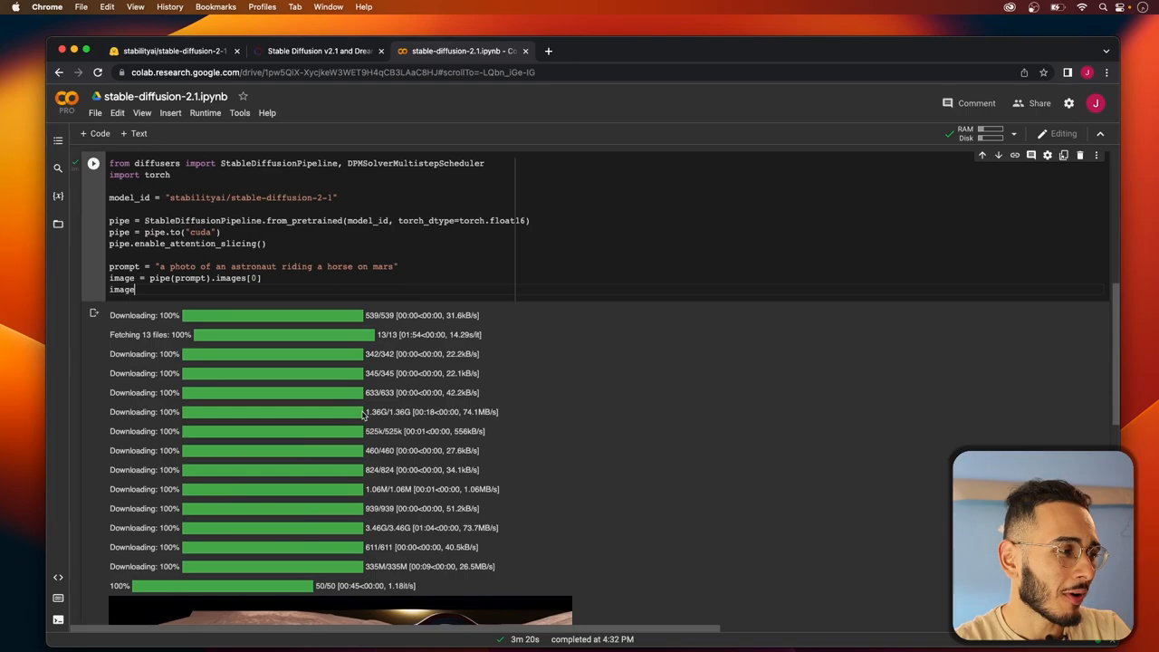
{"action": "scroll", "scroll_direction": "down", "scroll_amount": 3}
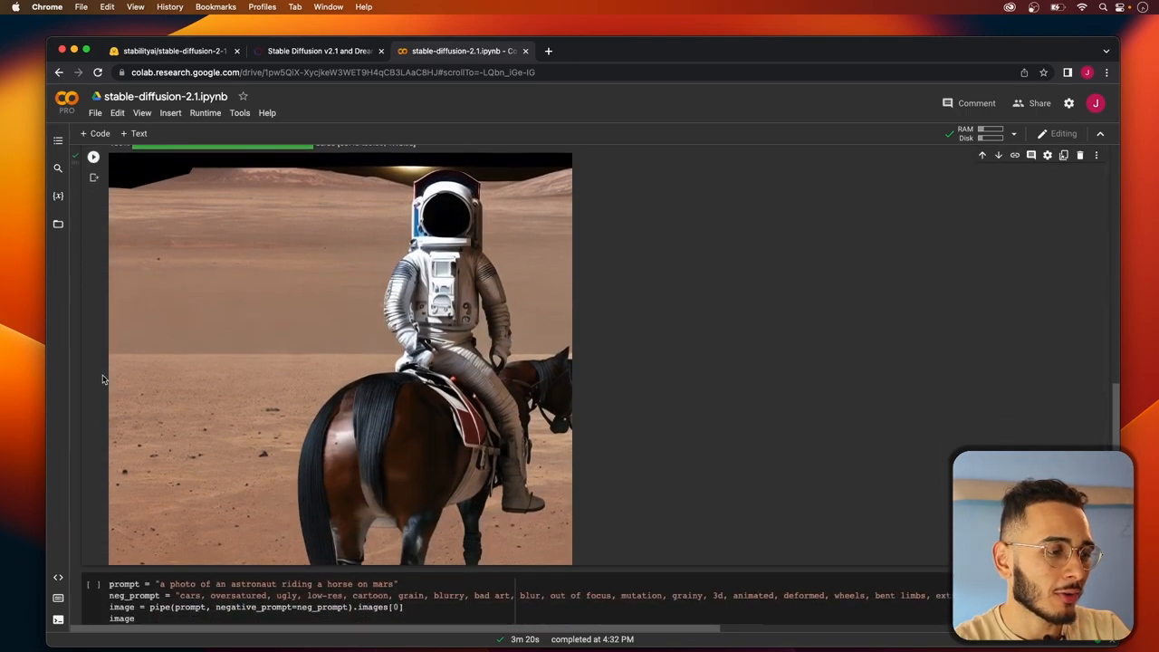
{"action": "scroll", "scroll_direction": "down", "scroll_amount": 3}
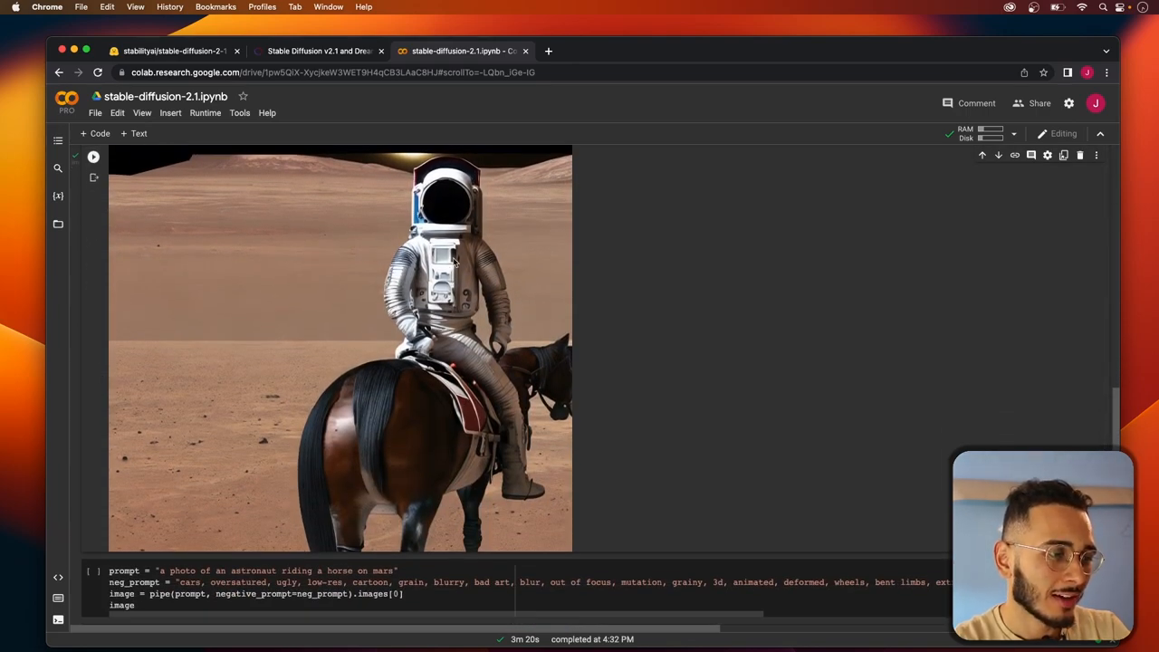
{"action": "mouse_move", "coordinate": [489, 395]}
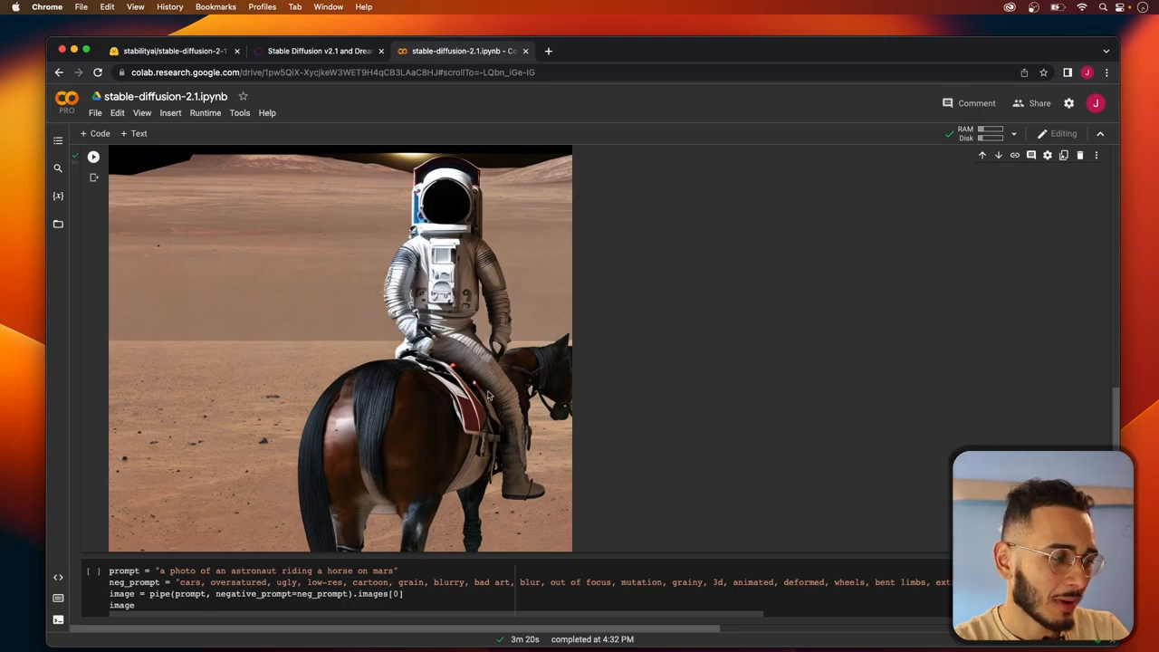
{"action": "mouse_move", "coordinate": [322, 487]}
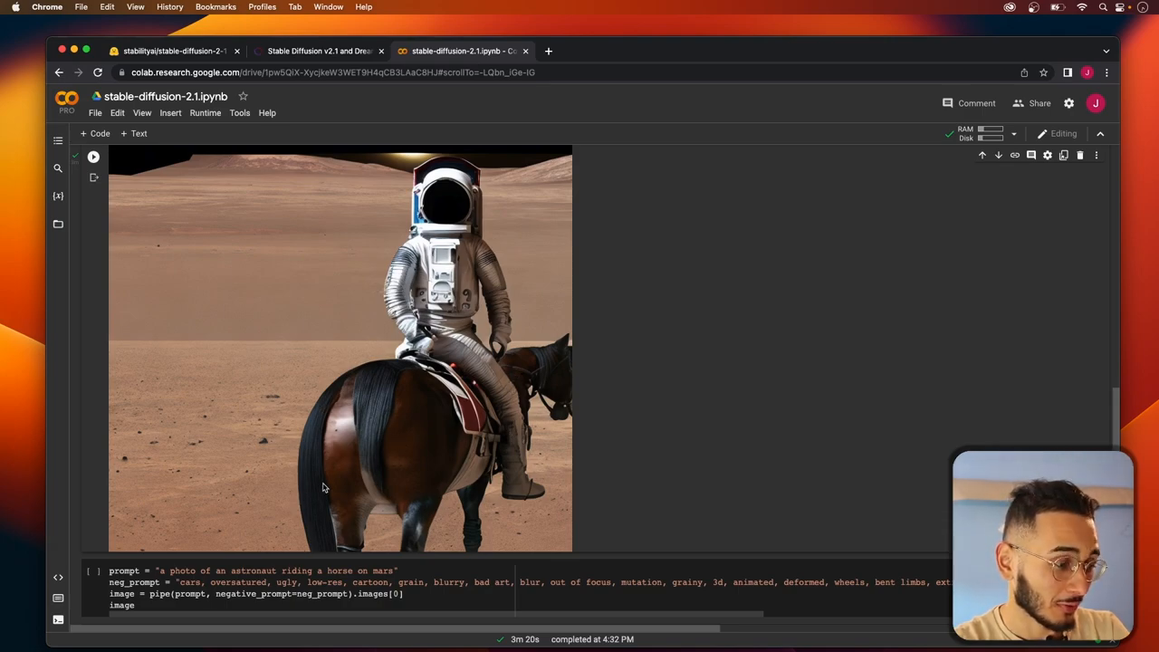
{"action": "scroll", "scroll_direction": "down", "scroll_amount": 3}
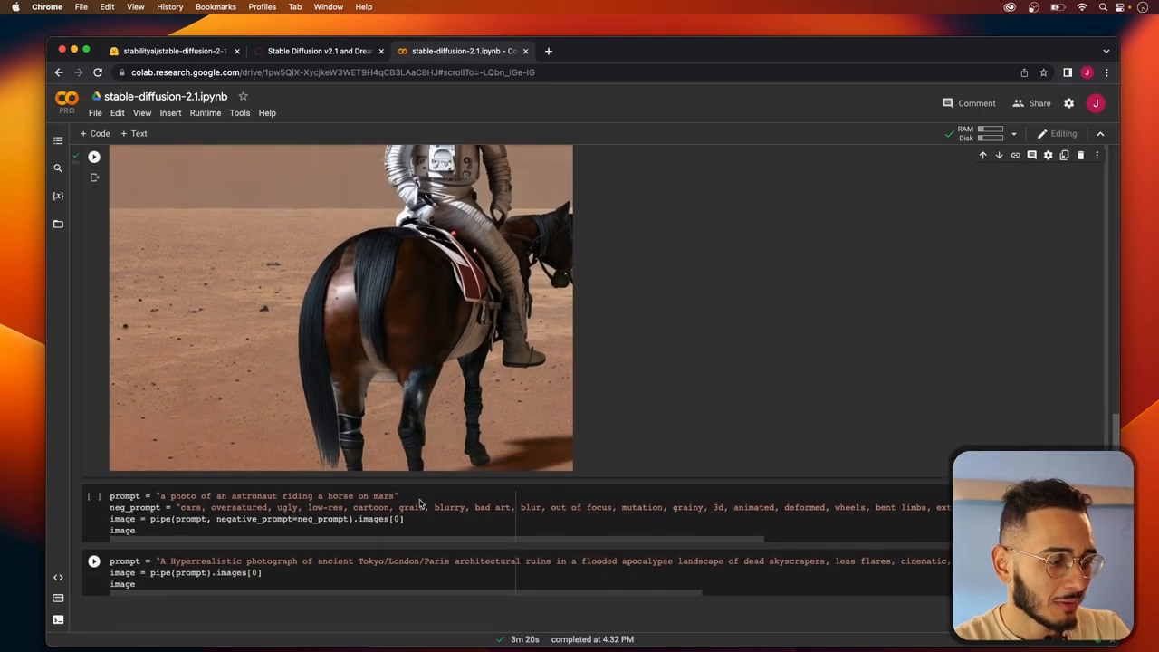
{"action": "left_click", "coordinate": [94, 436]}
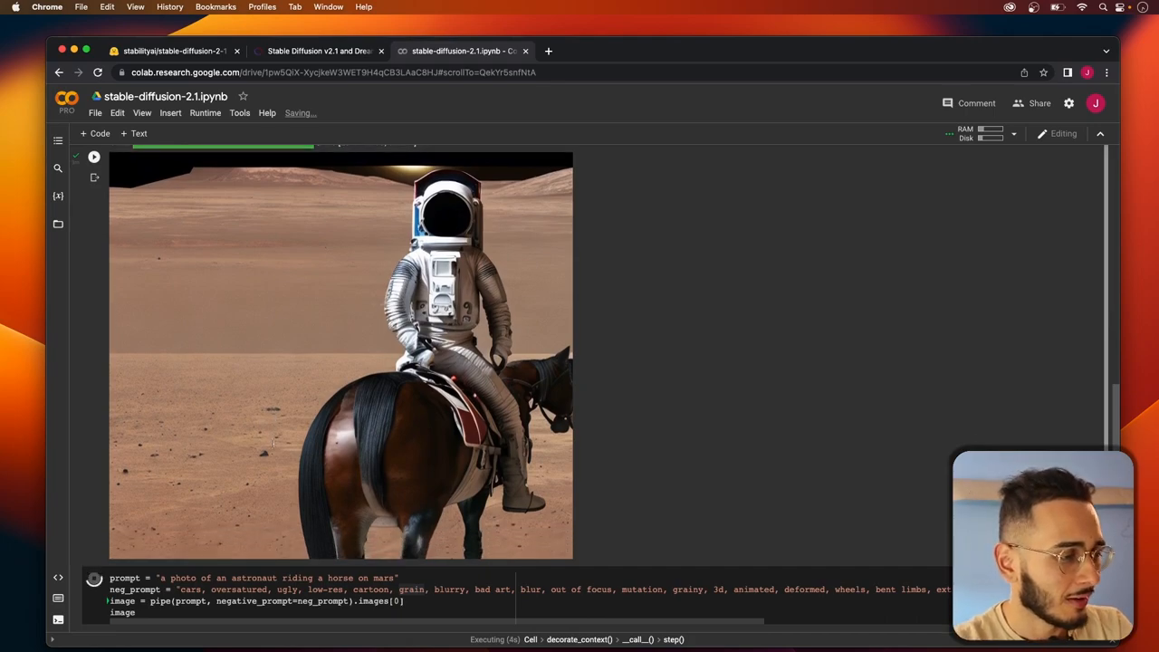
{"action": "scroll", "scroll_direction": "down", "scroll_amount": 3}
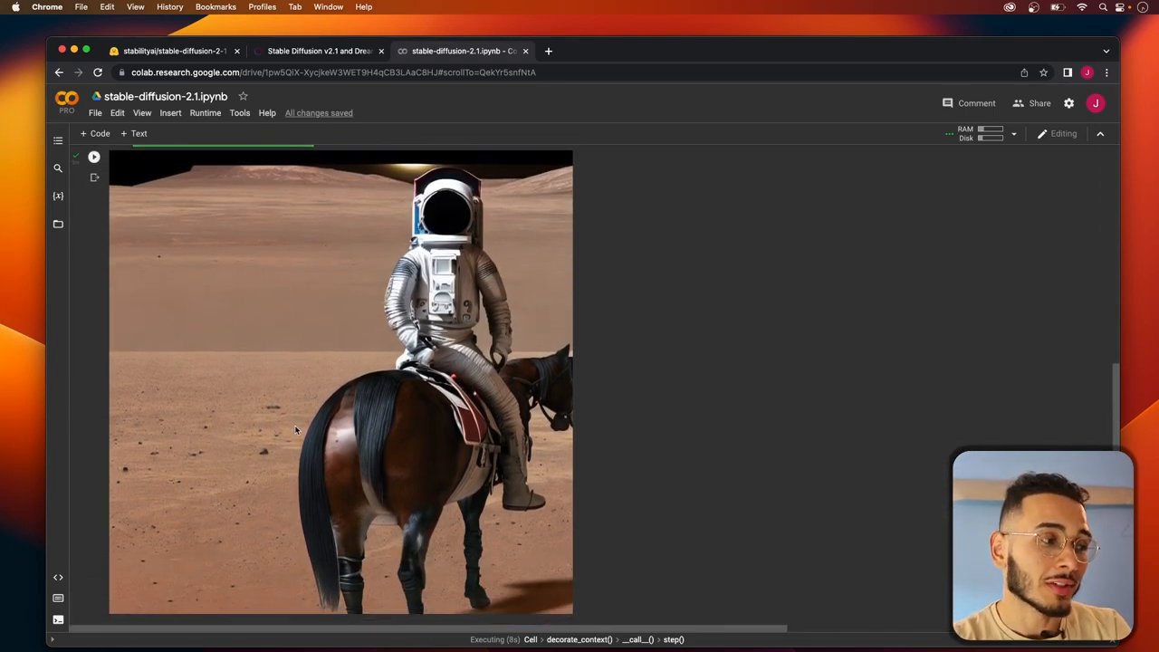
{"action": "scroll", "scroll_direction": "down", "scroll_amount": 3}
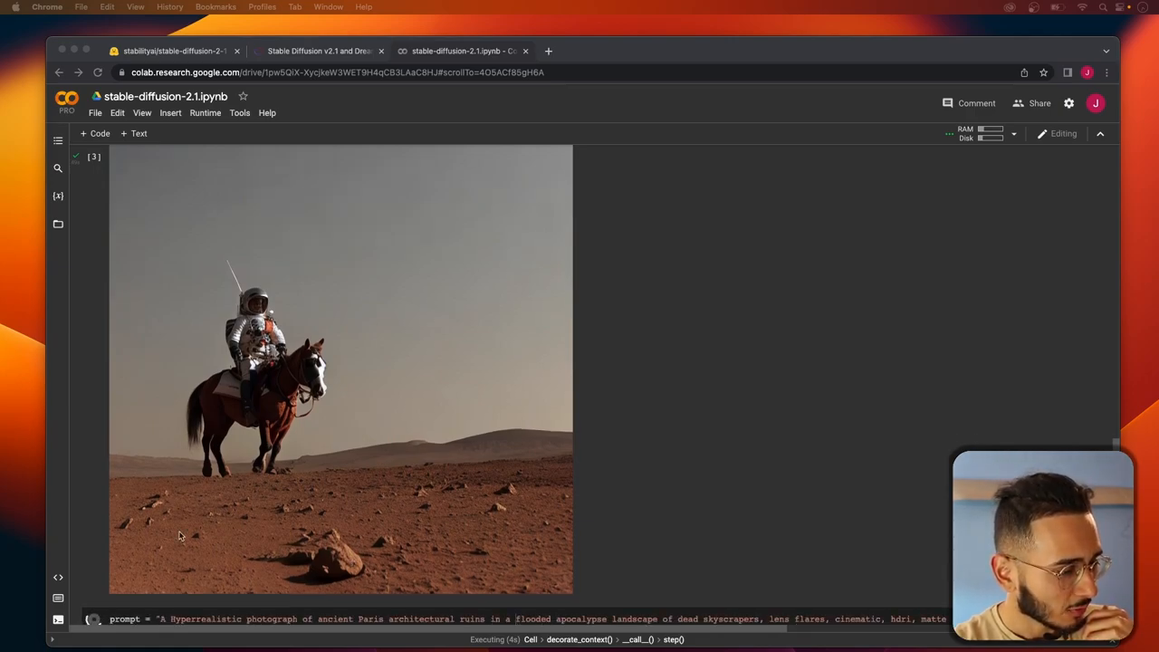
{"action": "mouse_move", "coordinate": [274, 402]}
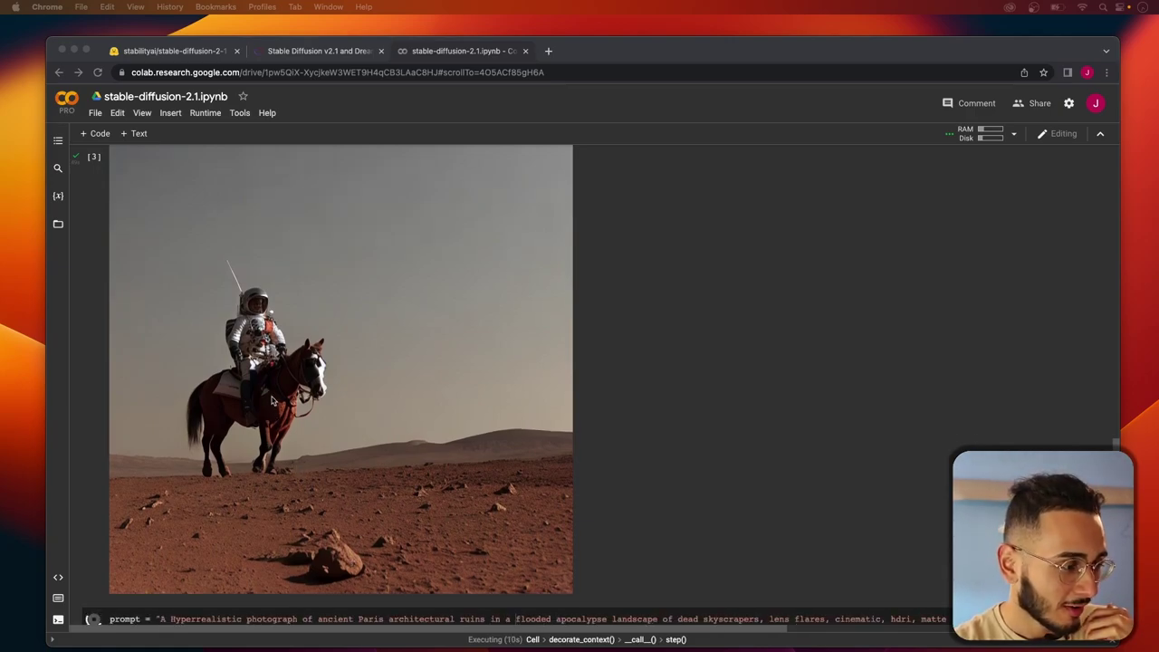
{"action": "mouse_move", "coordinate": [321, 433]}
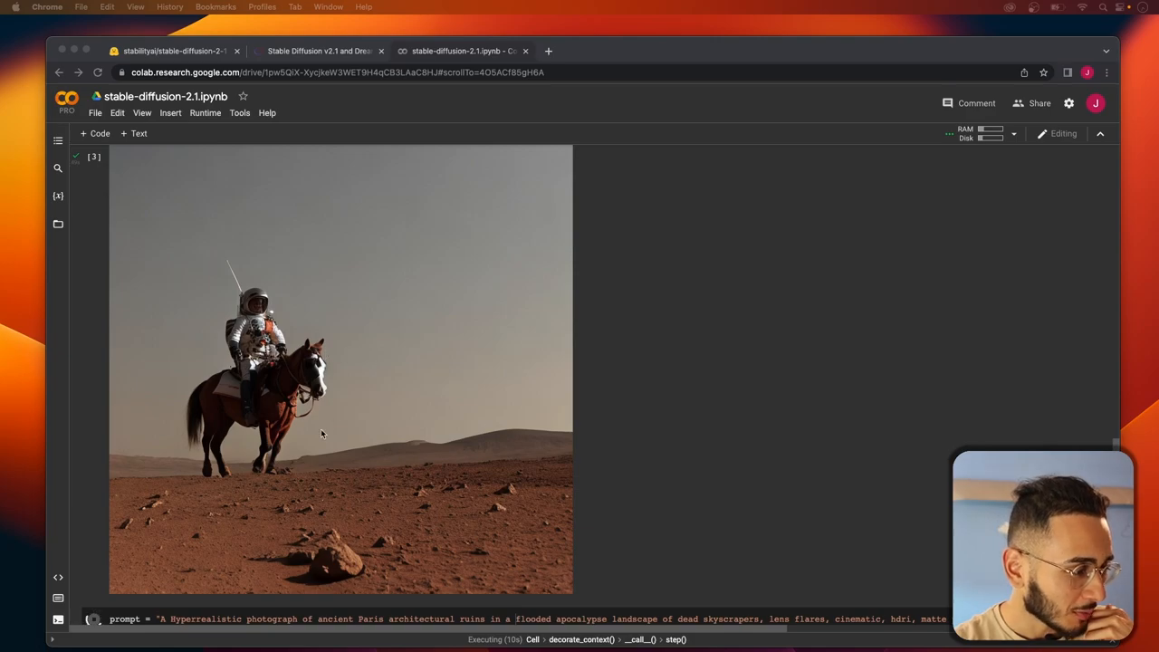
{"action": "mouse_move", "coordinate": [275, 435]}
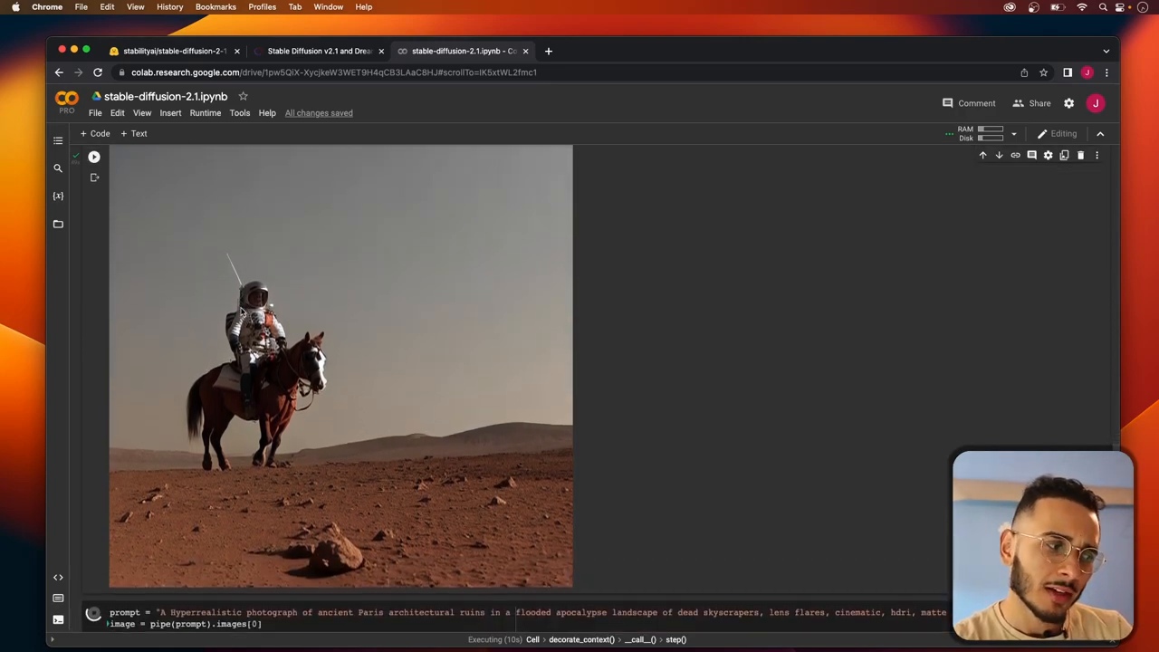
- Scroll to the close-up astronaut output and the neg_prompt cell beneath it
{"action": "scroll", "scroll_direction": "down", "scroll_amount": 3}
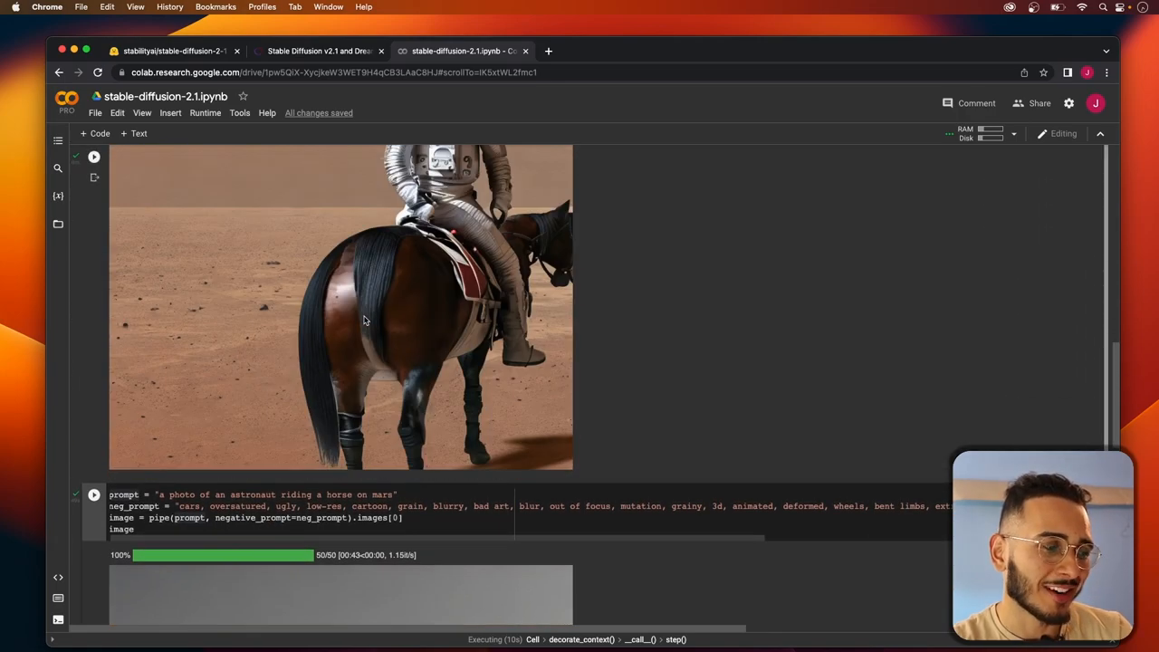
- Let the flooded-Paris prompt cell run and locate the astronaut cell's neg_prompt and pipe lines to copy
{"action": "scroll", "scroll_direction": "down", "scroll_amount": 3}
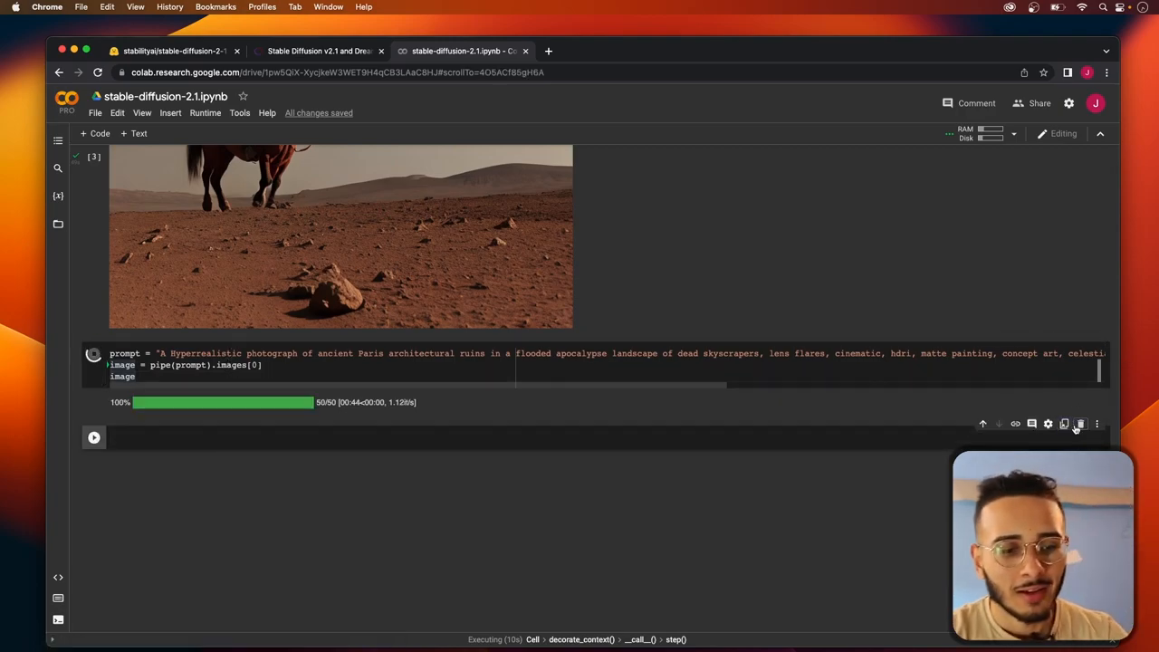
{"action": "left_click", "coordinate": [1080, 423]}
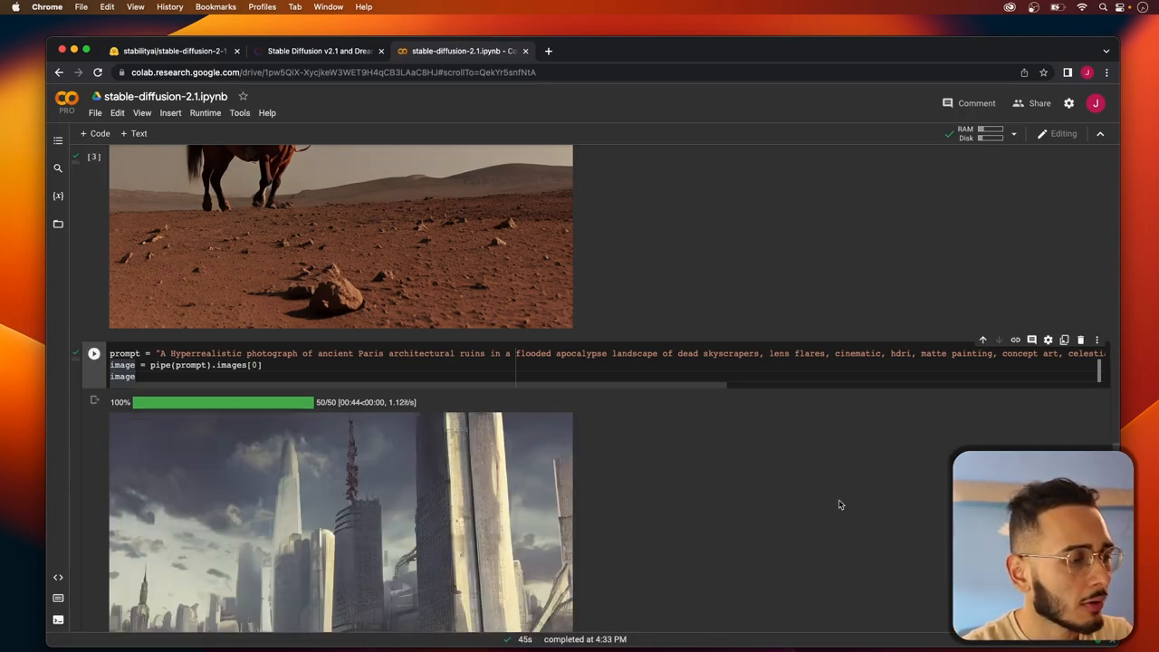
{"action": "scroll", "scroll_direction": "down", "scroll_amount": 3}
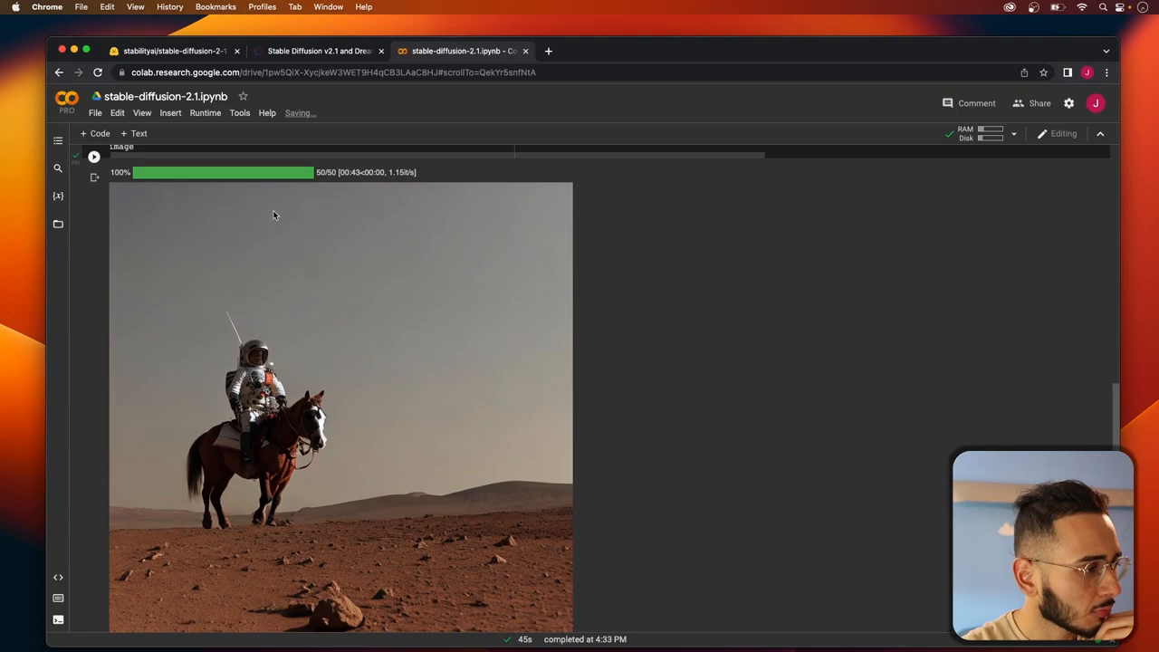
{"action": "scroll", "scroll_direction": "up", "scroll_amount": 3}
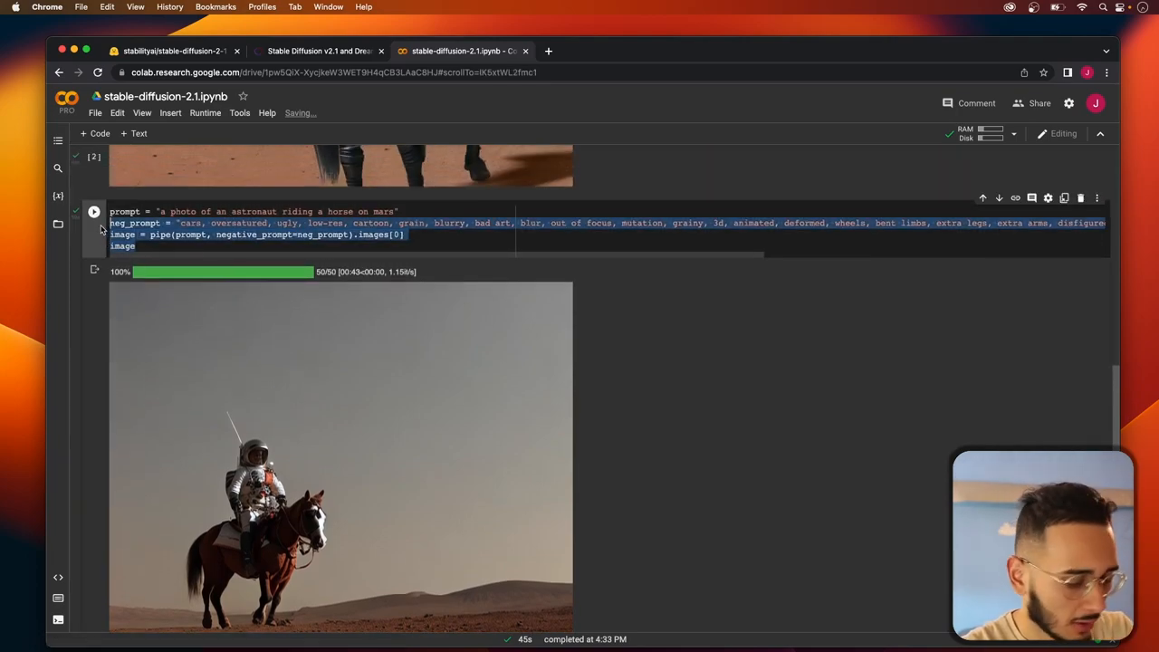
{"action": "scroll", "scroll_direction": "down", "scroll_amount": 3}
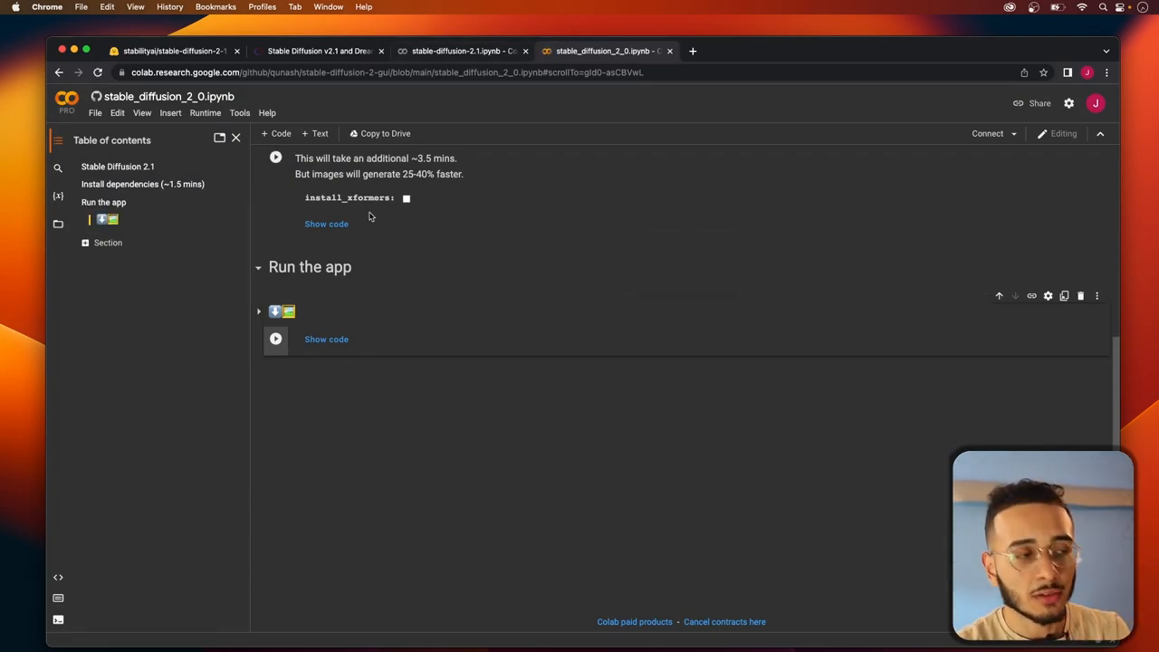
{"action": "mouse_move", "coordinate": [337, 300]}
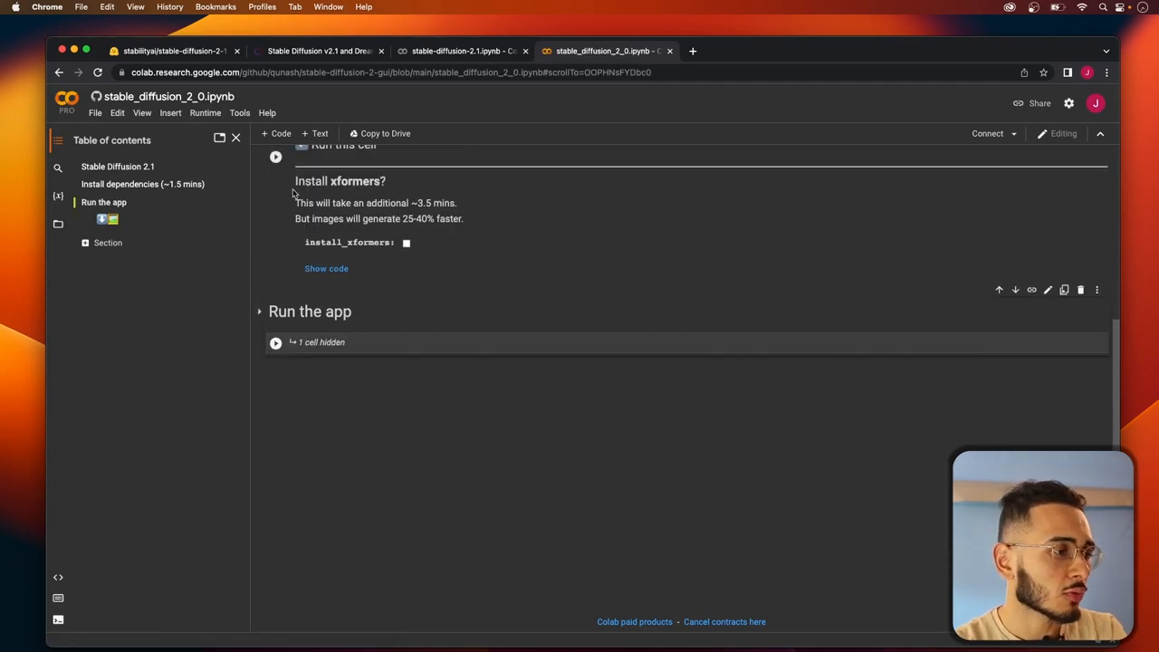
- Run the Install dependencies cell in stable_diffusion_2_0.ipynb, choosing Run anyway at the warning
{"action": "scroll", "scroll_direction": "up", "scroll_amount": 3}
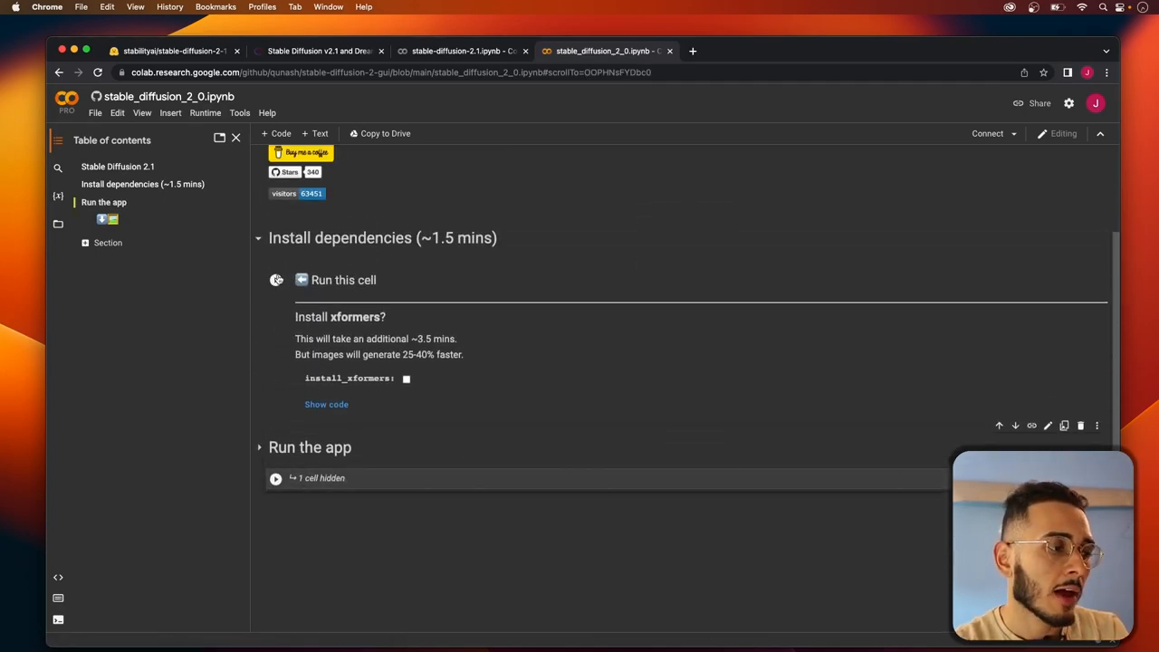
{"action": "mouse_move", "coordinate": [275, 279]}
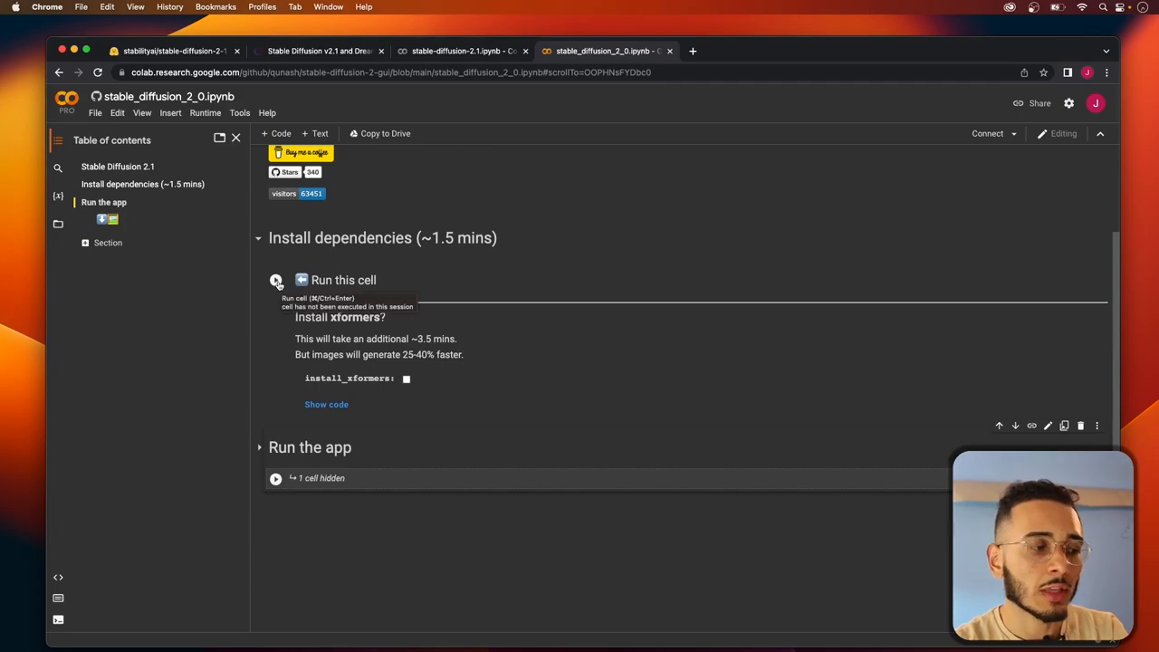
{"action": "left_click", "coordinate": [275, 279]}
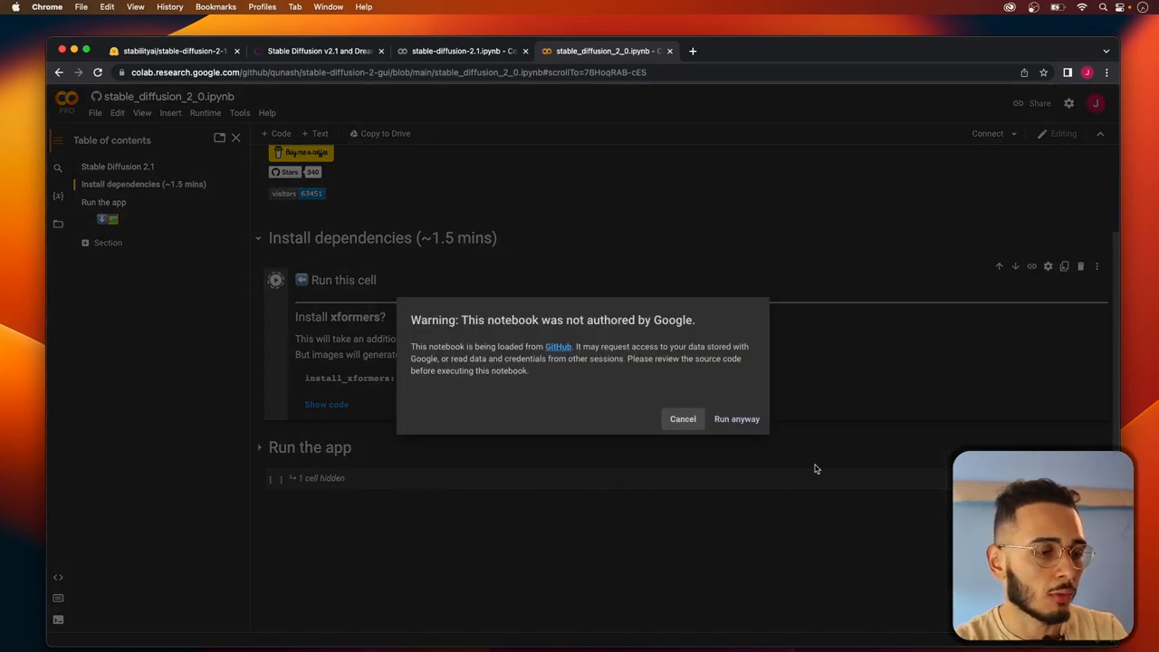
{"action": "left_click", "coordinate": [736, 418]}
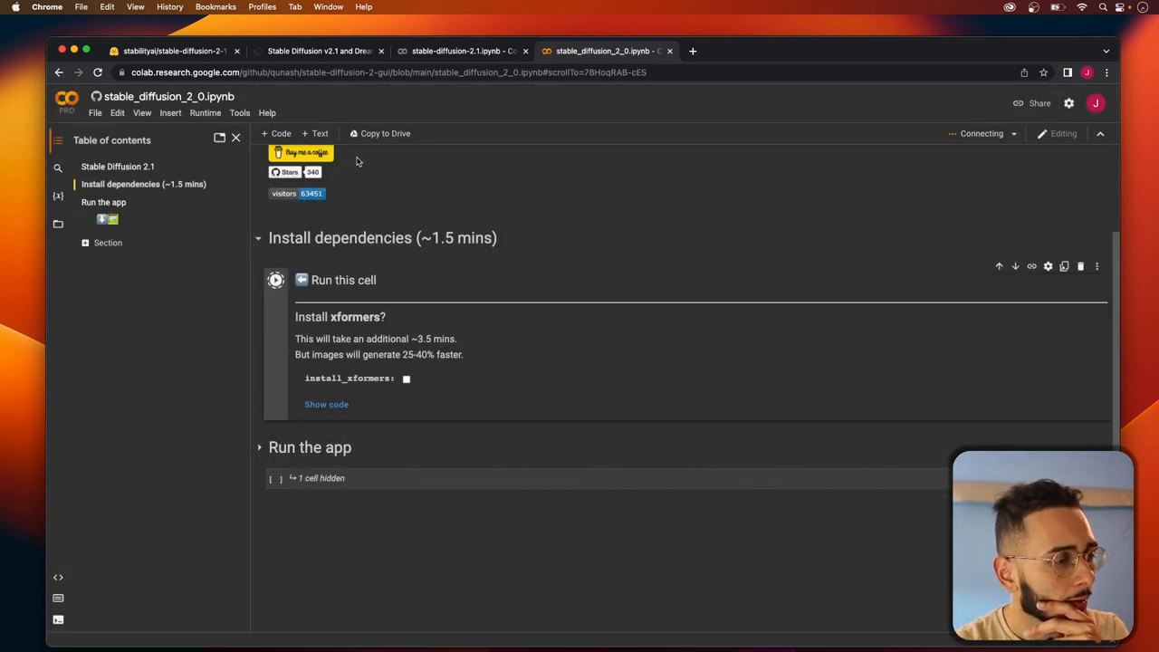
- Save GPU in Notebook settings for the web UI notebook and return to check the Paris generation
{"action": "left_click", "coordinate": [462, 51]}
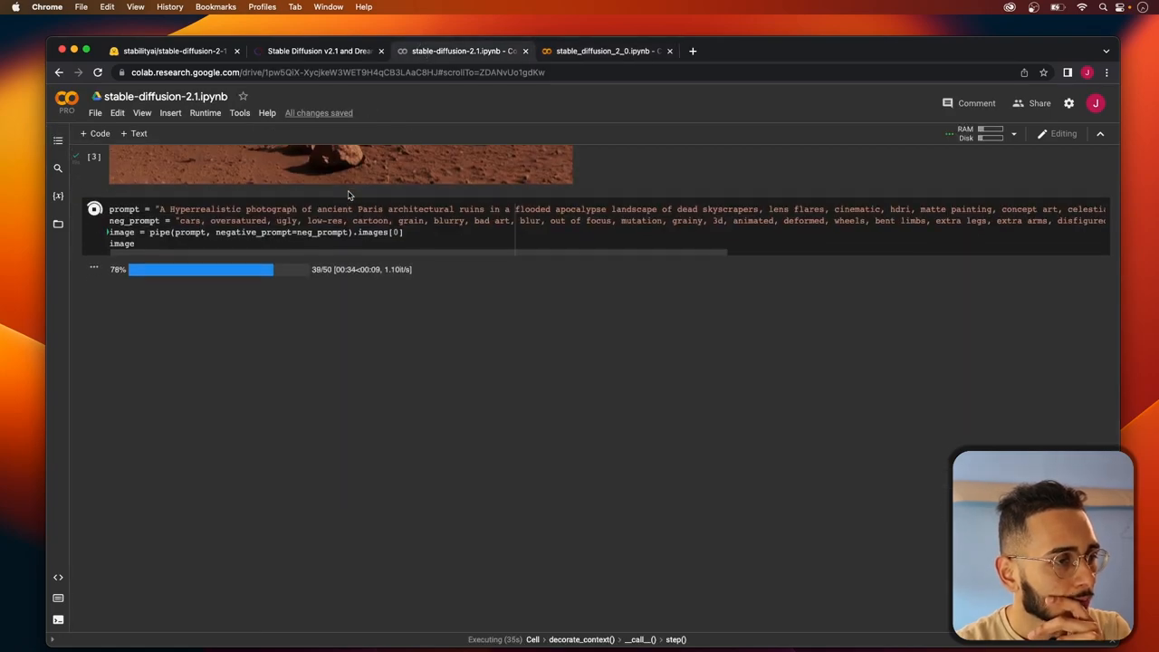
{"action": "left_click", "coordinate": [605, 50]}
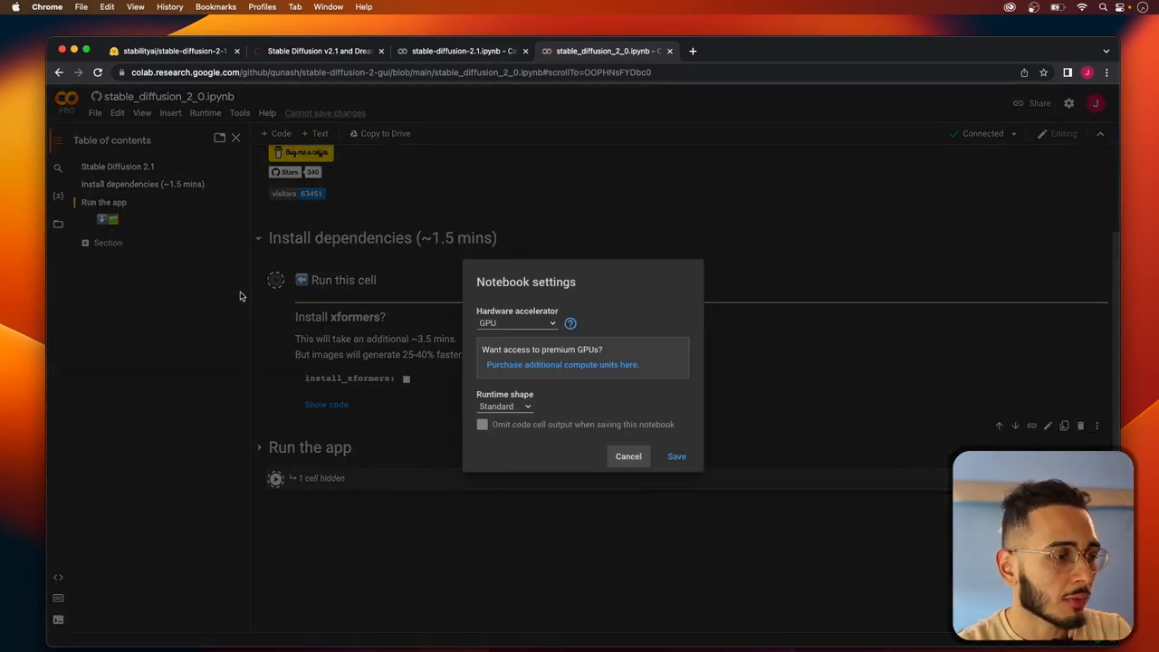
{"action": "left_click", "coordinate": [678, 457]}
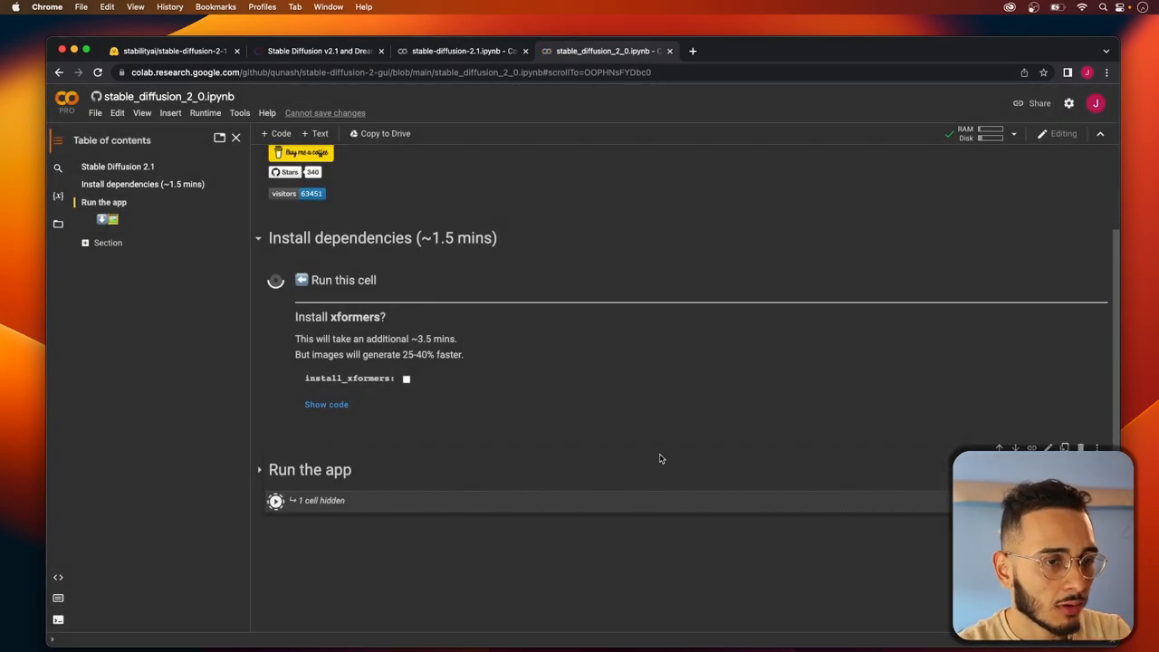
{"action": "left_click", "coordinate": [462, 50]}
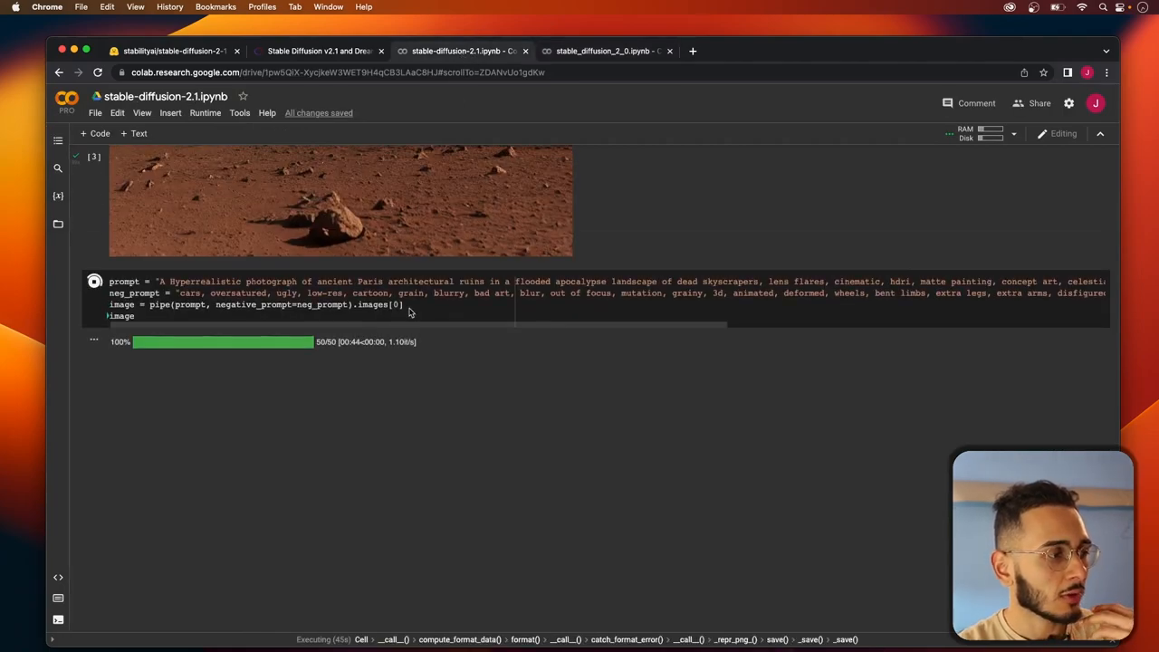
- Wait for the Paris cell with negative_prompt to finish and scroll through the flooded Notre-Dame image
{"action": "scroll", "scroll_direction": "up", "scroll_amount": 3}
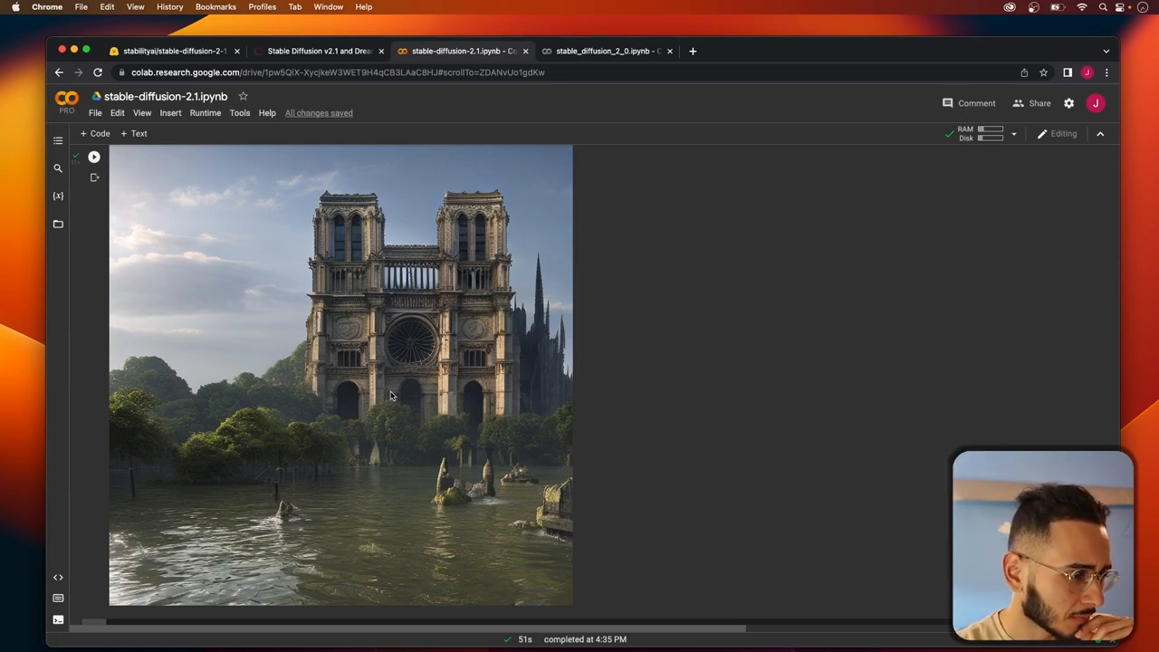
{"action": "mouse_move", "coordinate": [426, 391]}
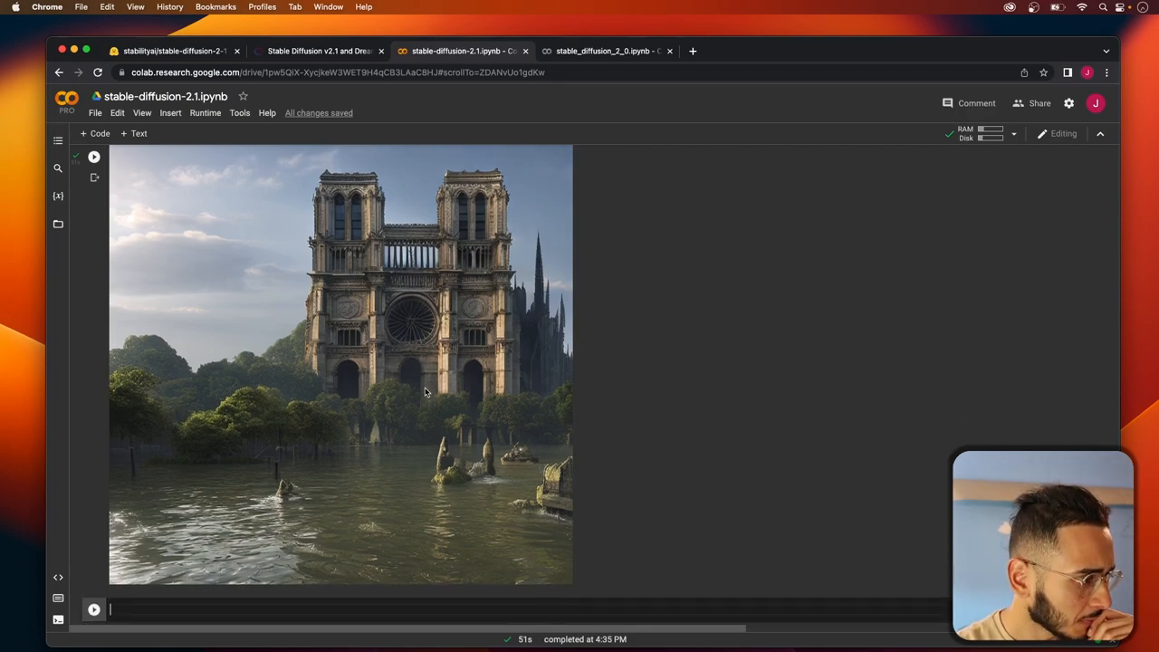
{"action": "scroll", "scroll_direction": "down", "scroll_amount": 3}
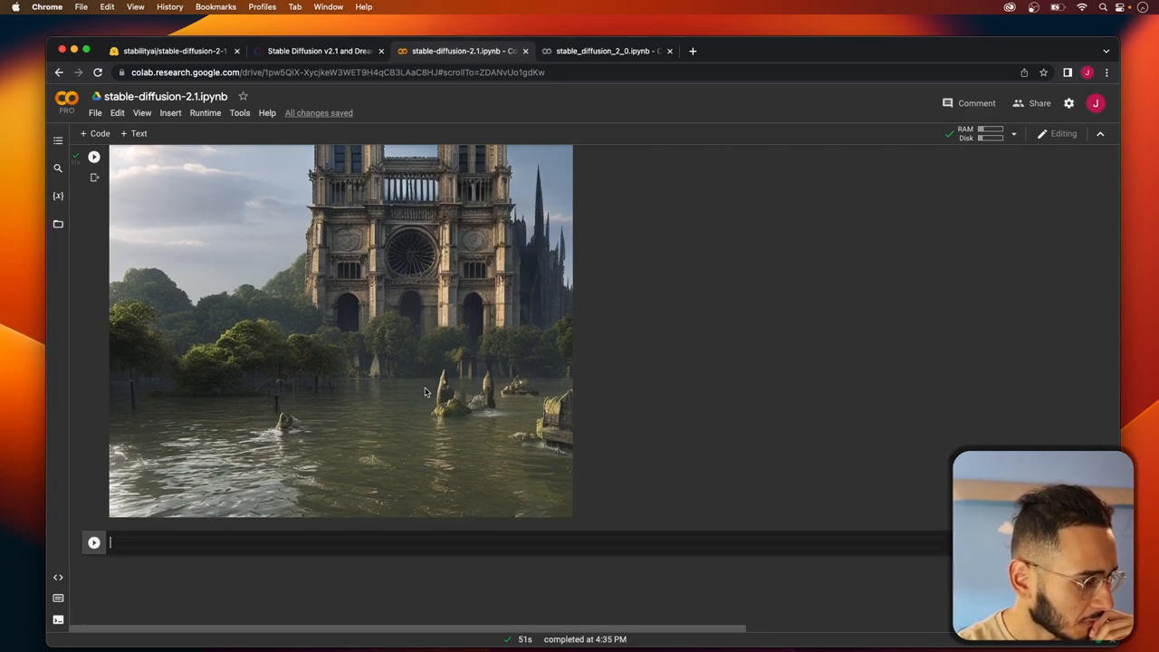
{"action": "scroll", "scroll_direction": "up", "scroll_amount": 3}
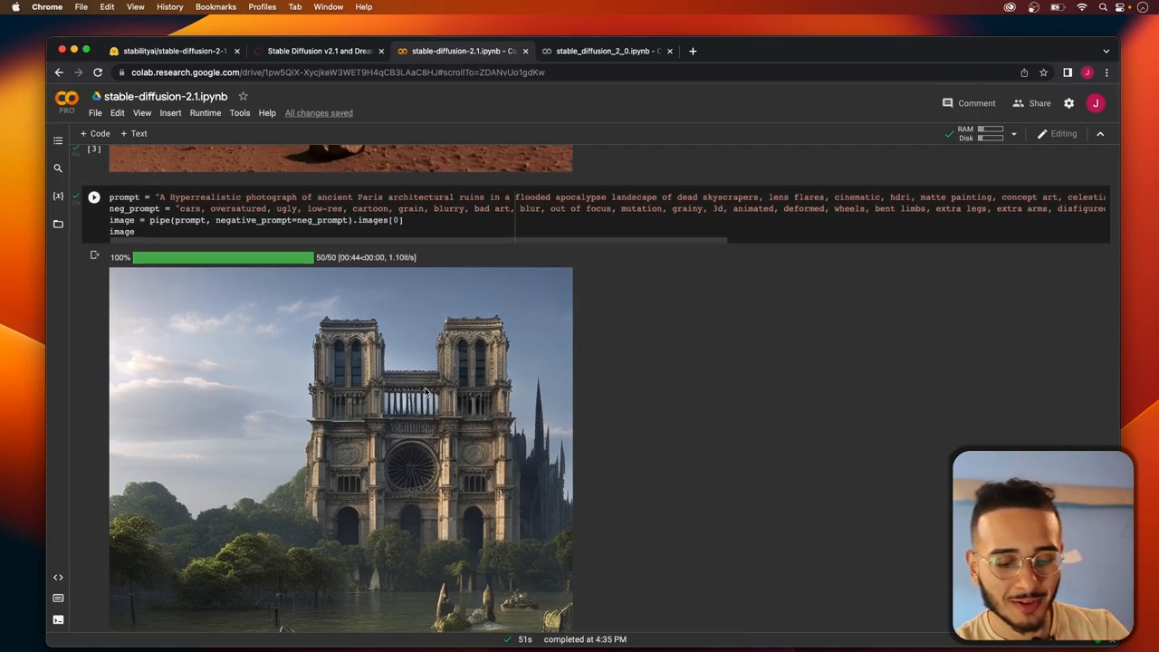
{"action": "scroll", "scroll_direction": "up", "scroll_amount": 3}
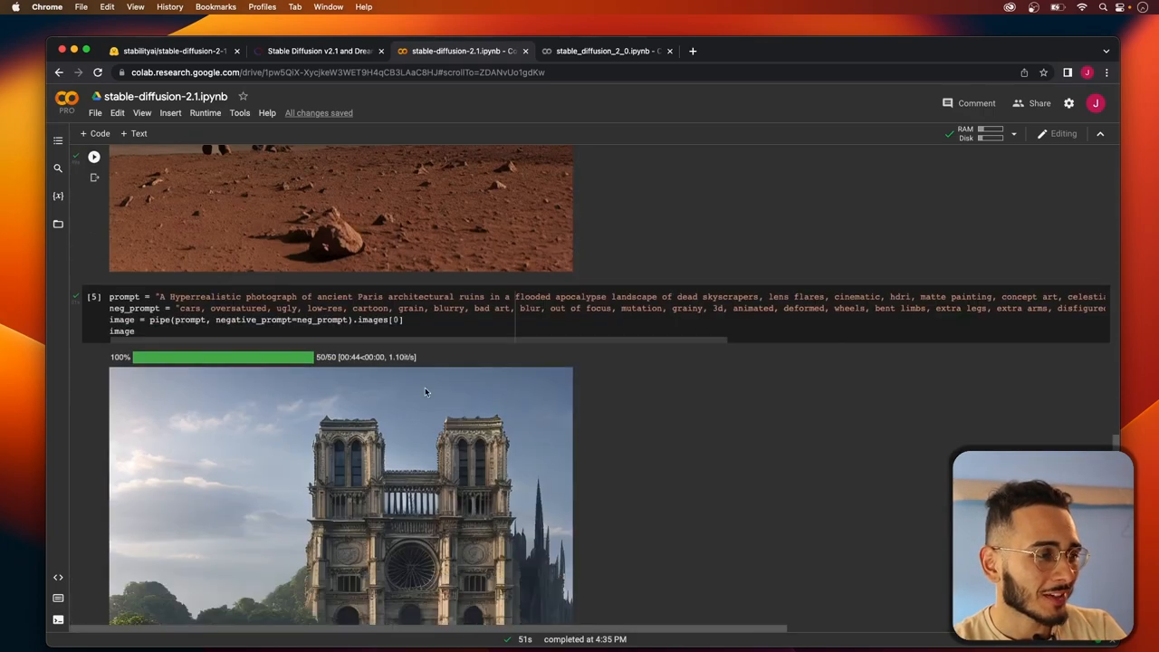
{"action": "scroll", "scroll_direction": "down", "scroll_amount": 3}
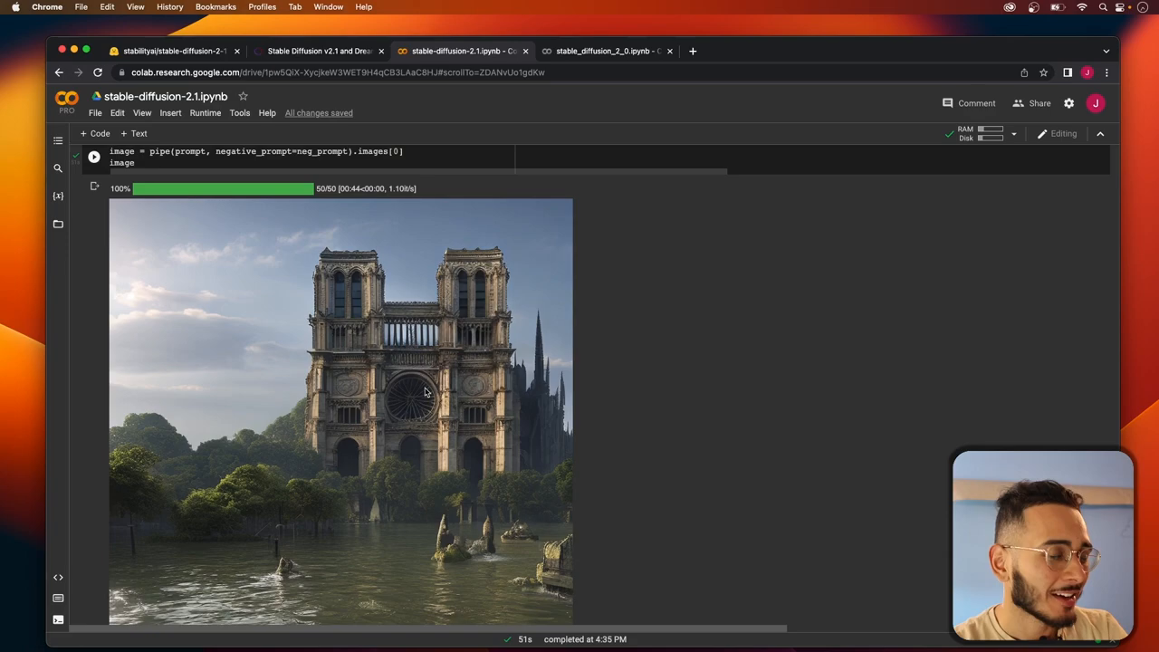
{"action": "scroll", "scroll_direction": "down", "scroll_amount": 3}
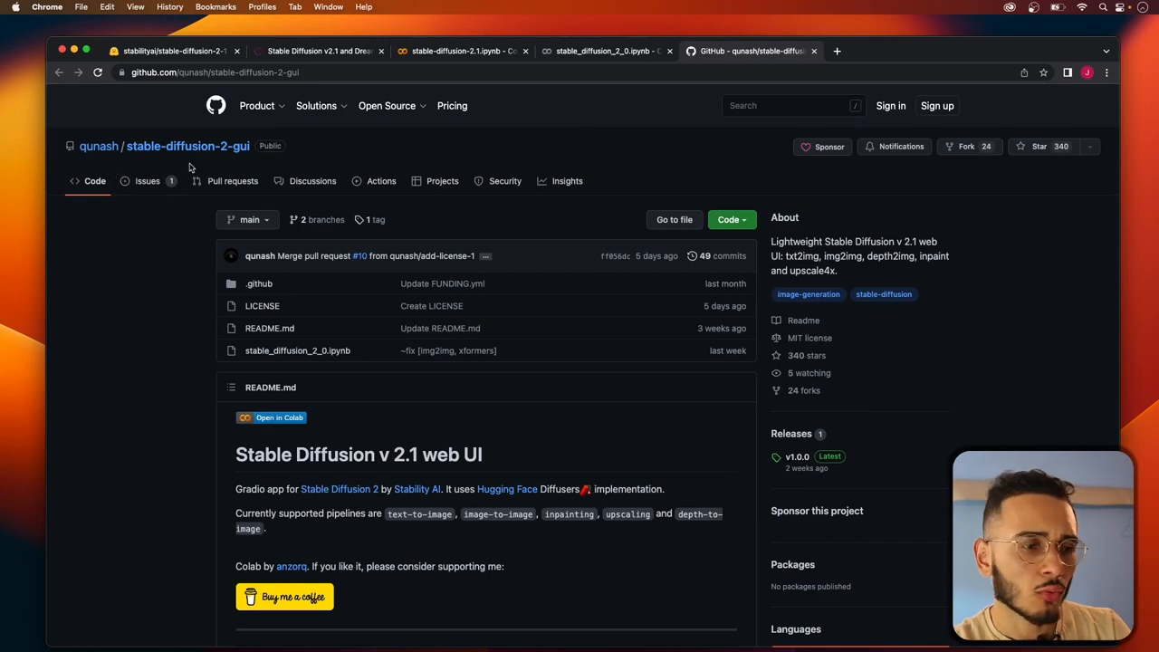
{"action": "mouse_move", "coordinate": [717, 246]}
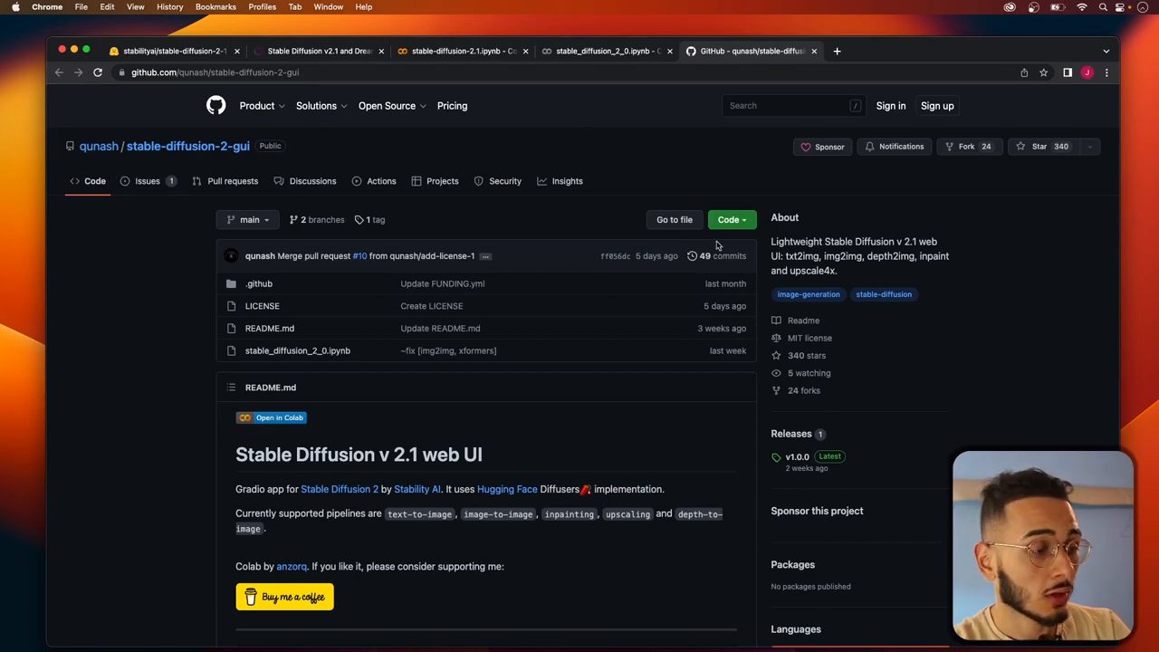
- Scroll the qunash/stable-diffusion-2-gui README down to its web UI screenshot
{"action": "scroll", "scroll_direction": "down", "scroll_amount": 3}
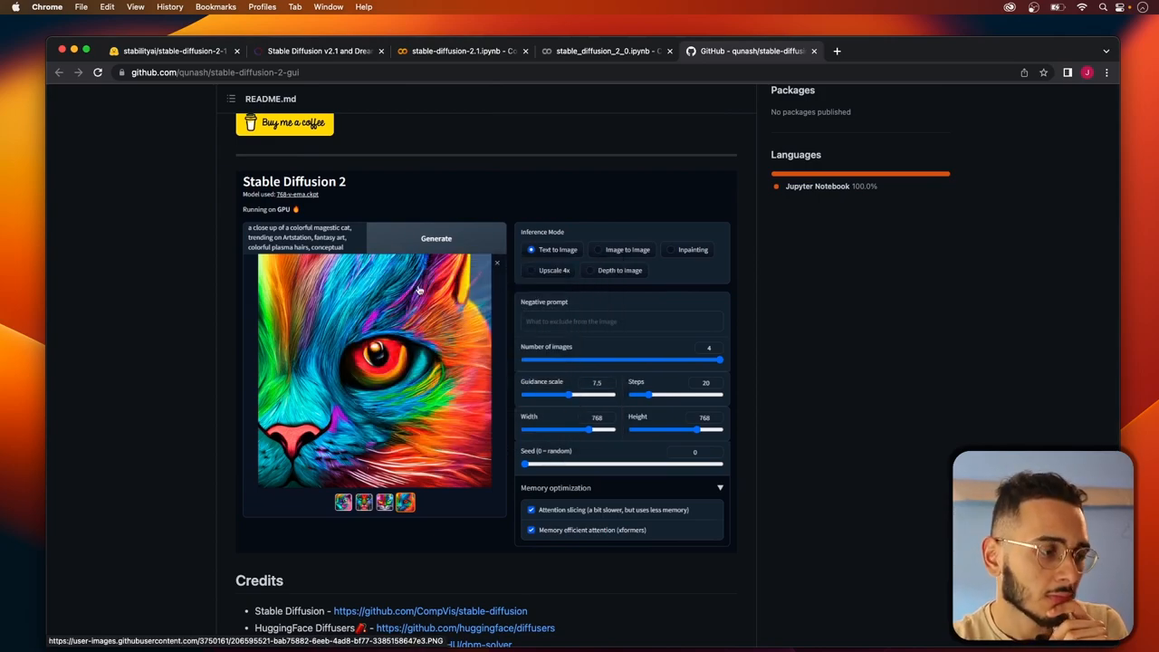
{"action": "mouse_move", "coordinate": [370, 224]}
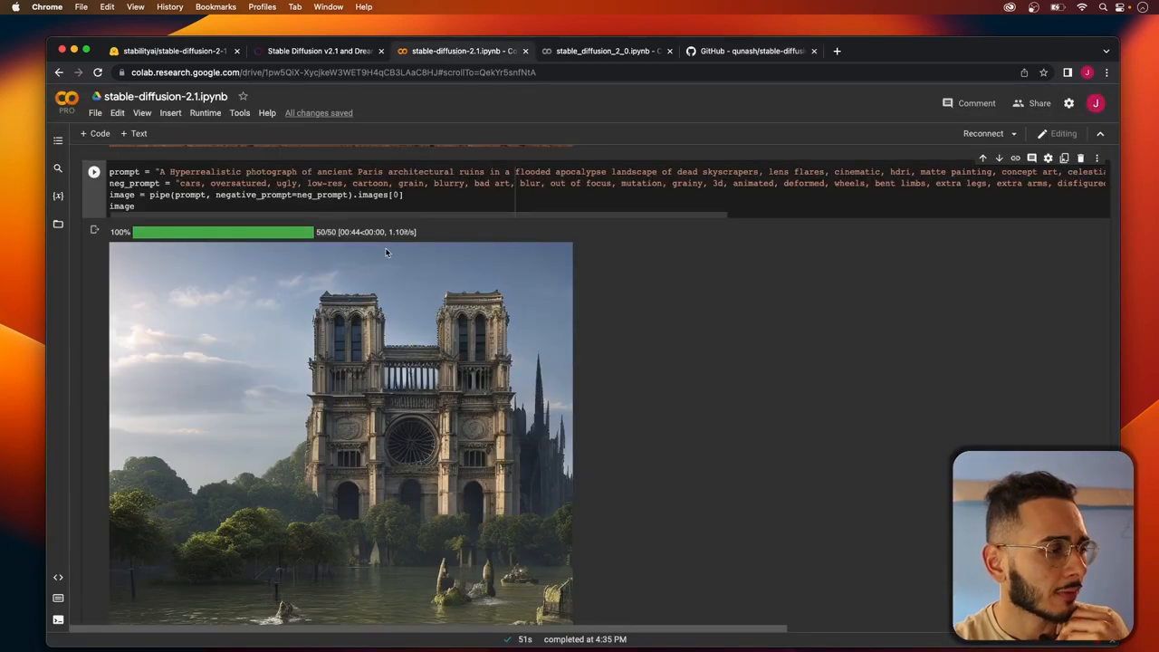
{"action": "scroll", "scroll_direction": "down", "scroll_amount": 3}
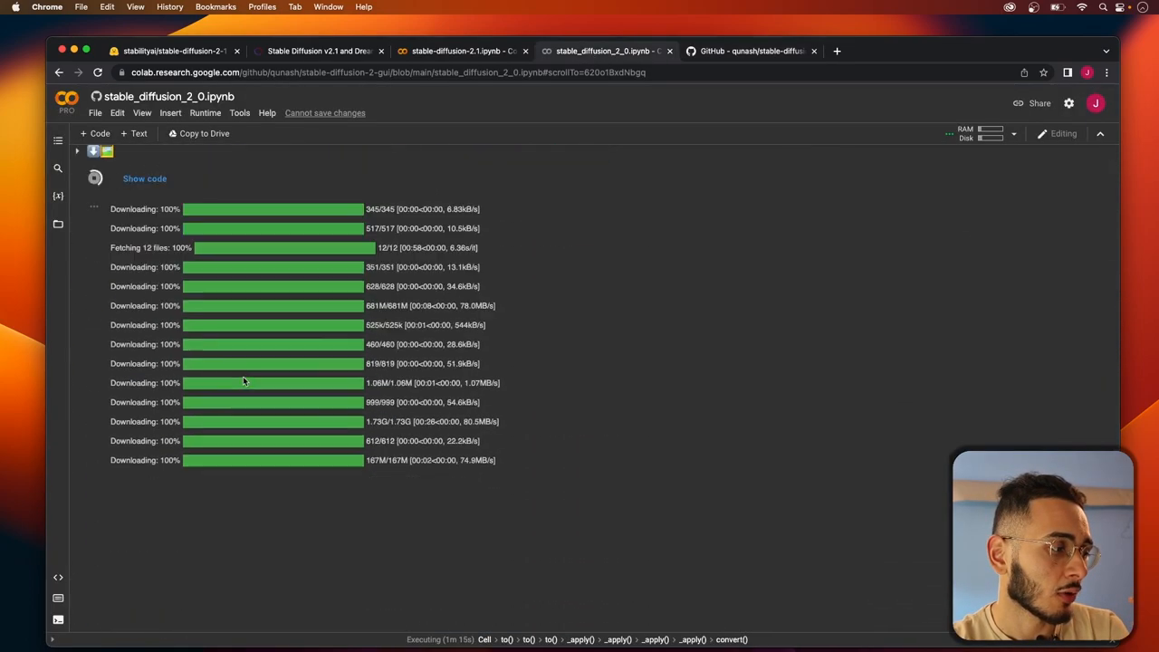
- Follow the public gradio.live link in the launch cell output to load the Stable Diffusion 2.1 web UI
{"action": "scroll", "scroll_direction": "up", "scroll_amount": 3}
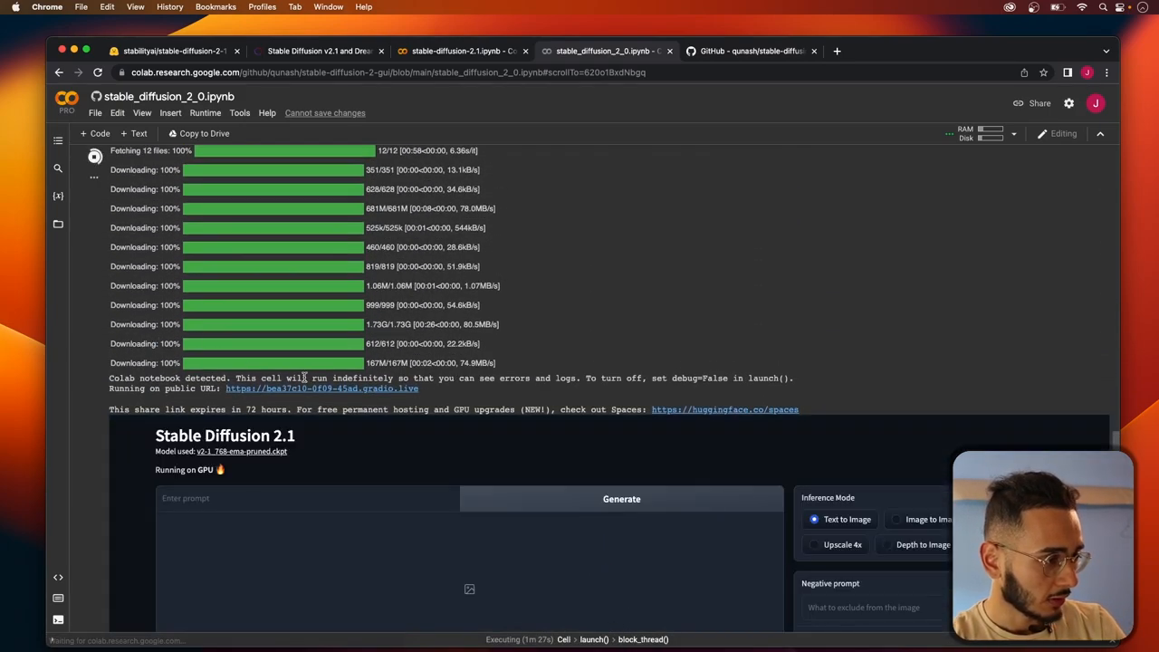
{"action": "left_click", "coordinate": [322, 388]}
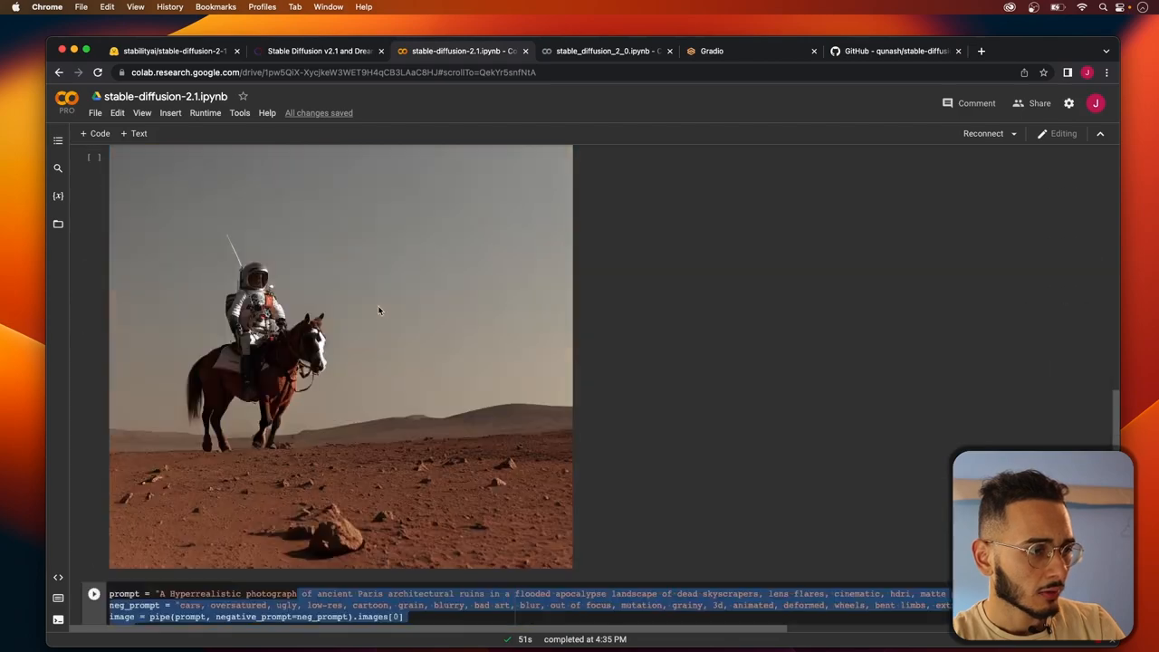
{"action": "scroll", "scroll_direction": "down", "scroll_amount": 3}
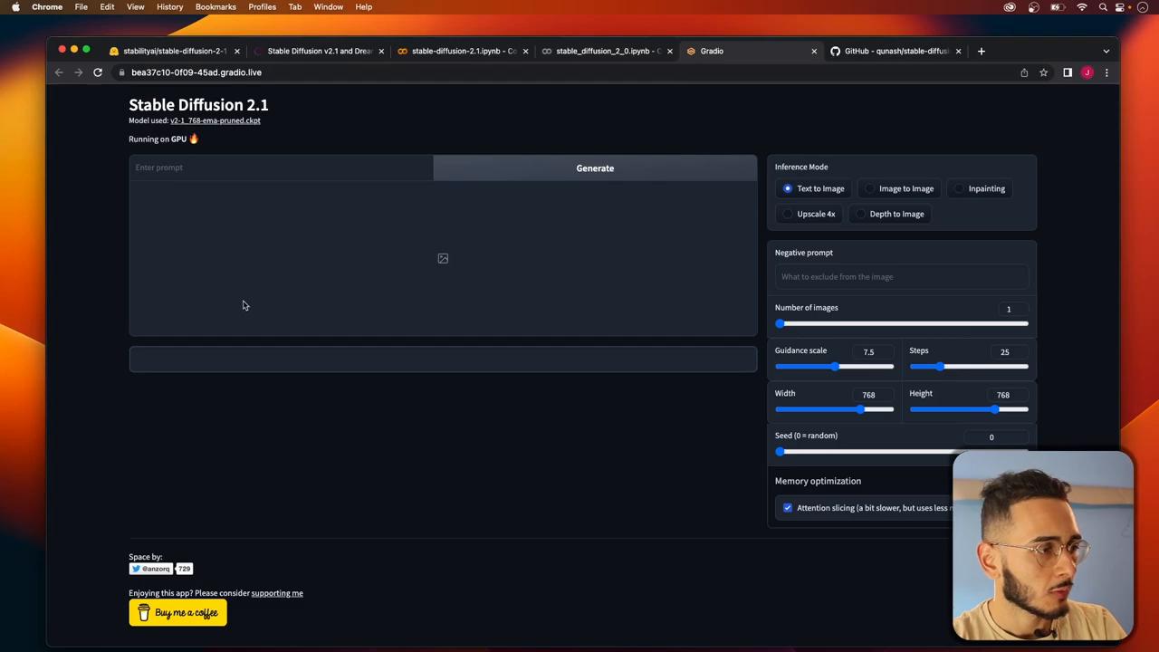
- Enter the astronaut-riding-a-horse-on-Mars prompt with the long negative prompt and generate the image
{"action": "left_click", "coordinate": [462, 50]}
{"action": "type", "text": "a photo of an astronaut riding a horse on mars"}
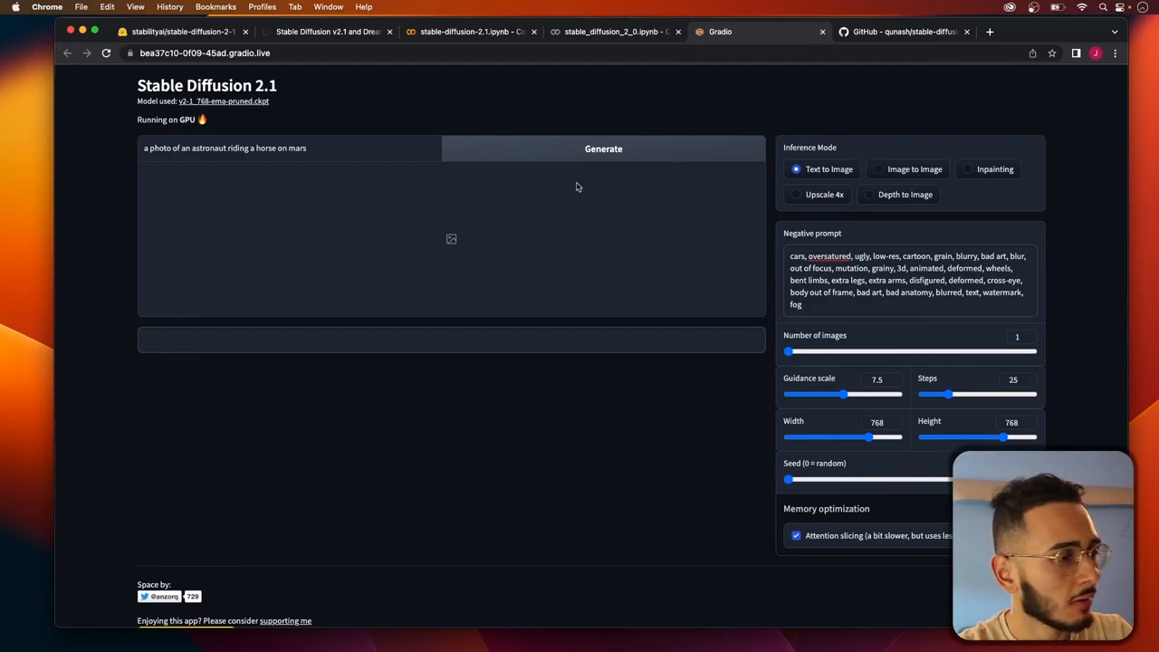
{"action": "left_click", "coordinate": [603, 149]}
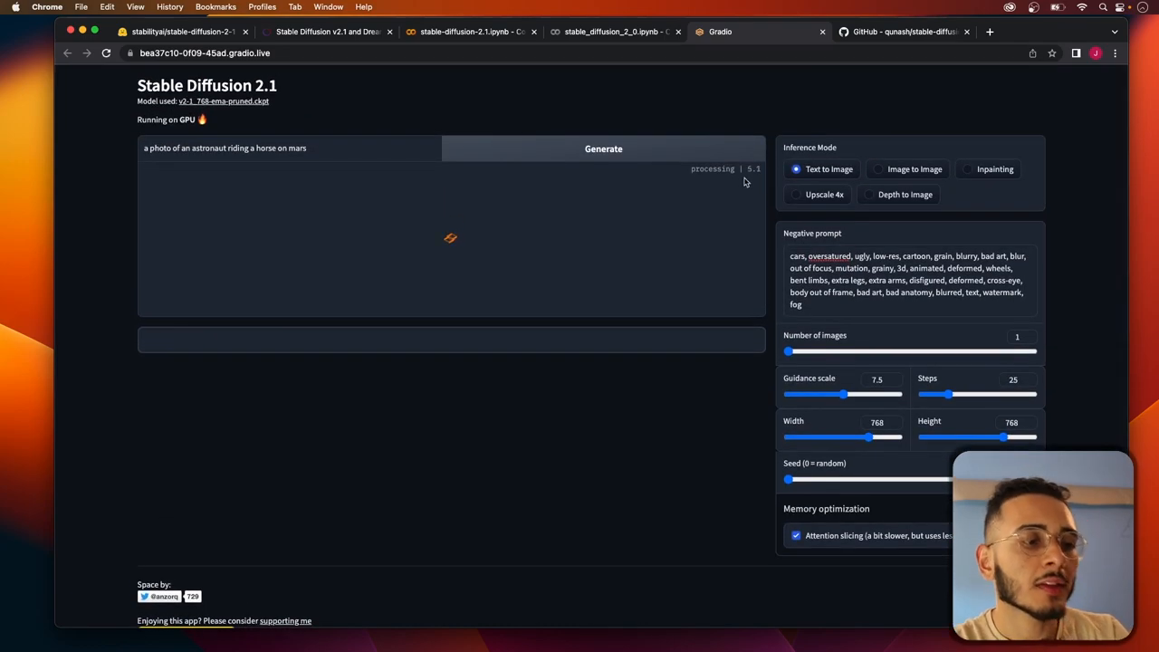
{"action": "mouse_move", "coordinate": [670, 166]}
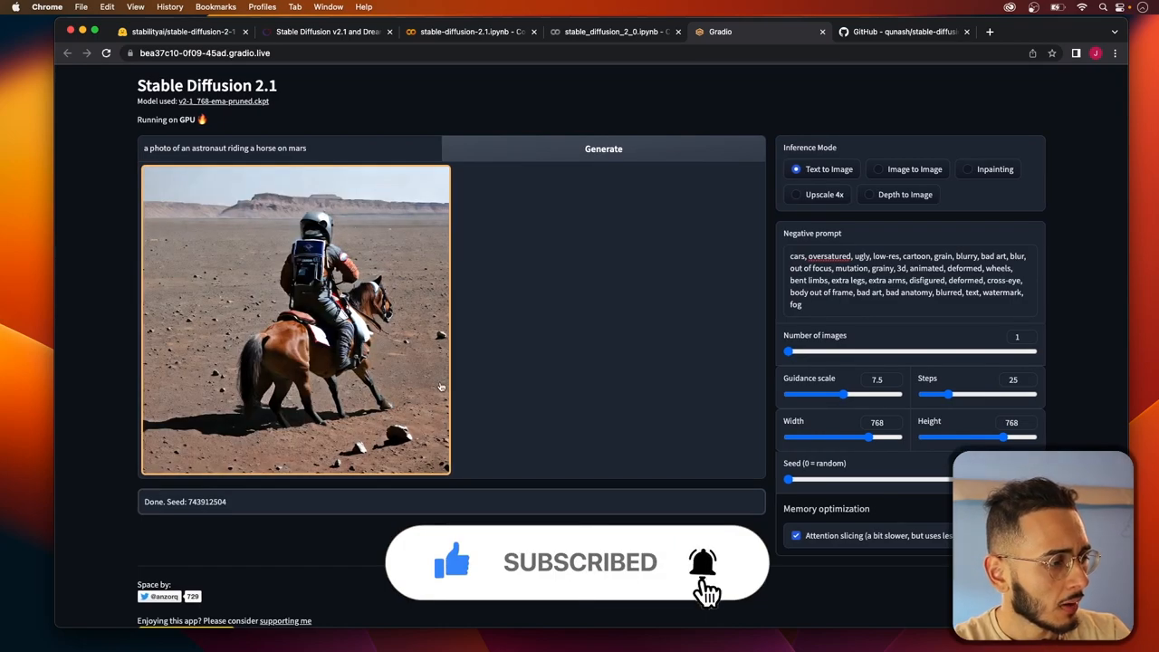
{"action": "mouse_move", "coordinate": [628, 326]}
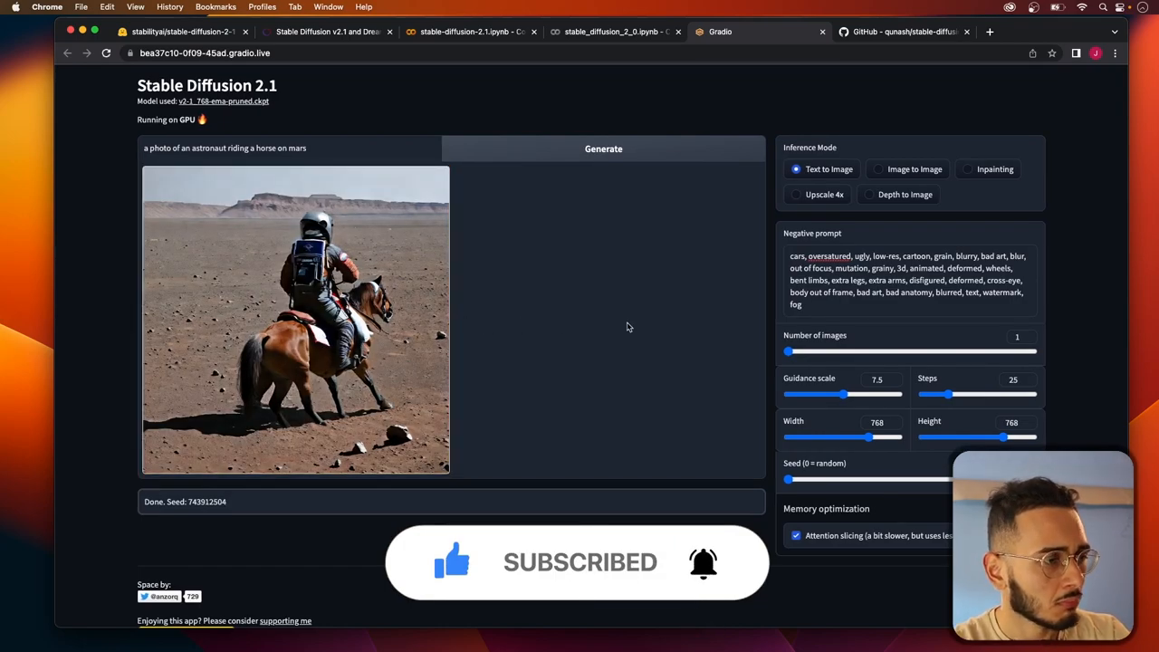
{"action": "mouse_move", "coordinate": [749, 333]}
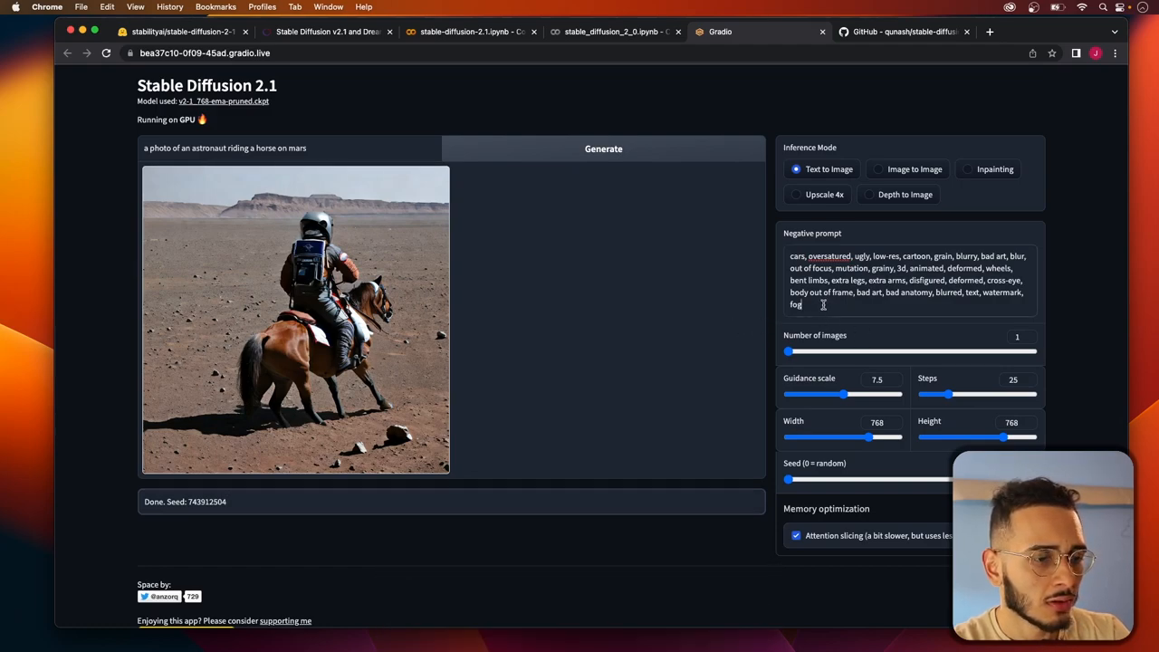
- Clear the Negative prompt box, regenerate the astronaut image, and view the red Mars result enlarged
{"action": "left_click", "coordinate": [604, 149]}
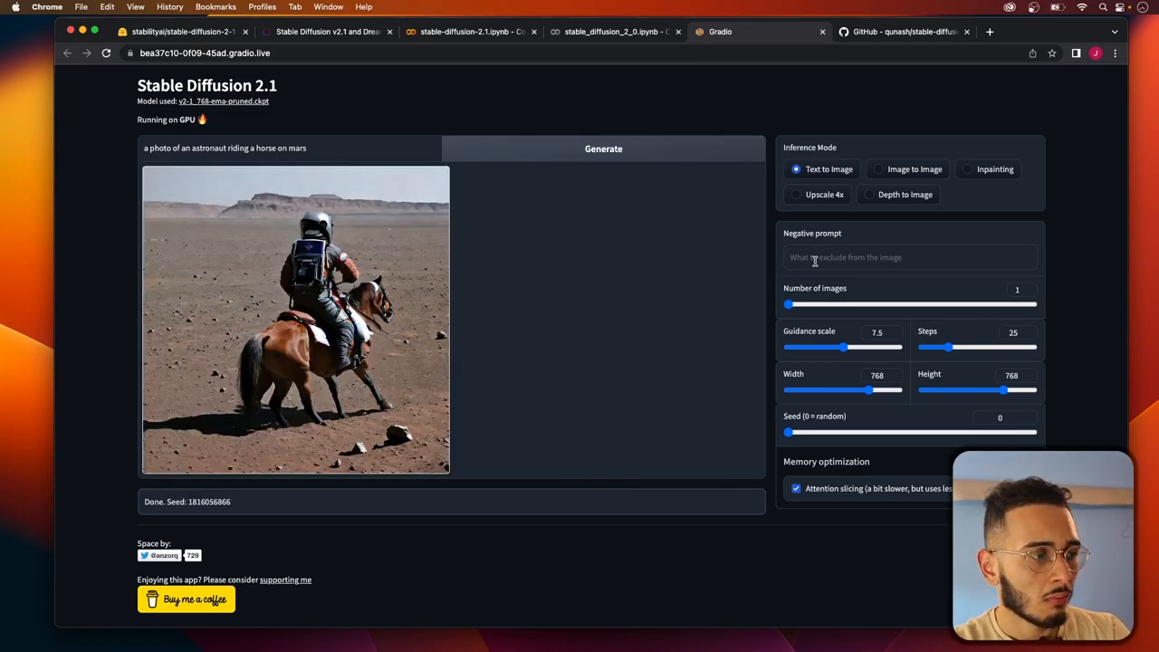
{"action": "left_click", "coordinate": [603, 149]}
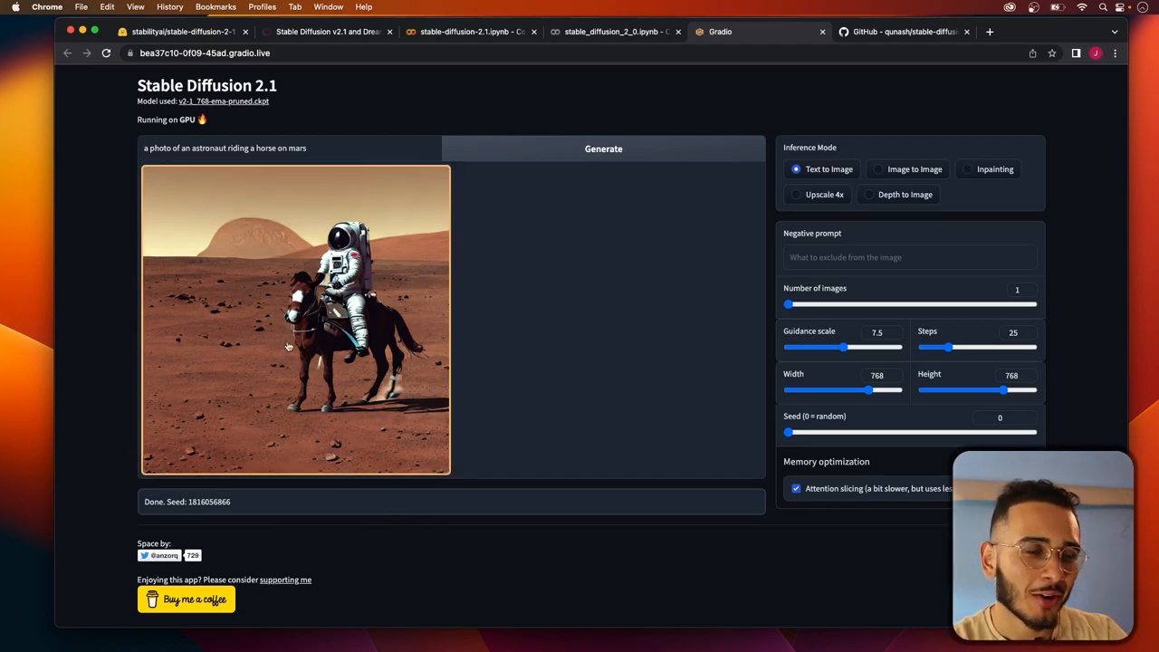
{"action": "left_click", "coordinate": [295, 317]}
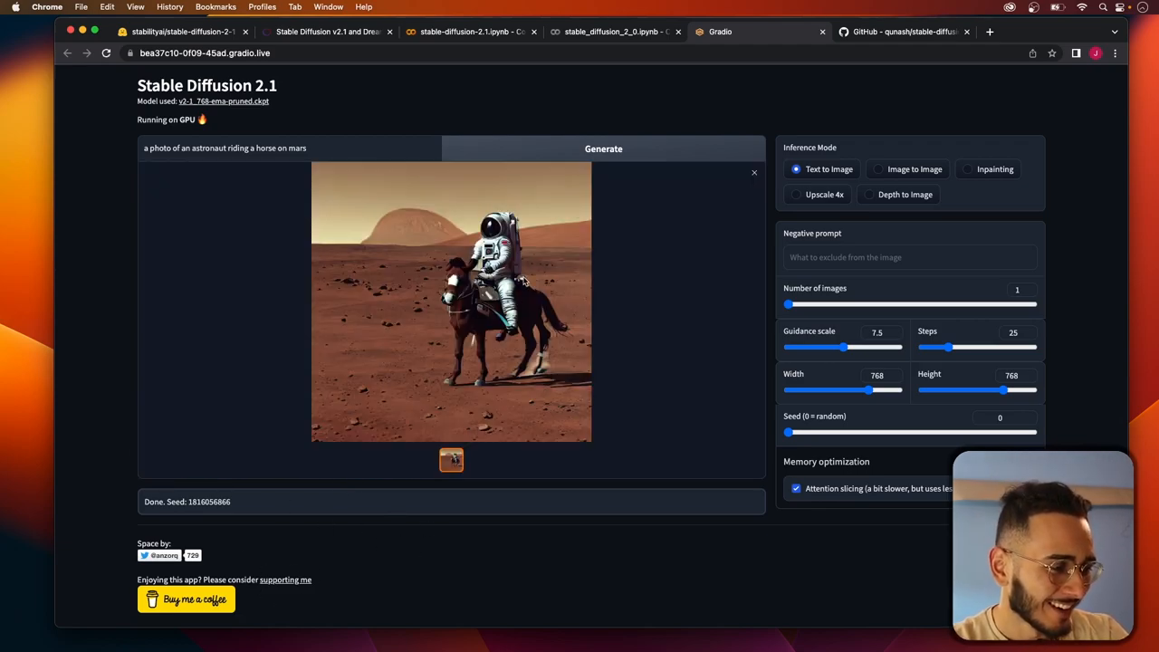
{"action": "left_click", "coordinate": [754, 173]}
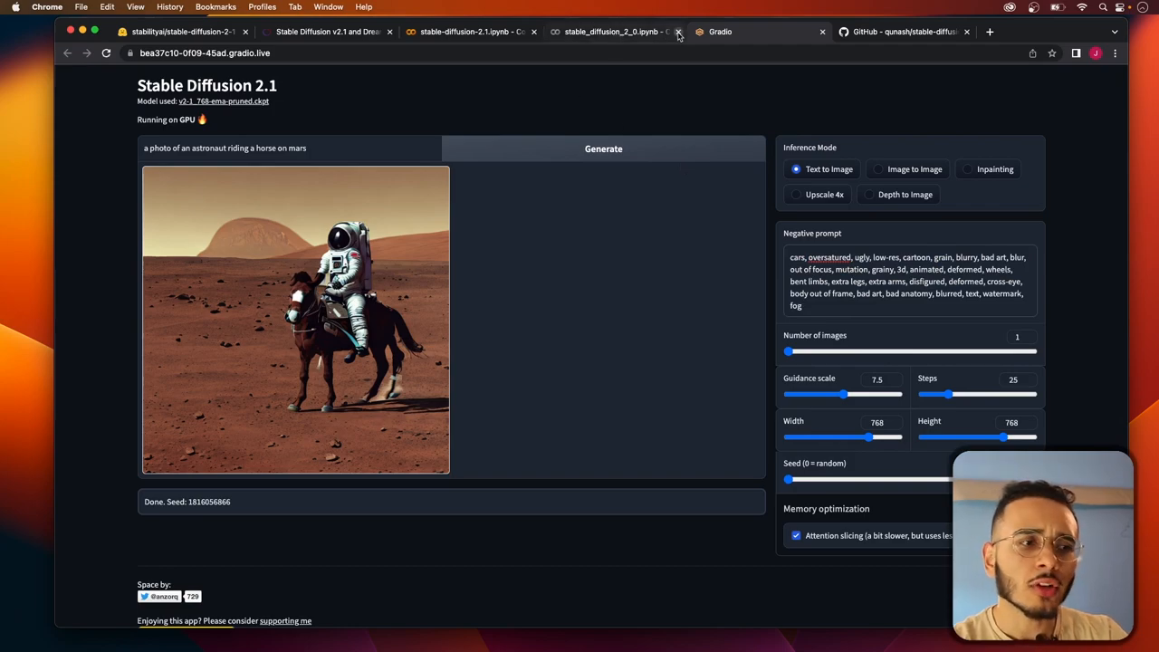
- Switch to stable-diffusion-2.1.ipynb and scroll through its astronaut-on-horse and Paris ruins outputs
{"action": "left_click", "coordinate": [616, 33]}
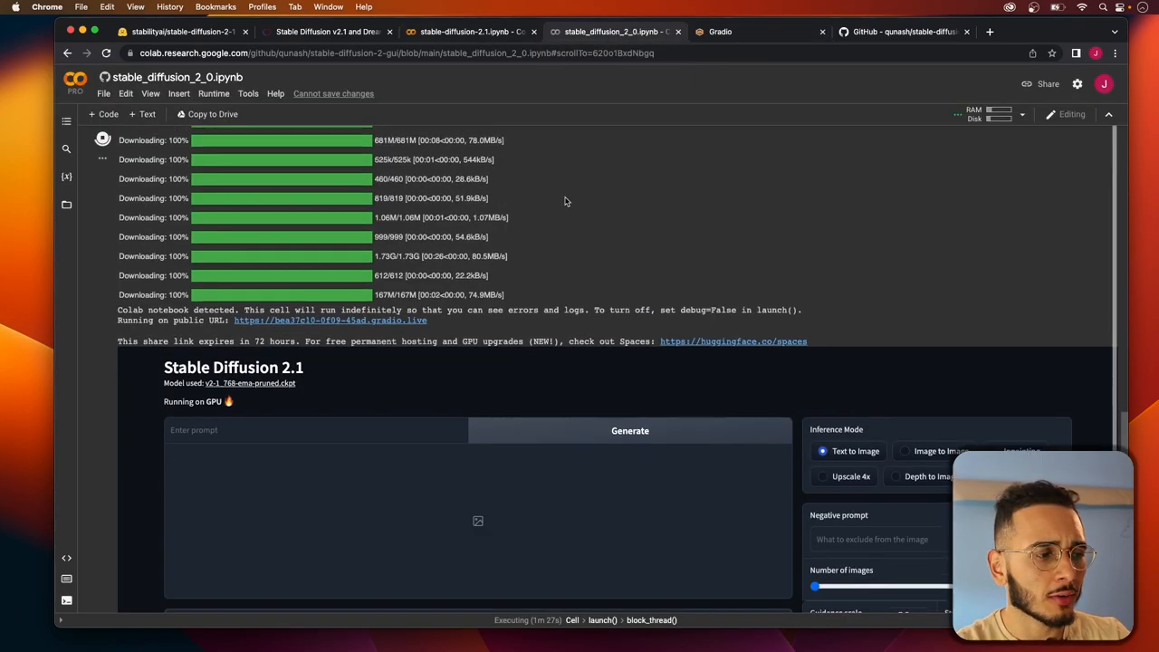
{"action": "left_click", "coordinate": [469, 33]}
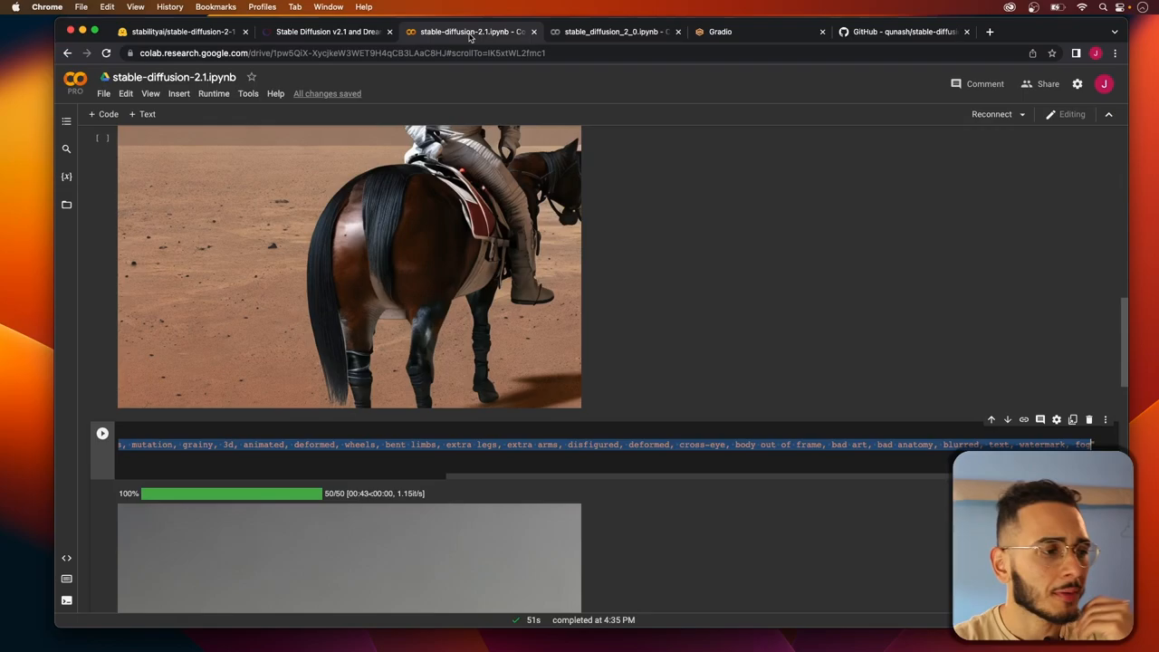
{"action": "scroll", "scroll_direction": "up", "scroll_amount": 3}
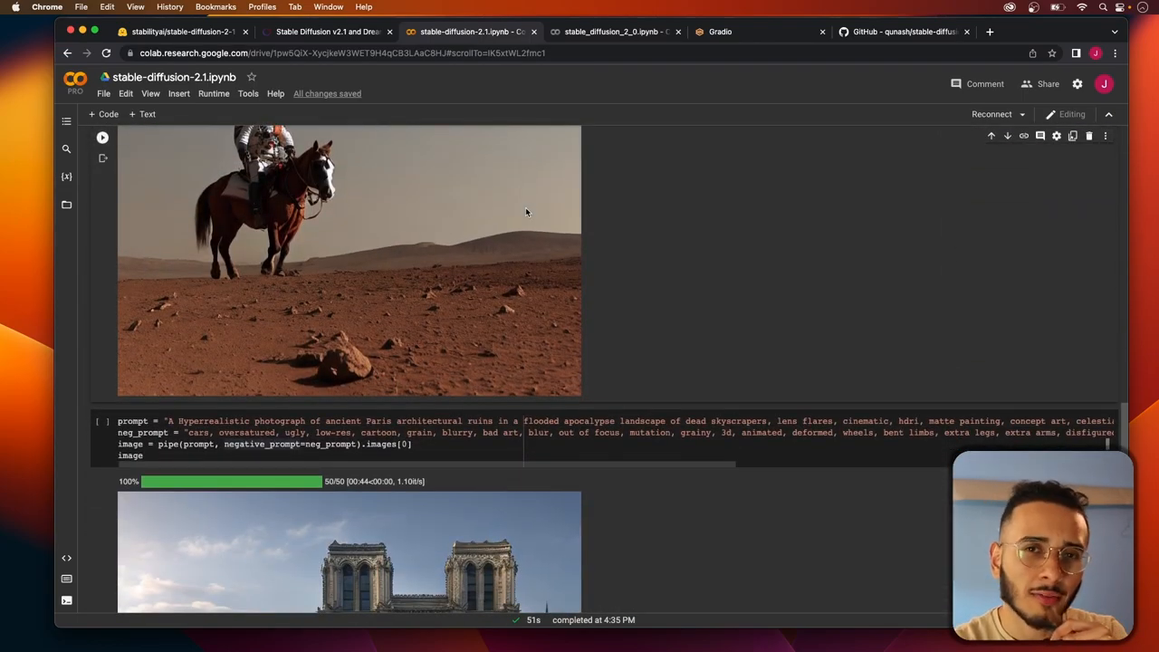
{"action": "scroll", "scroll_direction": "down", "scroll_amount": 3}
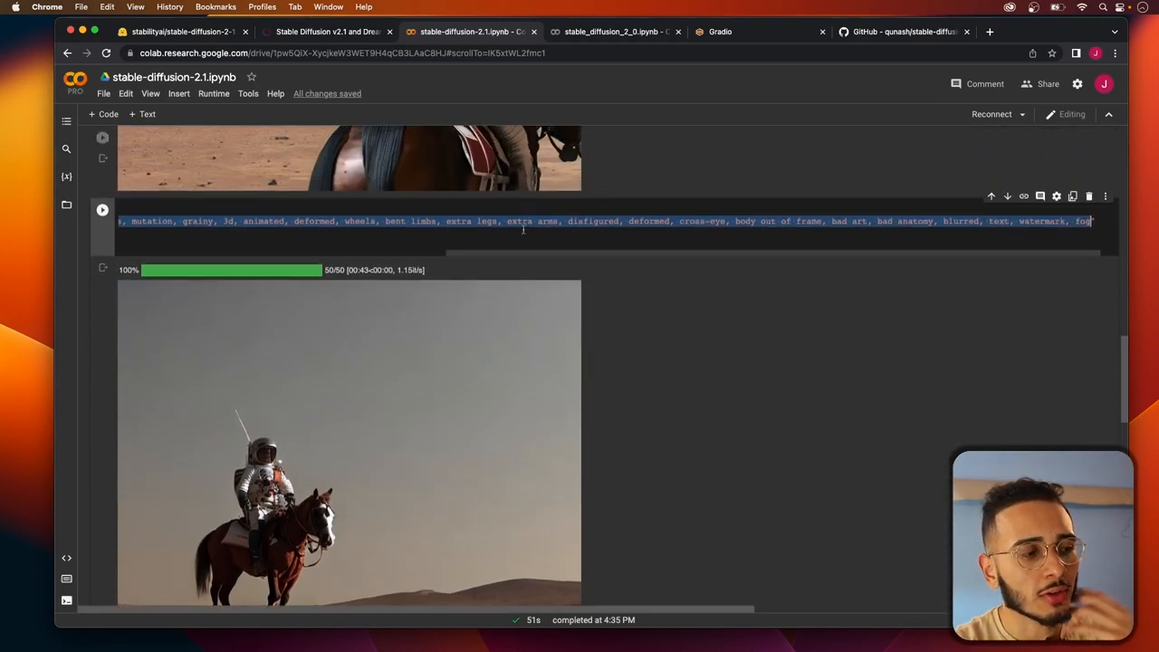
{"action": "scroll", "scroll_direction": "down", "scroll_amount": 3}
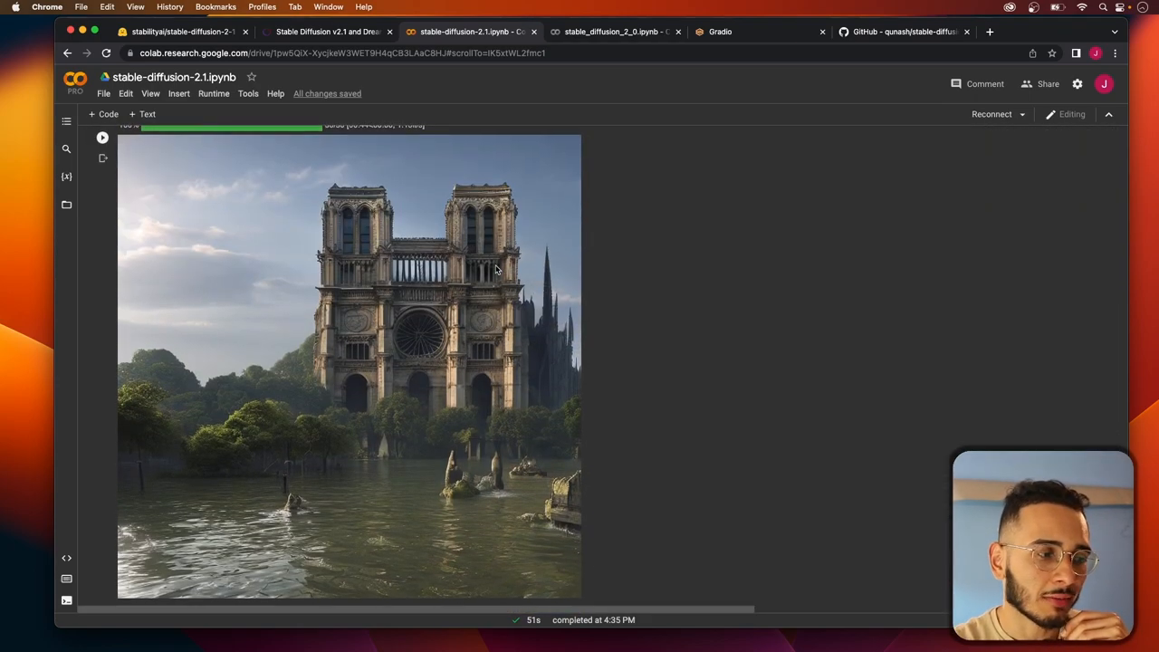
{"action": "scroll", "scroll_direction": "up", "scroll_amount": 3}
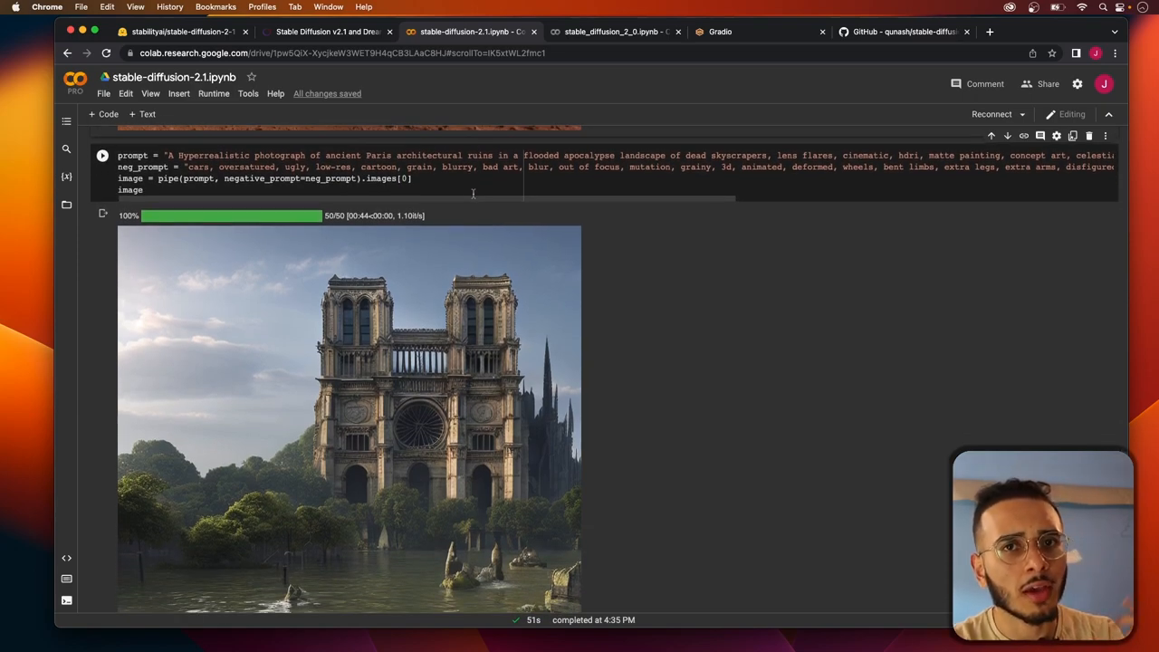
{"action": "scroll", "scroll_direction": "down", "scroll_amount": 3}
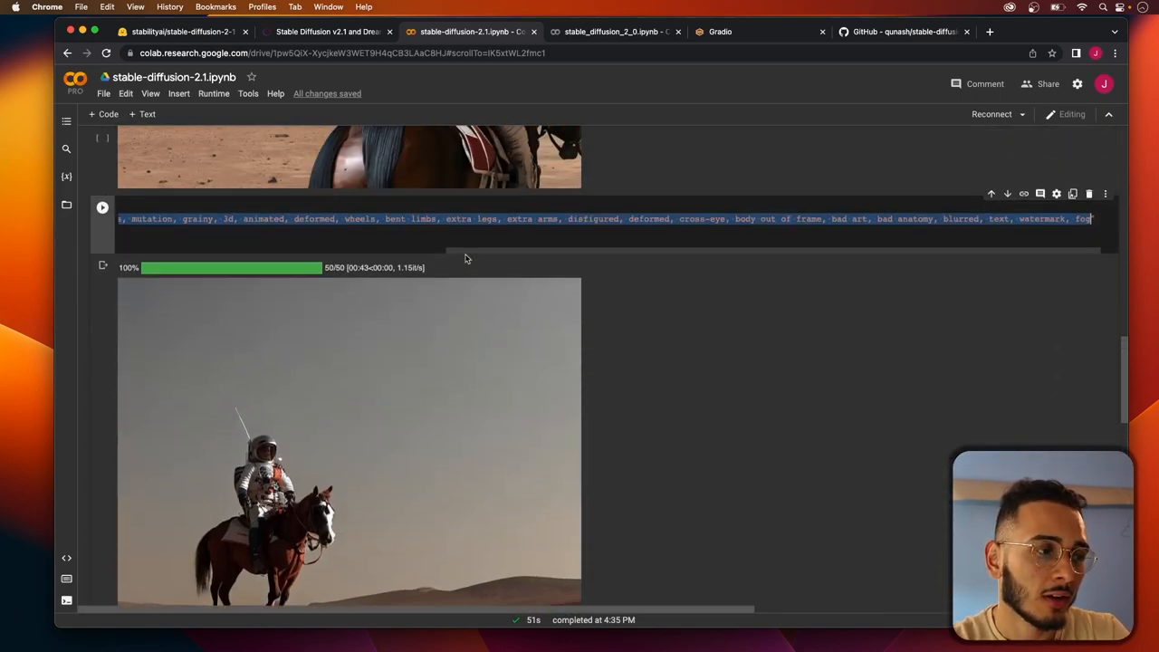
{"action": "scroll", "scroll_direction": "up", "scroll_amount": 3}
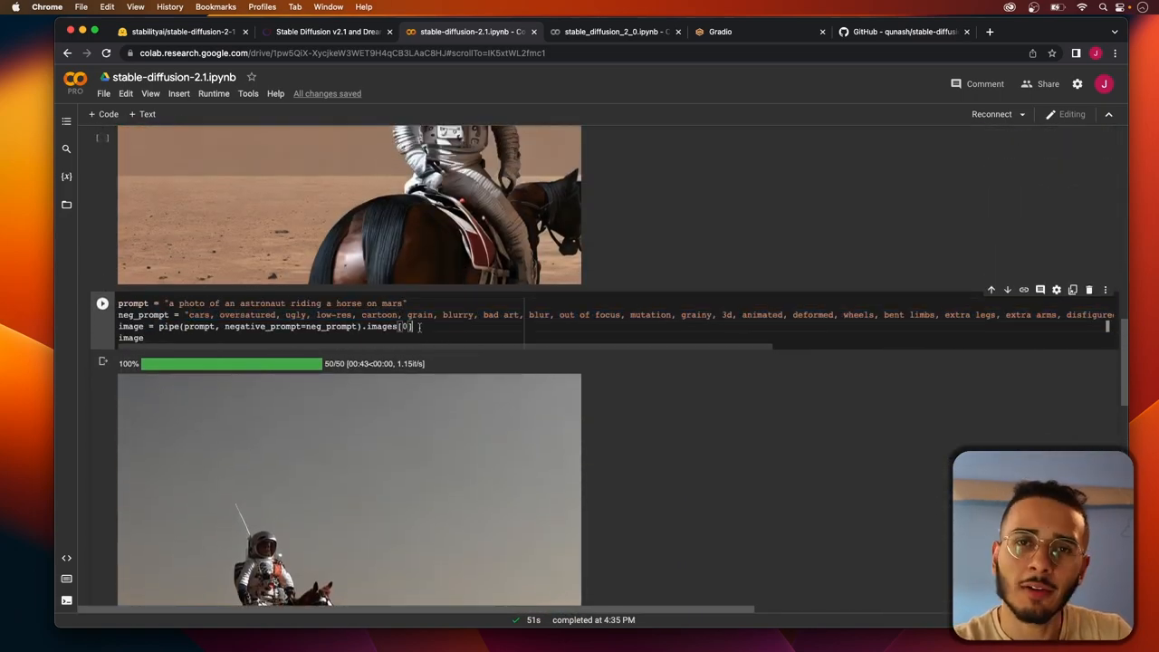